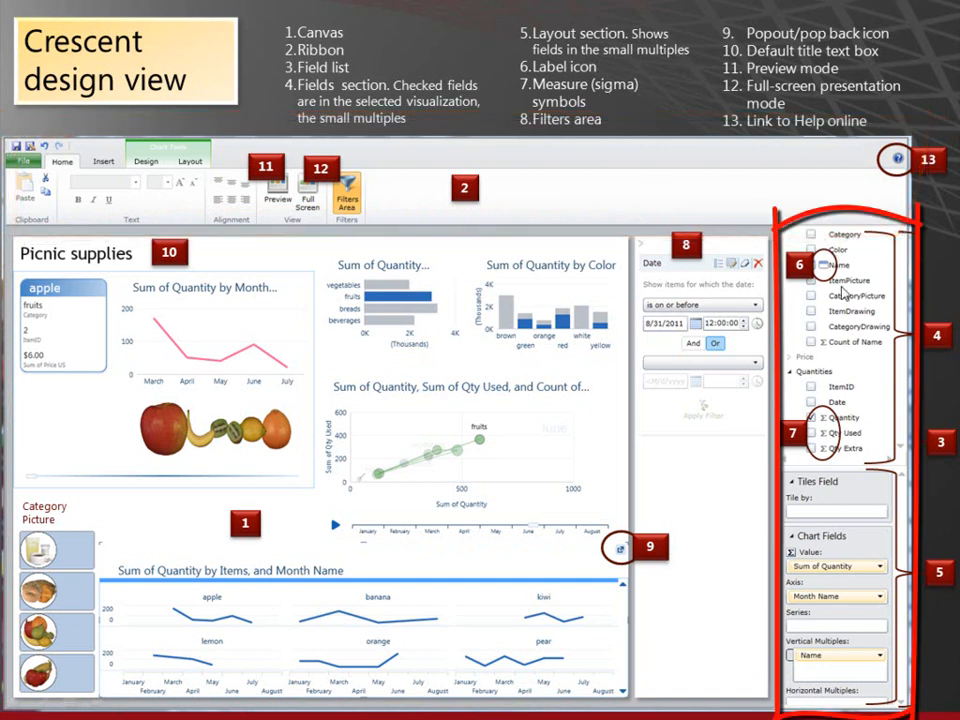
{"action": "mouse_move", "coordinate": [865, 482]}
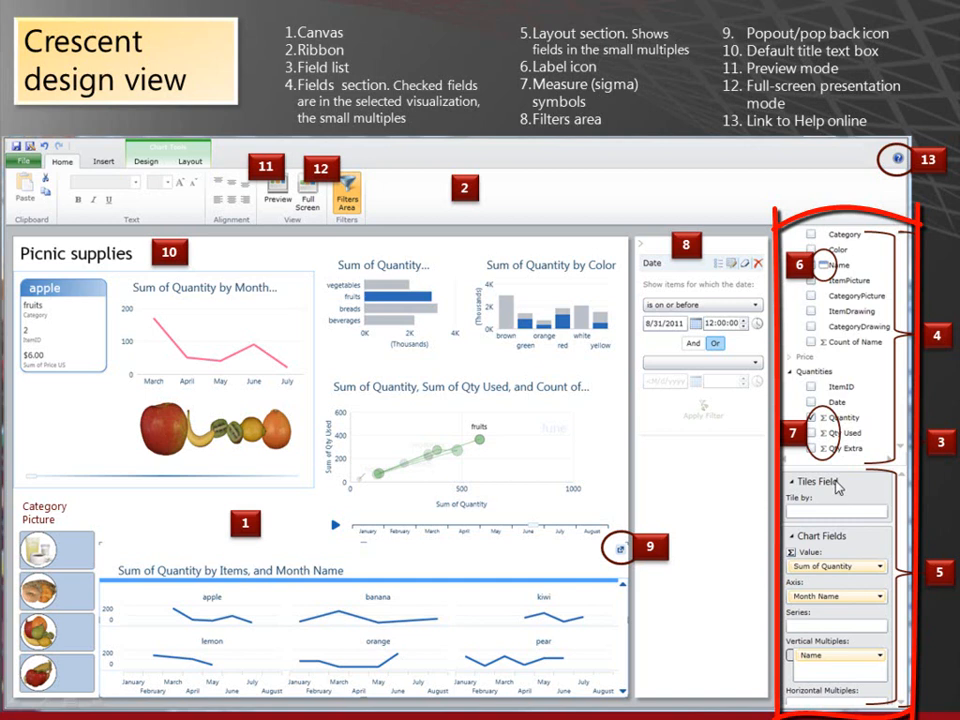
{"action": "mouse_move", "coordinate": [853, 493]}
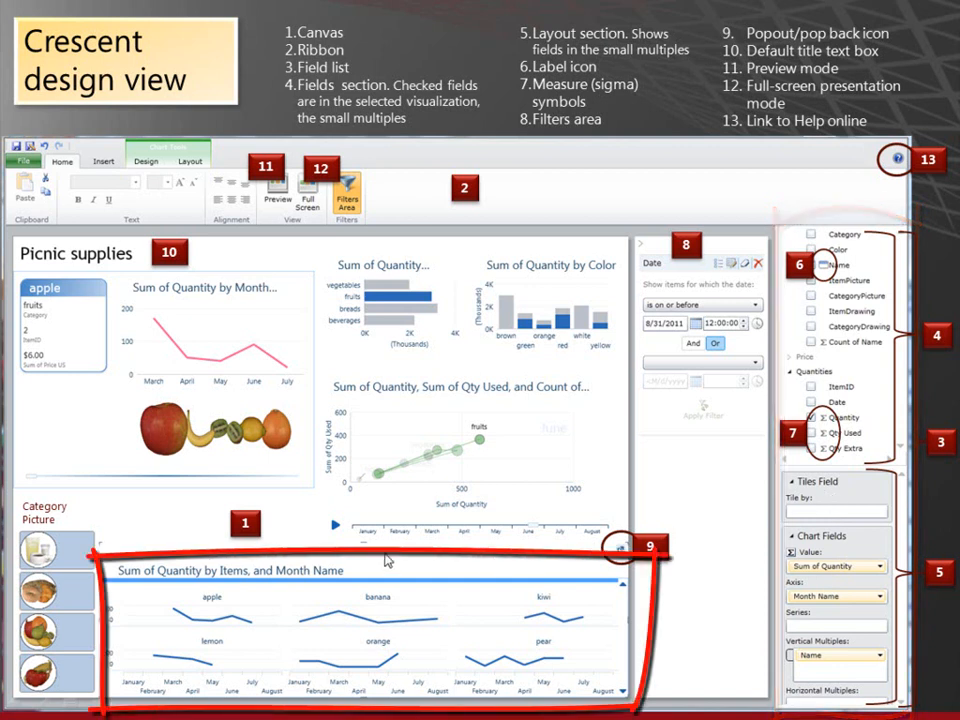
{"action": "mouse_move", "coordinate": [568, 545]}
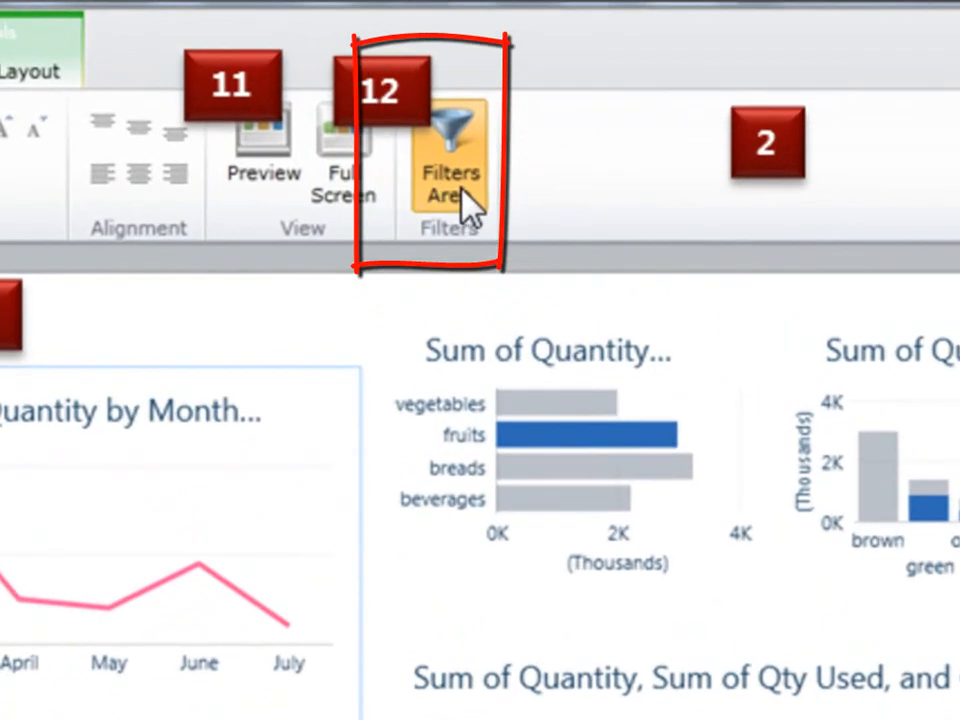
Advance to the Crescent visualizations slide and circle the tiles collection.
{"action": "left_click", "coordinate": [450, 170]}
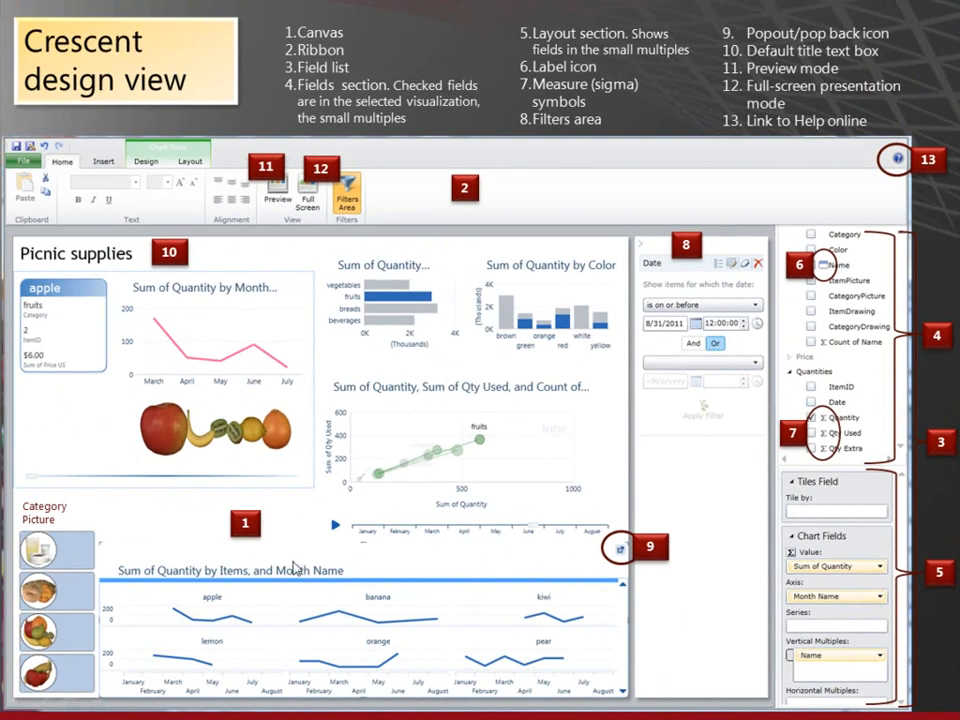
{"action": "mouse_move", "coordinate": [476, 625]}
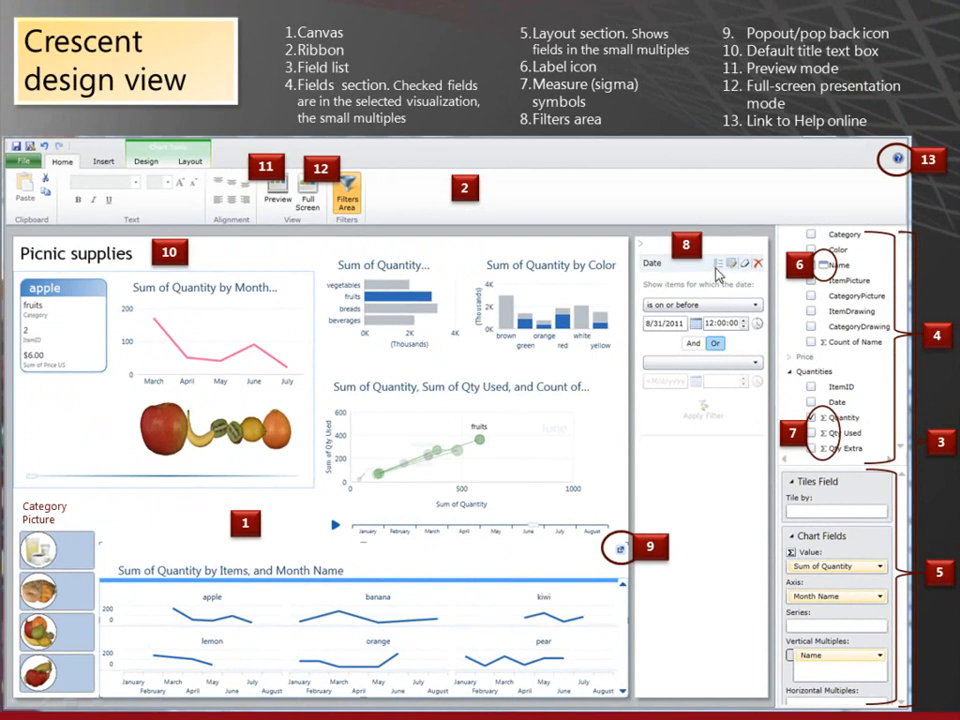
{"action": "mouse_move", "coordinate": [460, 264]}
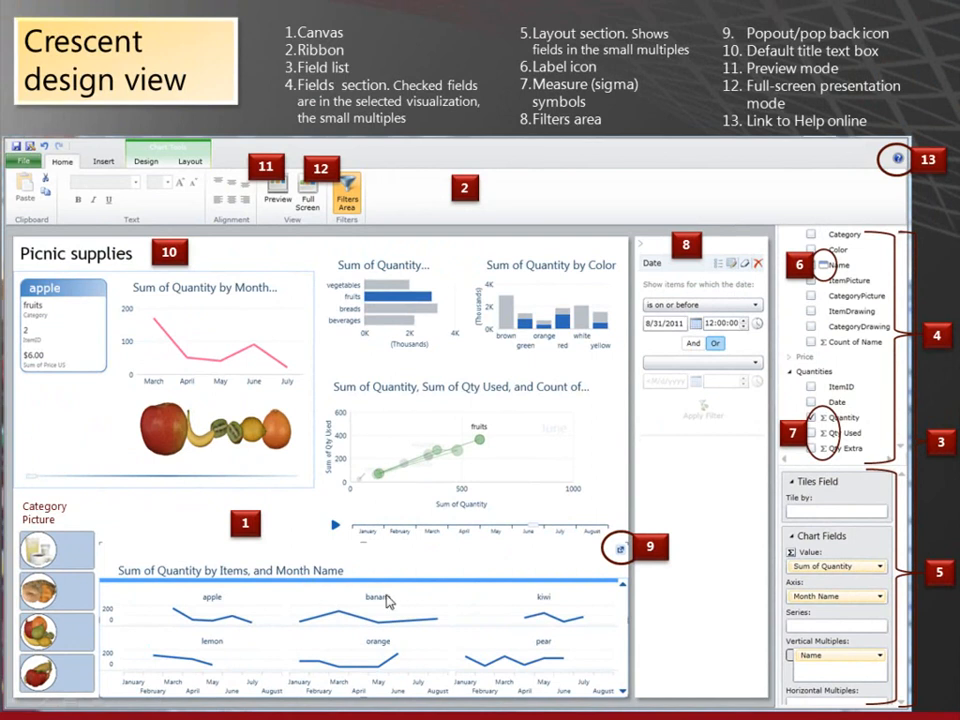
{"action": "mouse_move", "coordinate": [389, 560]}
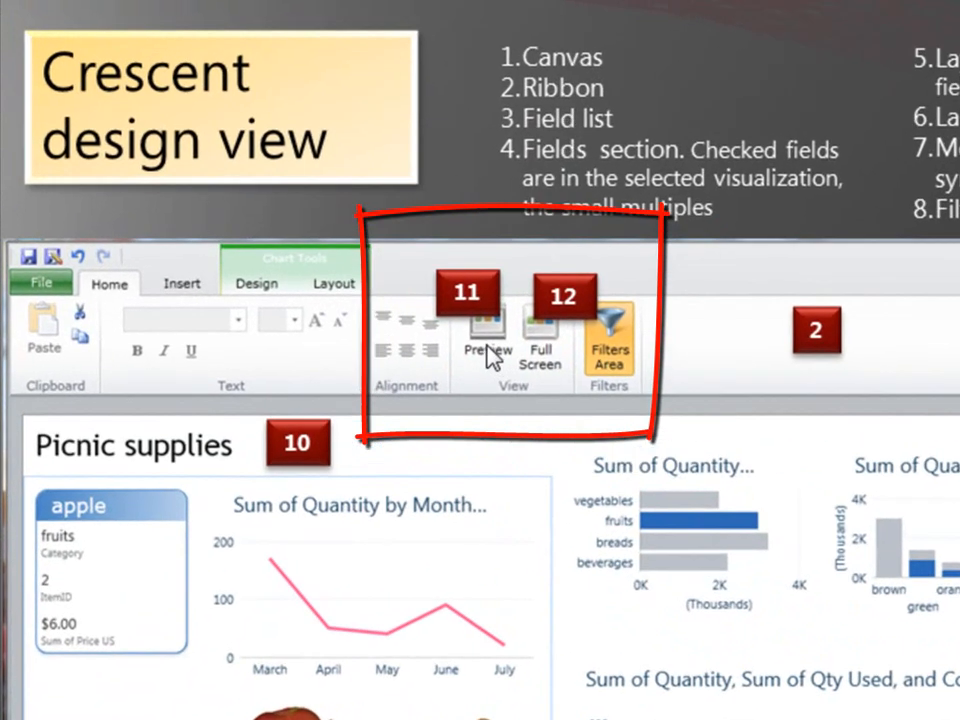
{"action": "mouse_move", "coordinate": [499, 450]}
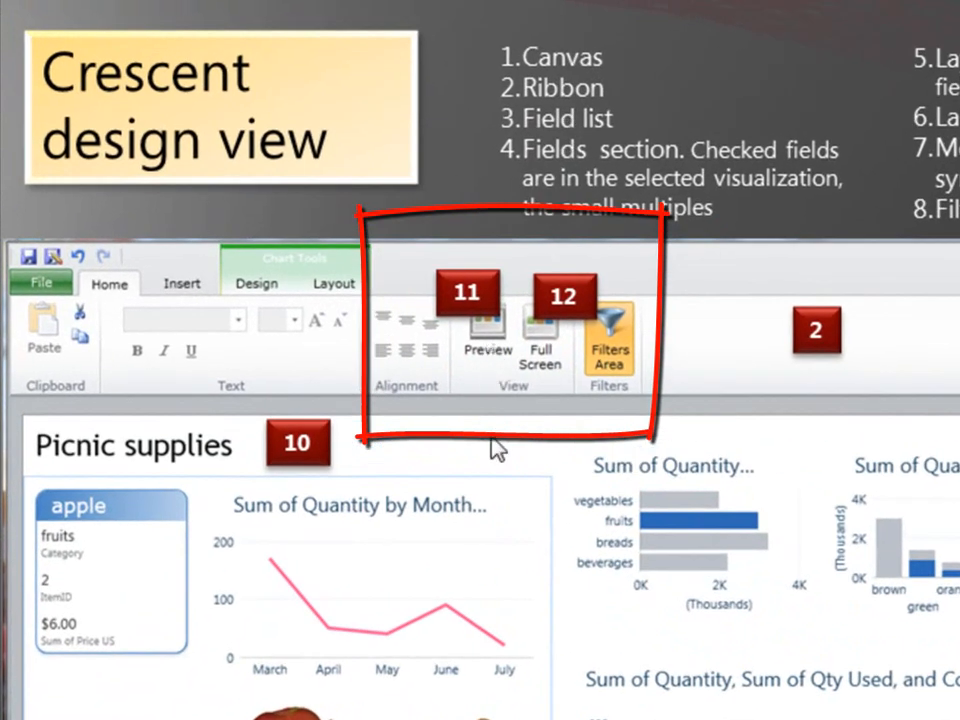
{"action": "mouse_move", "coordinate": [68, 308]}
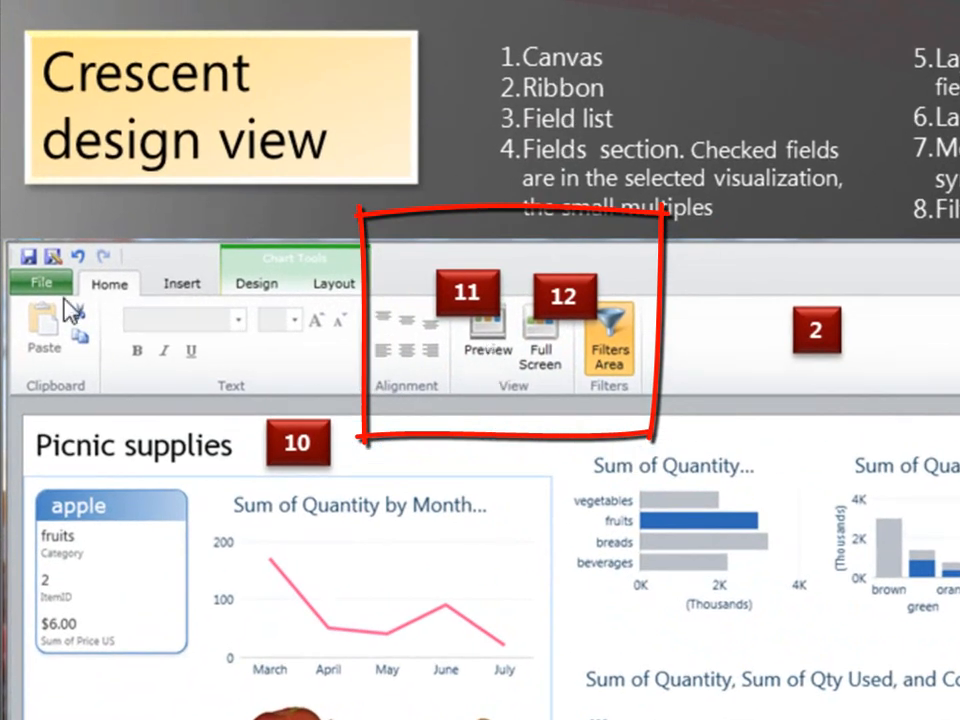
{"action": "mouse_move", "coordinate": [64, 296]}
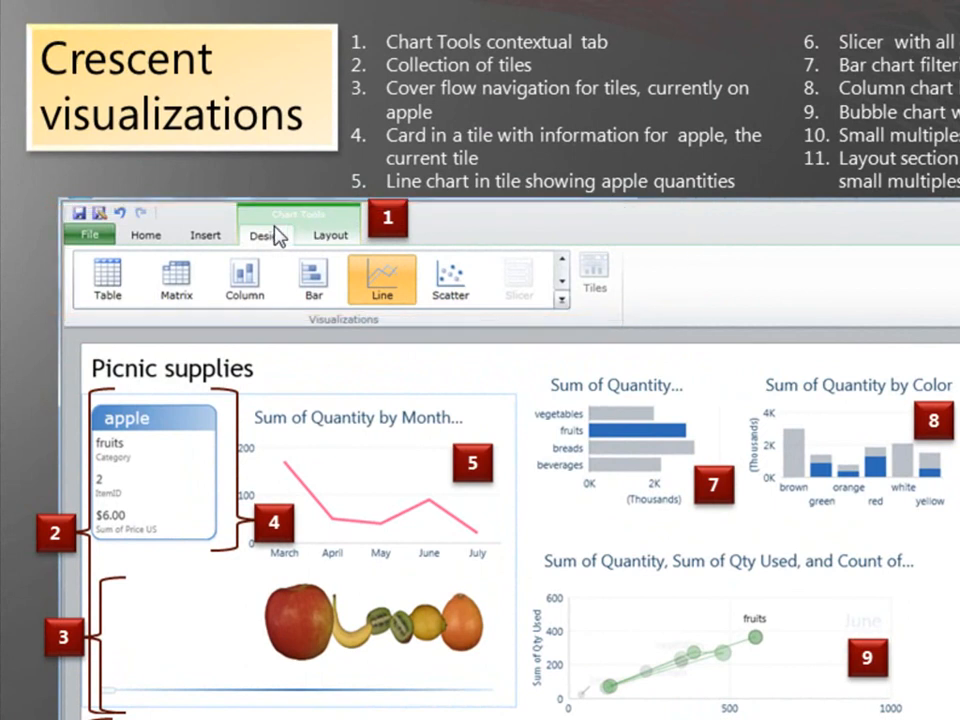
{"action": "mouse_move", "coordinate": [275, 248]}
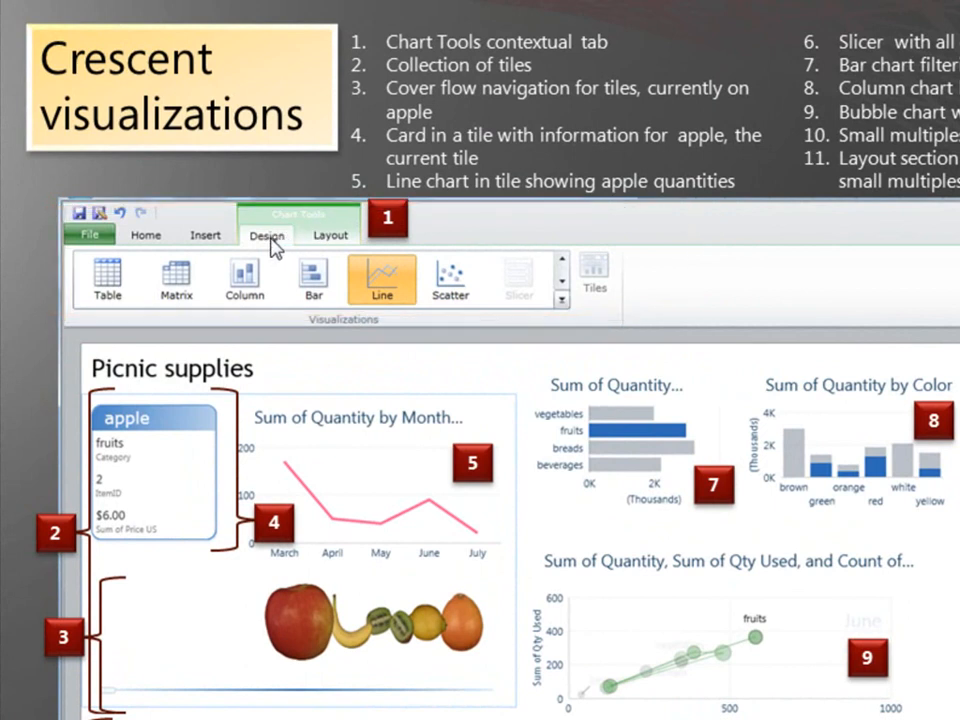
{"action": "mouse_move", "coordinate": [332, 243]}
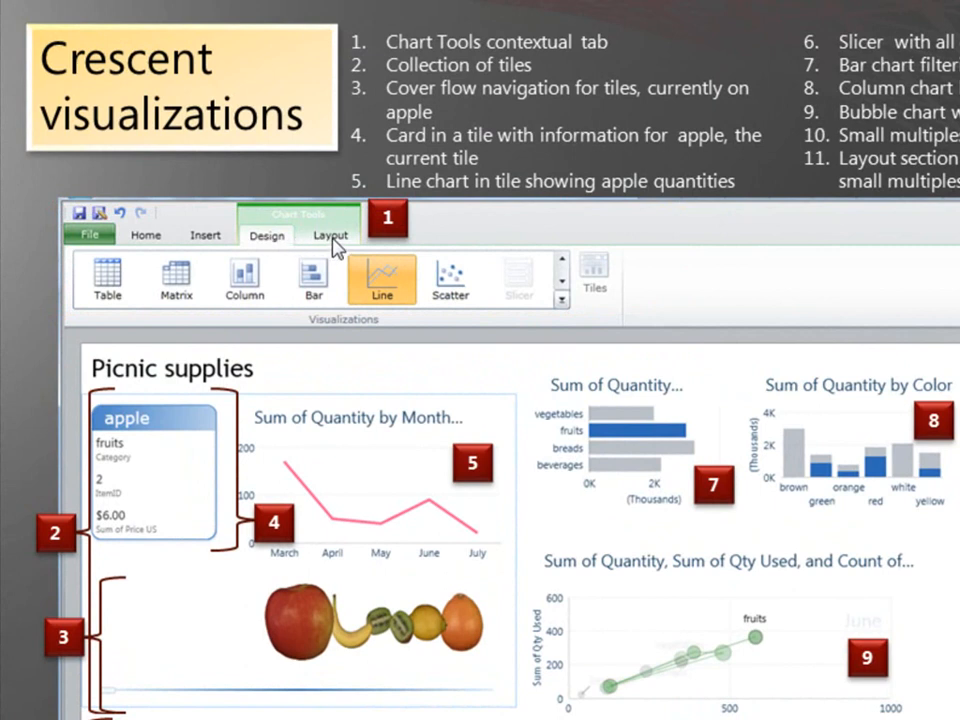
{"action": "mouse_move", "coordinate": [250, 418]}
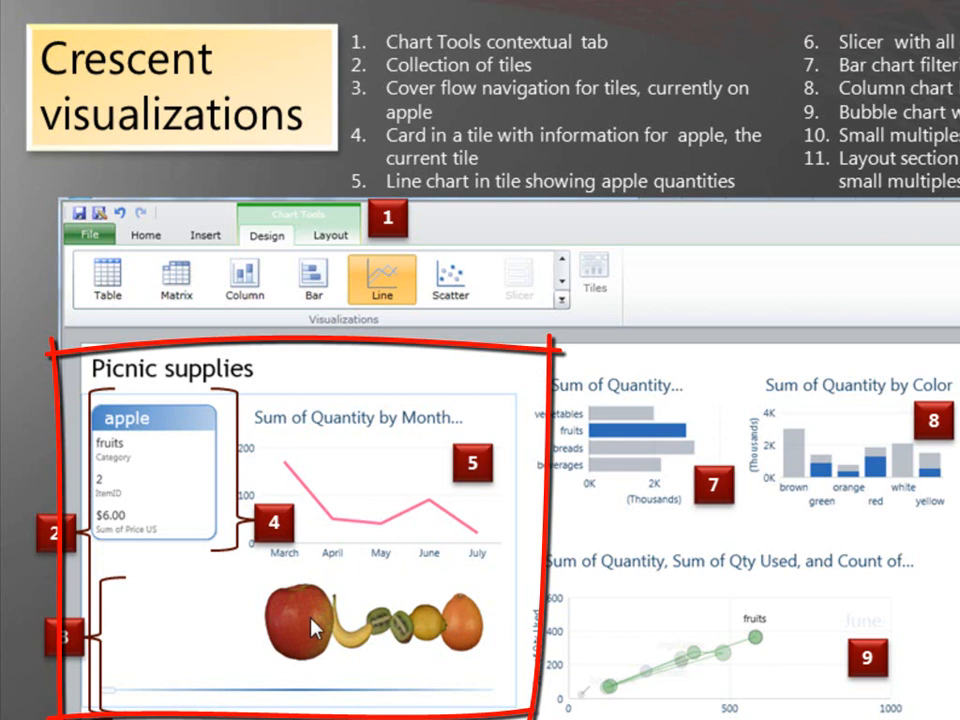
{"action": "mouse_move", "coordinate": [424, 633]}
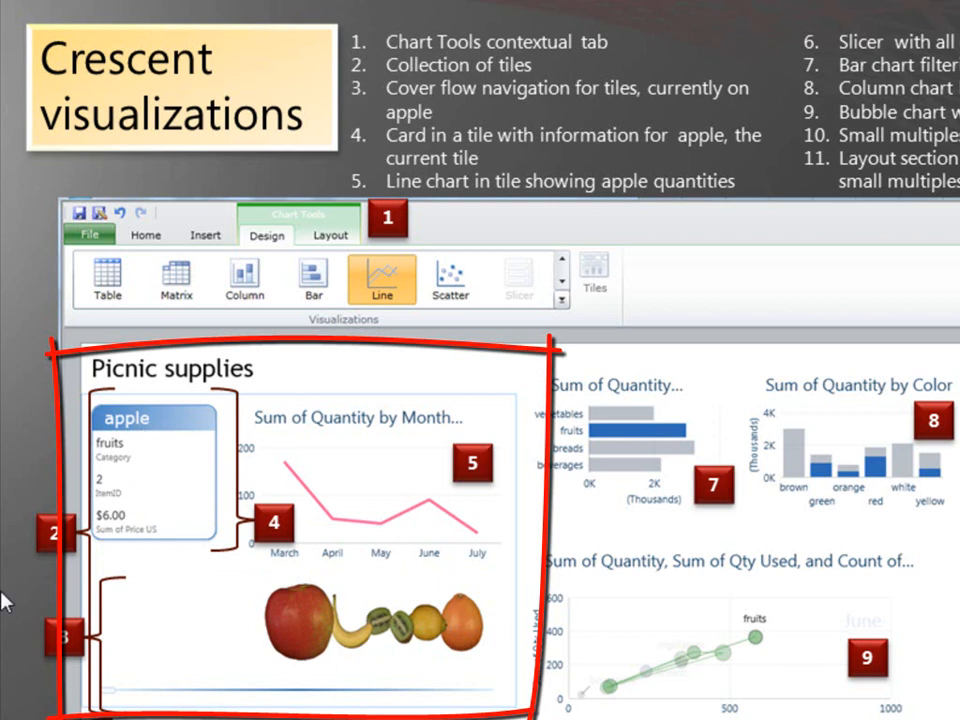
{"action": "mouse_move", "coordinate": [134, 245]}
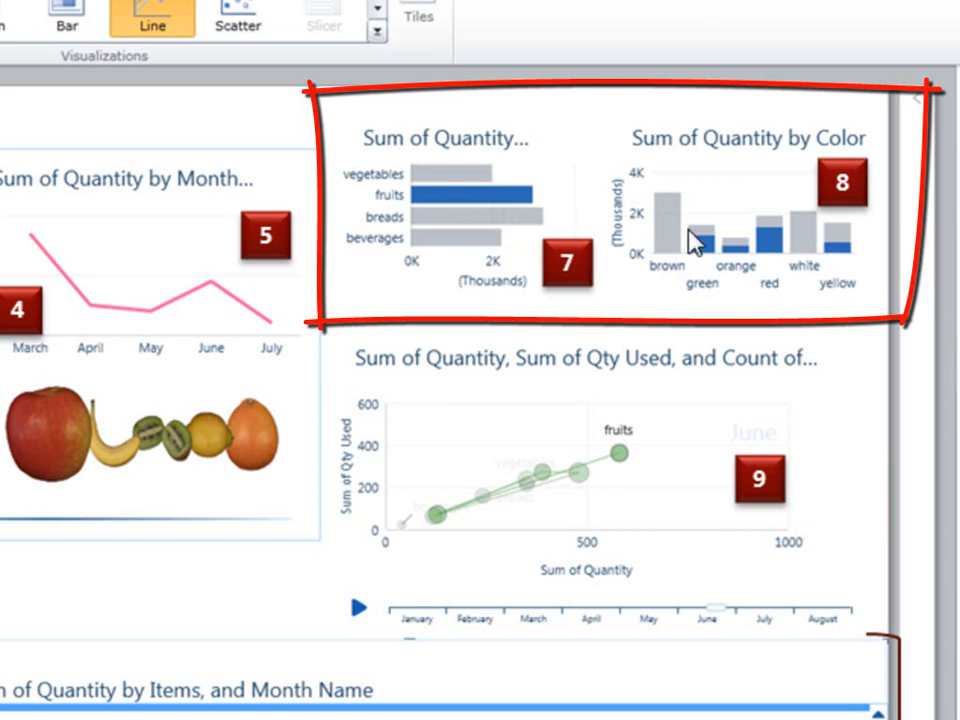
{"action": "mouse_move", "coordinate": [483, 218]}
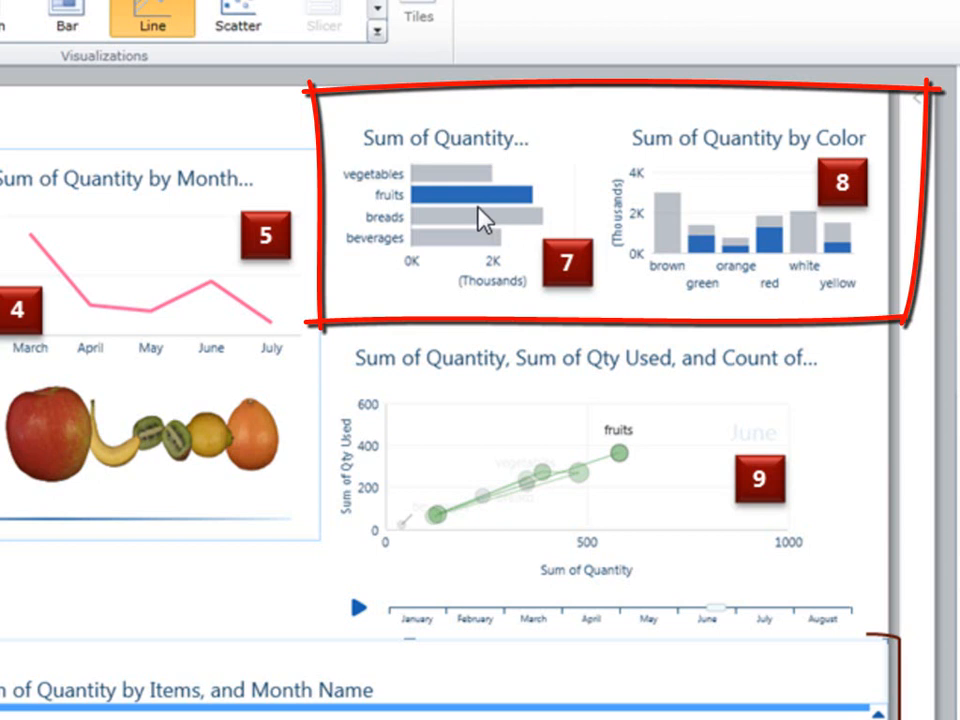
{"action": "mouse_move", "coordinate": [453, 235]}
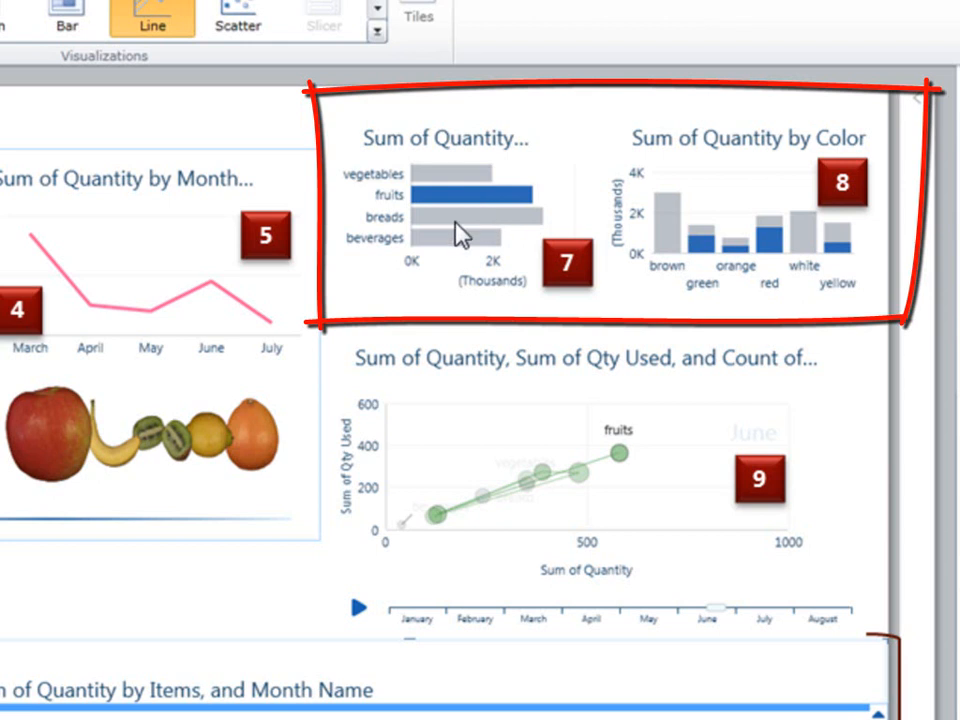
{"action": "mouse_move", "coordinate": [452, 208]}
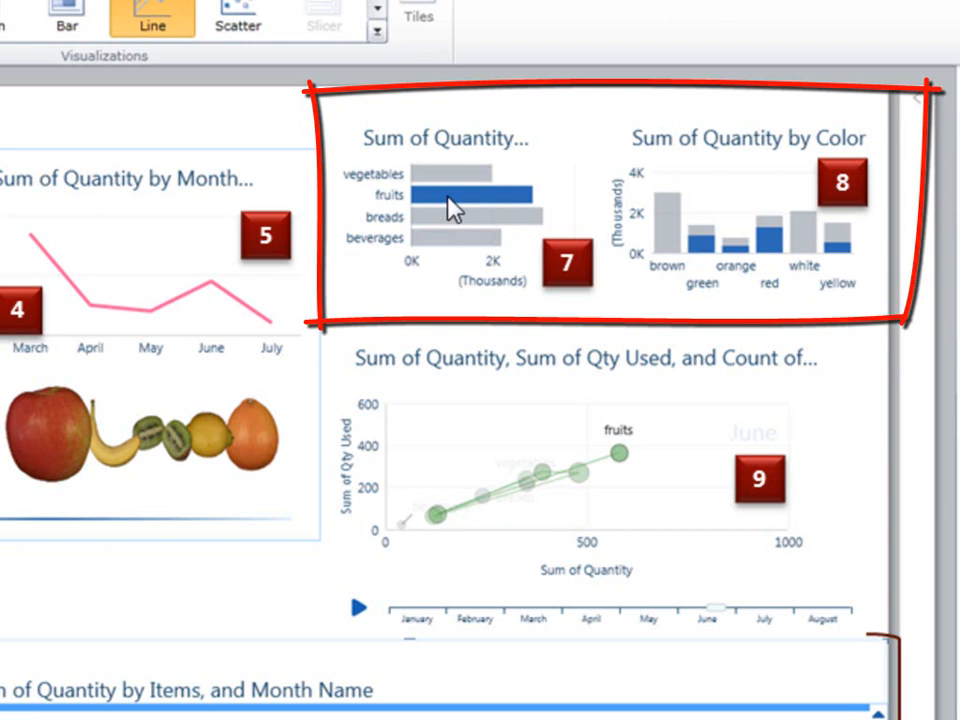
{"action": "mouse_move", "coordinate": [723, 263]}
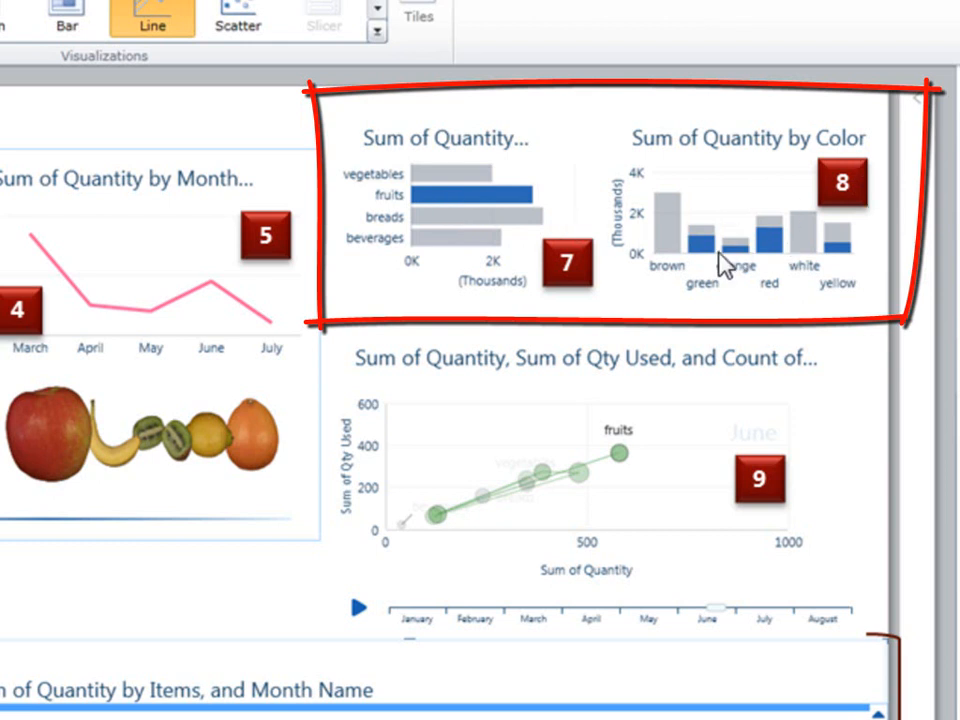
{"action": "mouse_move", "coordinate": [756, 267]}
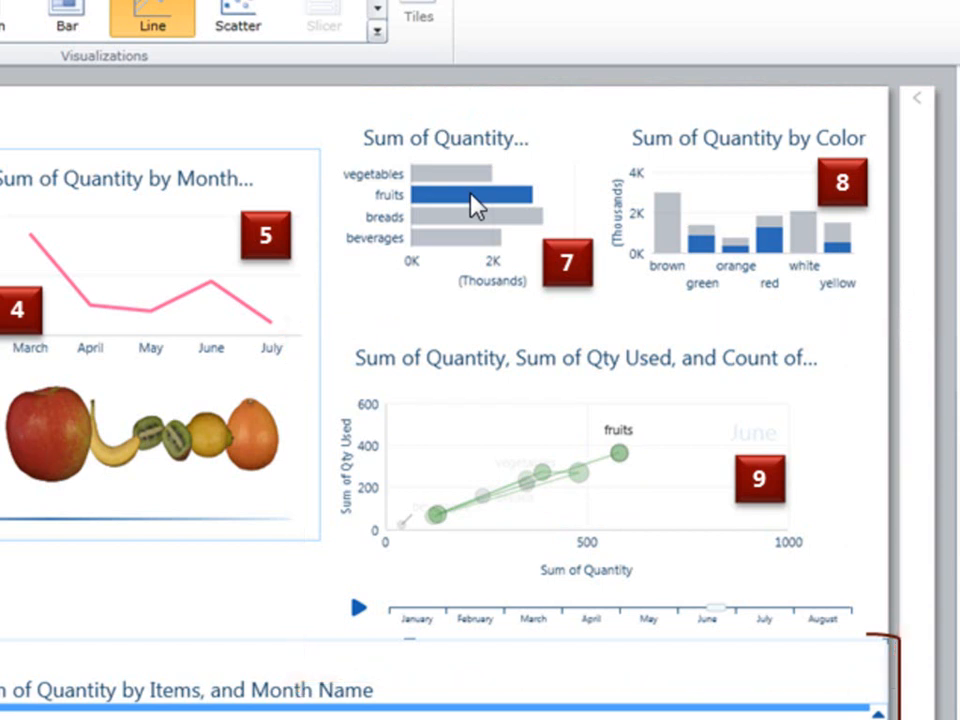
{"action": "mouse_move", "coordinate": [452, 472]}
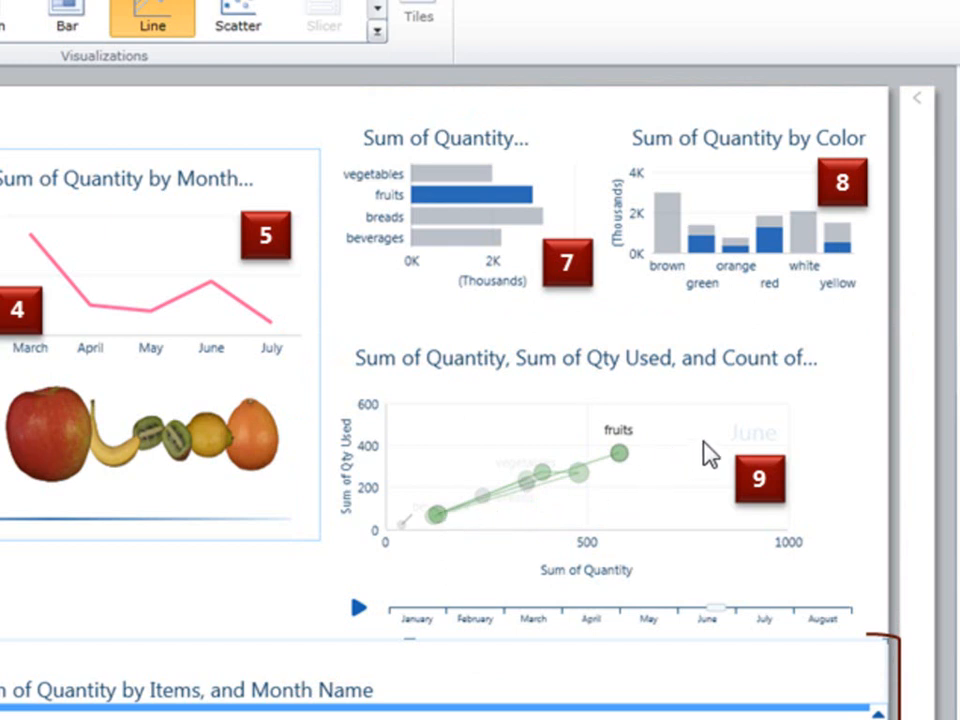
{"action": "scroll", "scroll_direction": "down", "scroll_amount": 3}
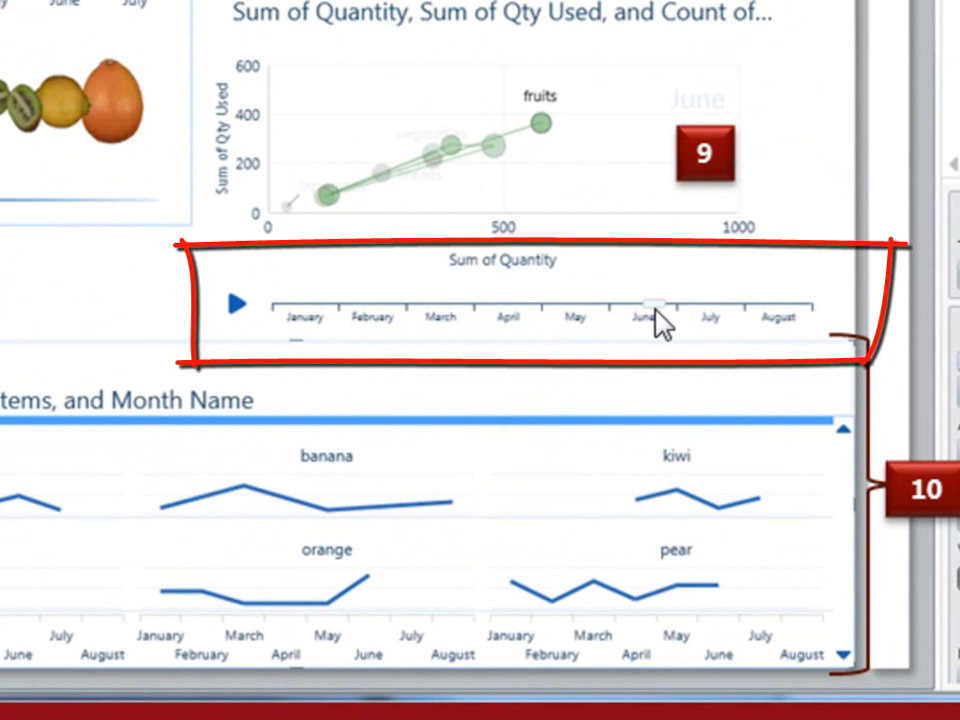
{"action": "mouse_move", "coordinate": [258, 327]}
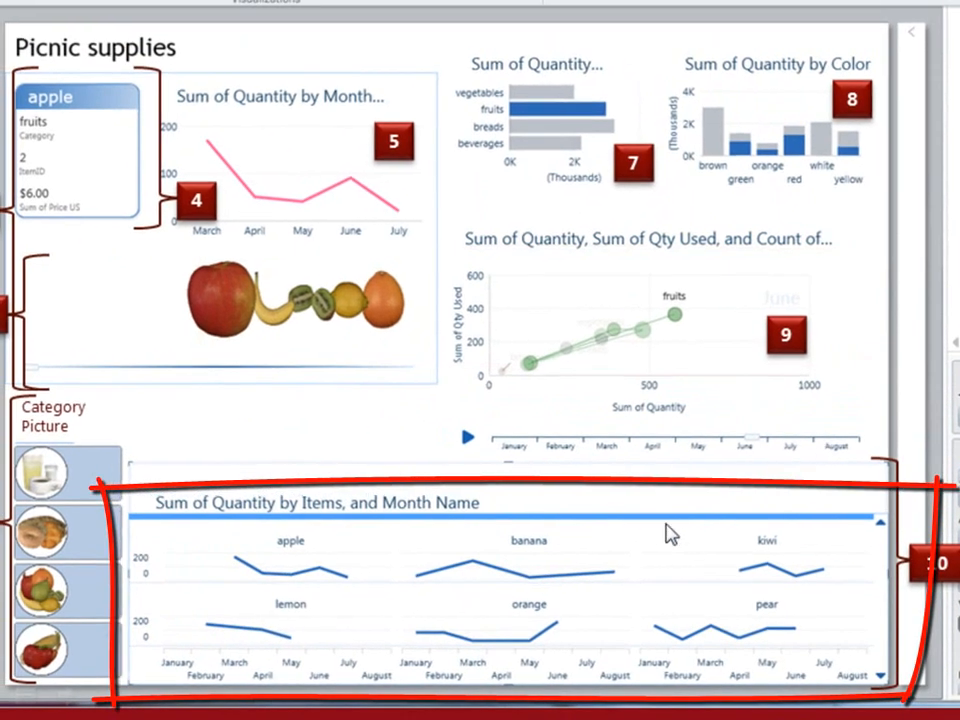
{"action": "mouse_move", "coordinate": [715, 553]}
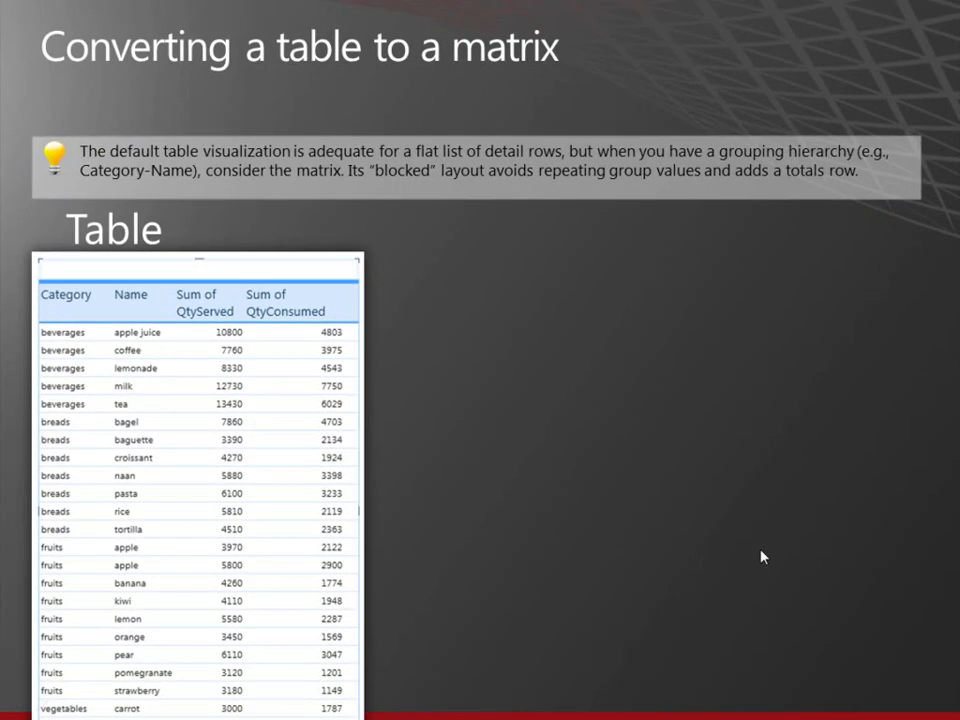
{"action": "mouse_move", "coordinate": [620, 456]}
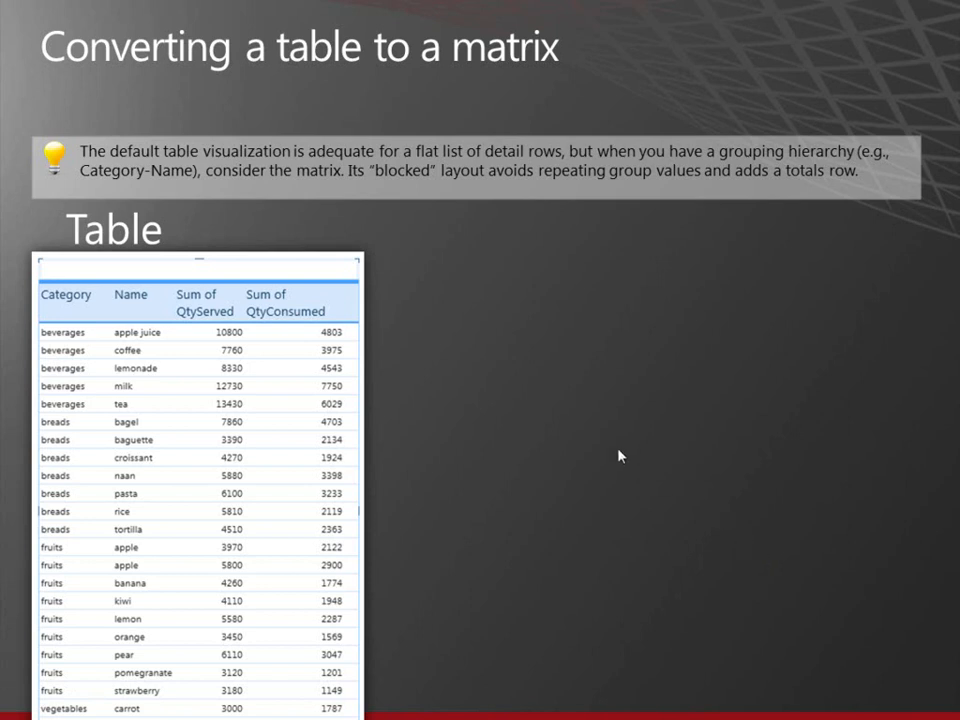
{"action": "mouse_move", "coordinate": [148, 328]}
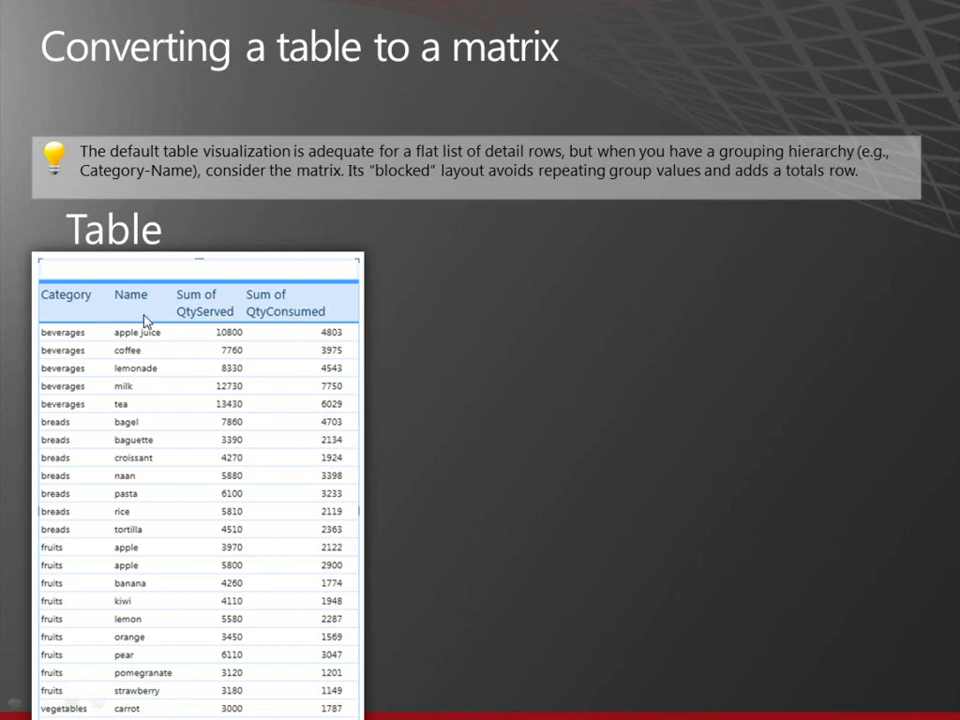
{"action": "mouse_move", "coordinate": [213, 332]}
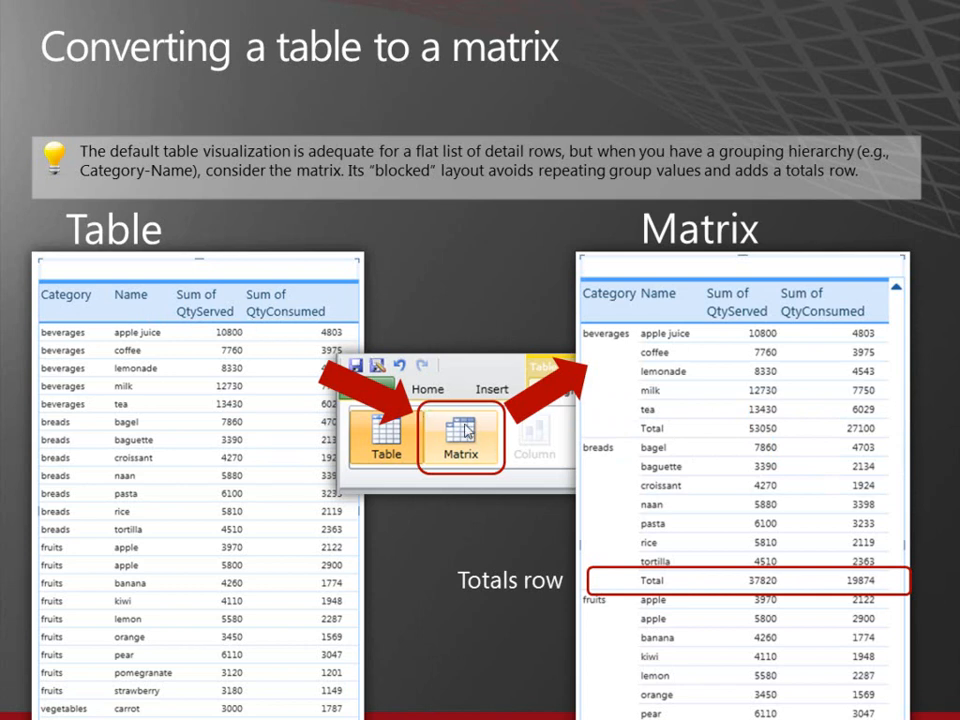
{"action": "mouse_move", "coordinate": [619, 453]}
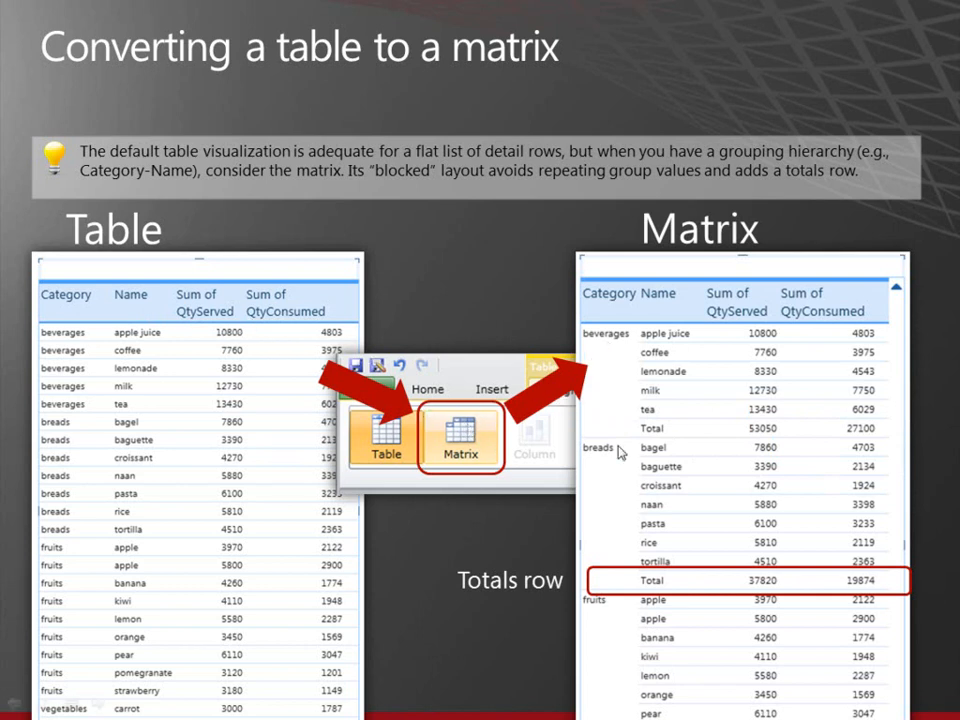
{"action": "mouse_move", "coordinate": [648, 580]}
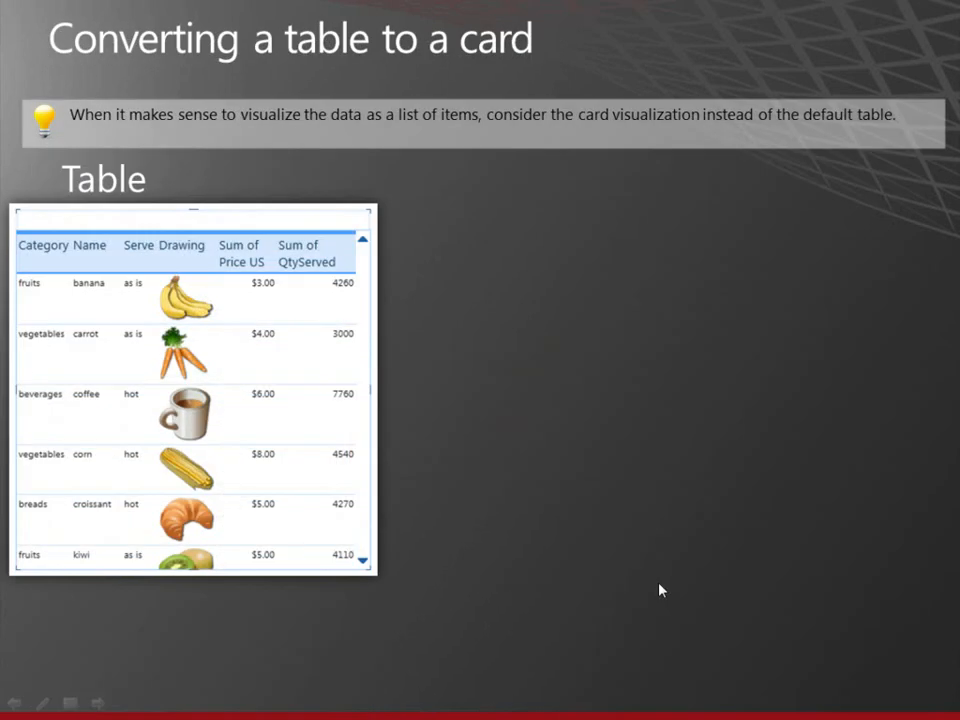
{"action": "mouse_move", "coordinate": [280, 302]}
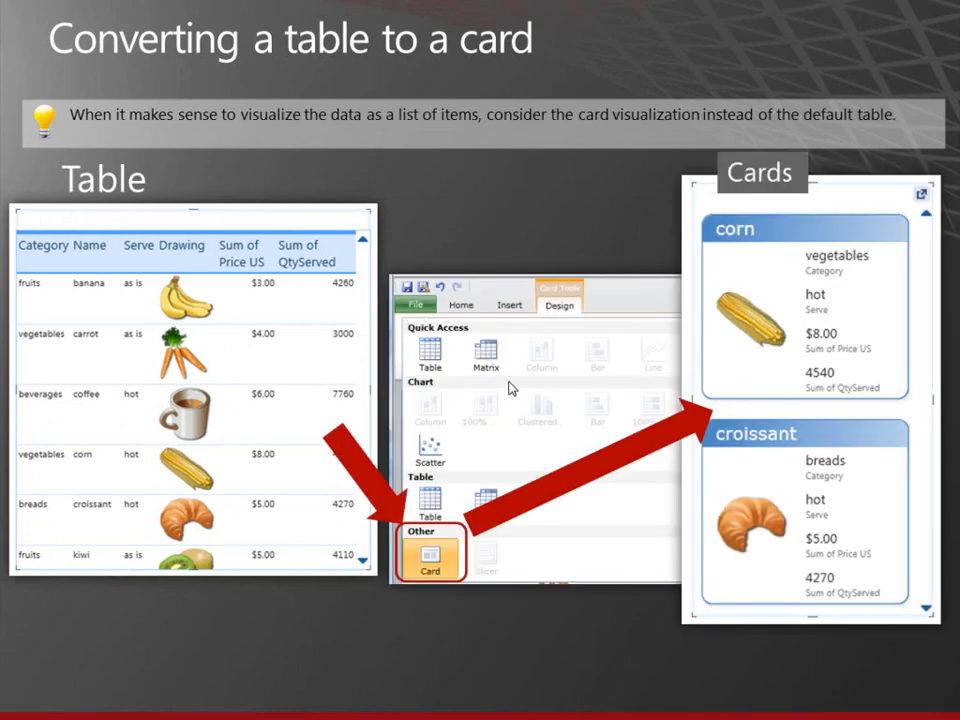
{"action": "mouse_move", "coordinate": [363, 330]}
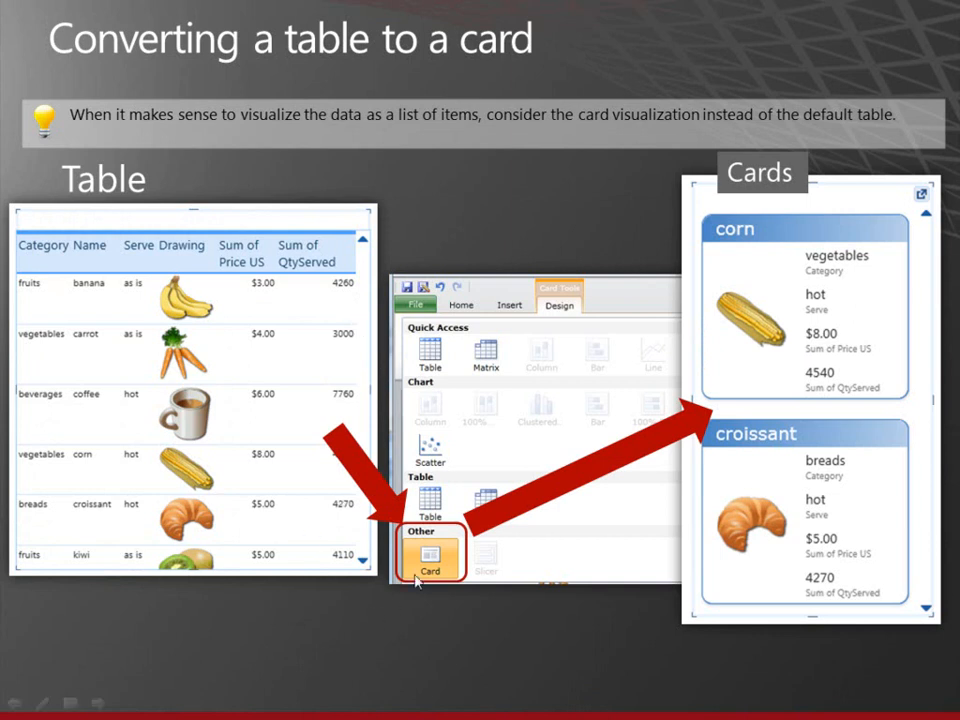
{"action": "mouse_move", "coordinate": [764, 233]}
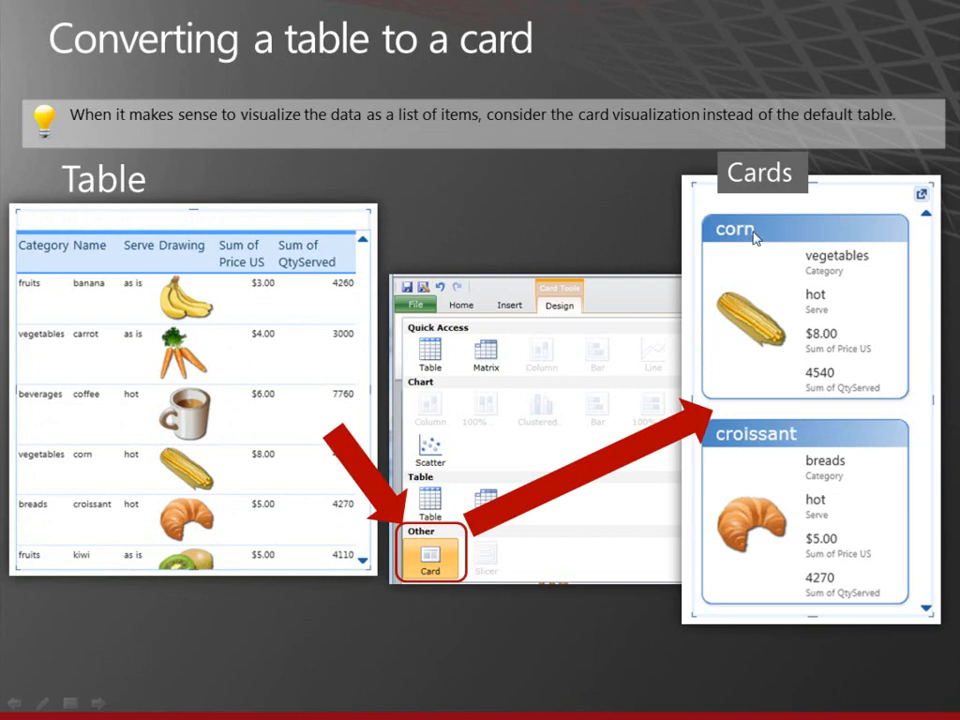
{"action": "mouse_move", "coordinate": [778, 232]}
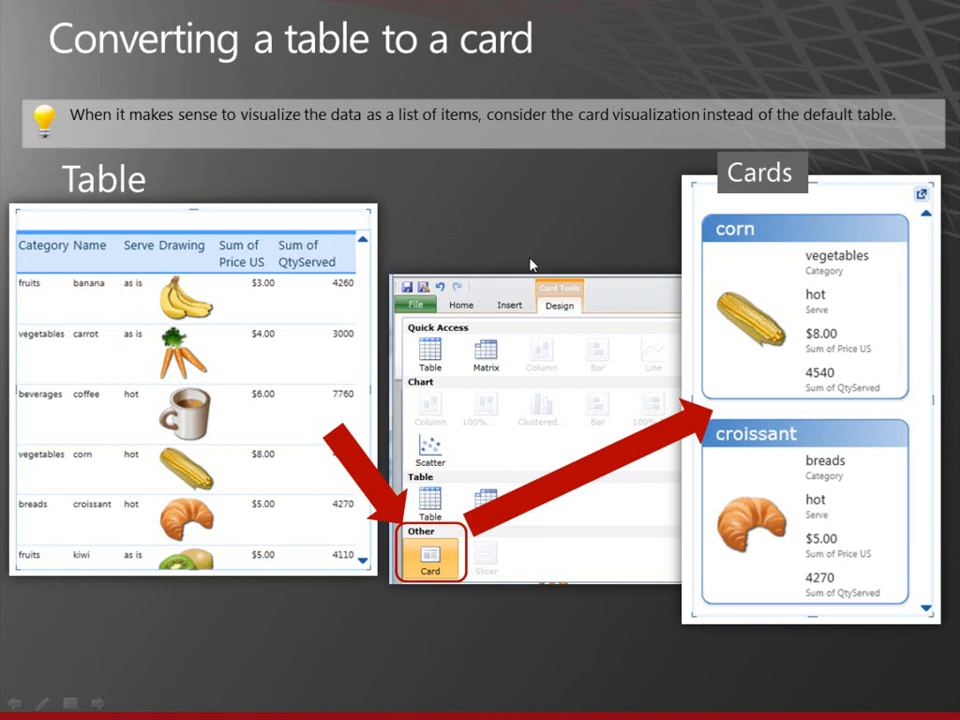
{"action": "mouse_move", "coordinate": [85, 312]}
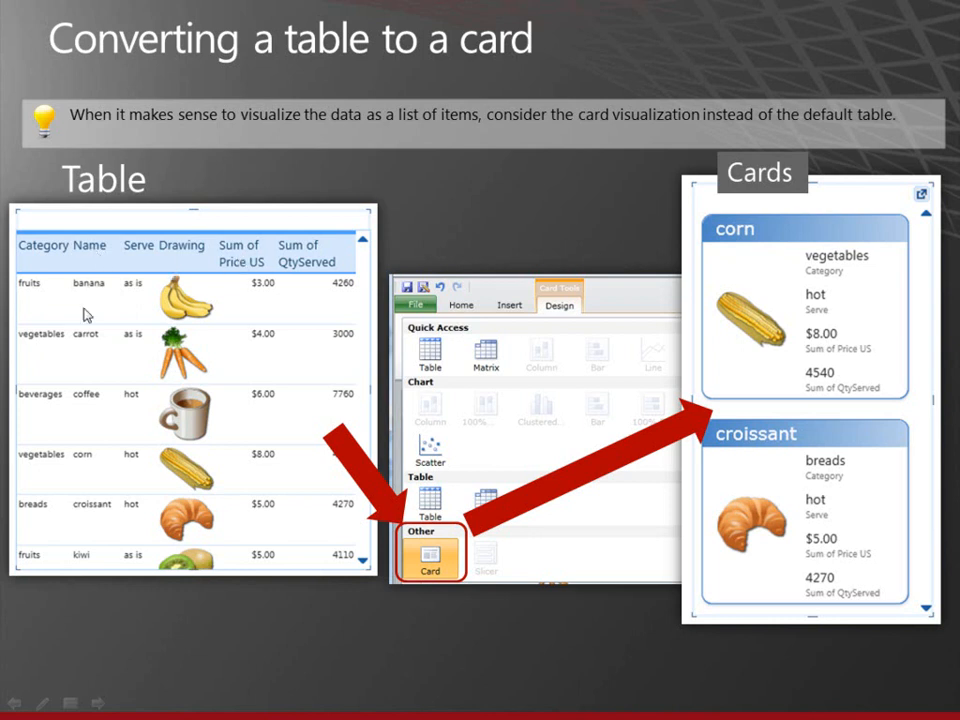
{"action": "mouse_move", "coordinate": [650, 248]}
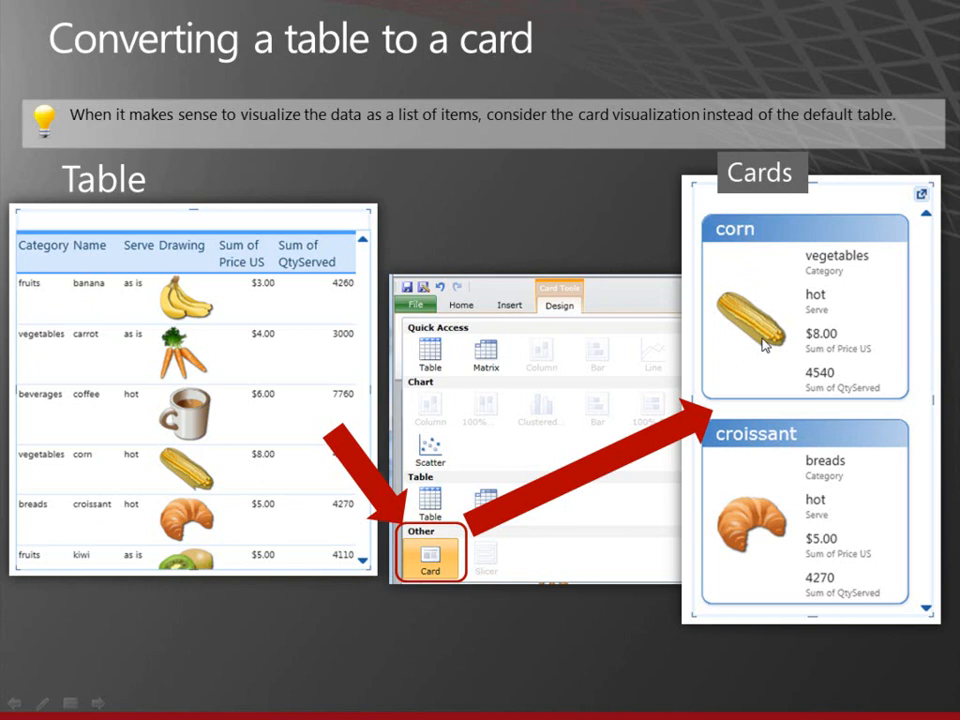
{"action": "mouse_move", "coordinate": [758, 305]}
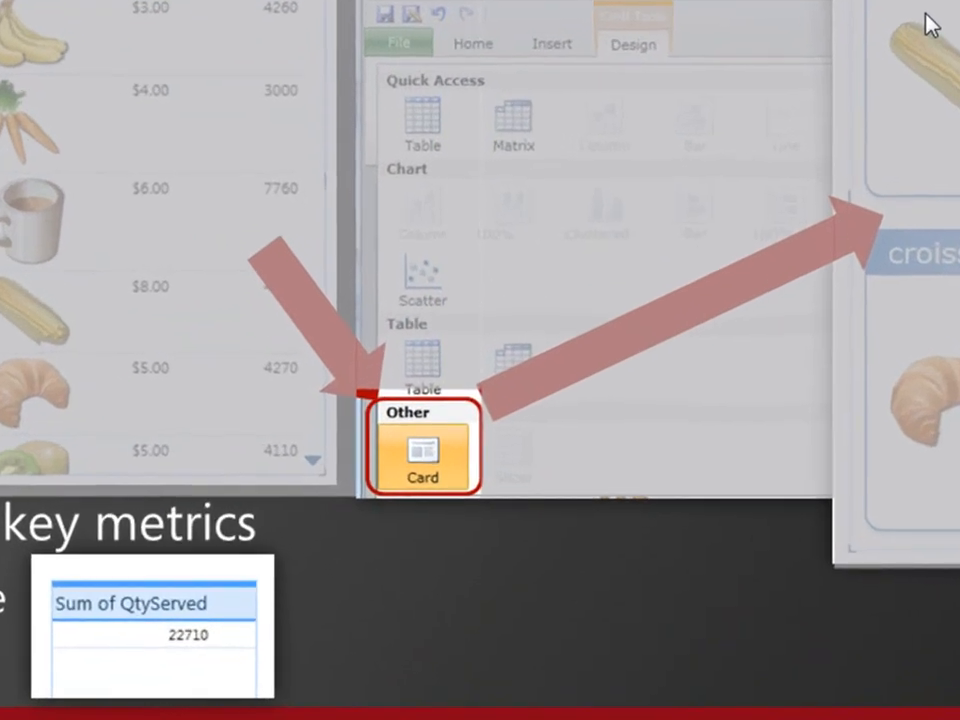
{"action": "mouse_move", "coordinate": [735, 67]}
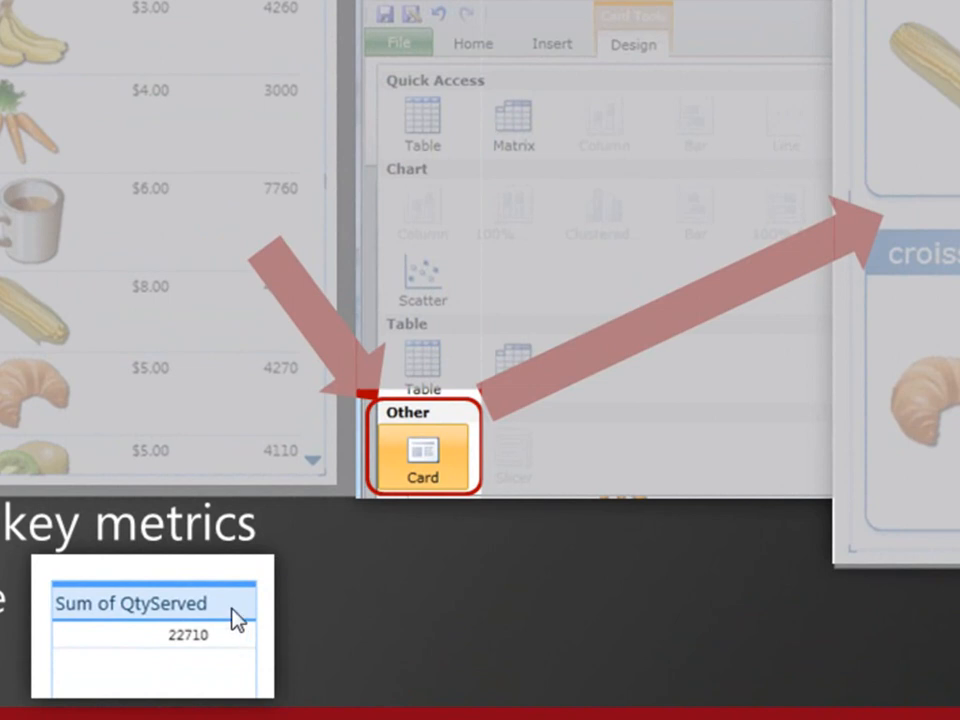
Advance to the 'When icons are disabled: no measure' slide.
{"action": "left_click", "coordinate": [421, 453]}
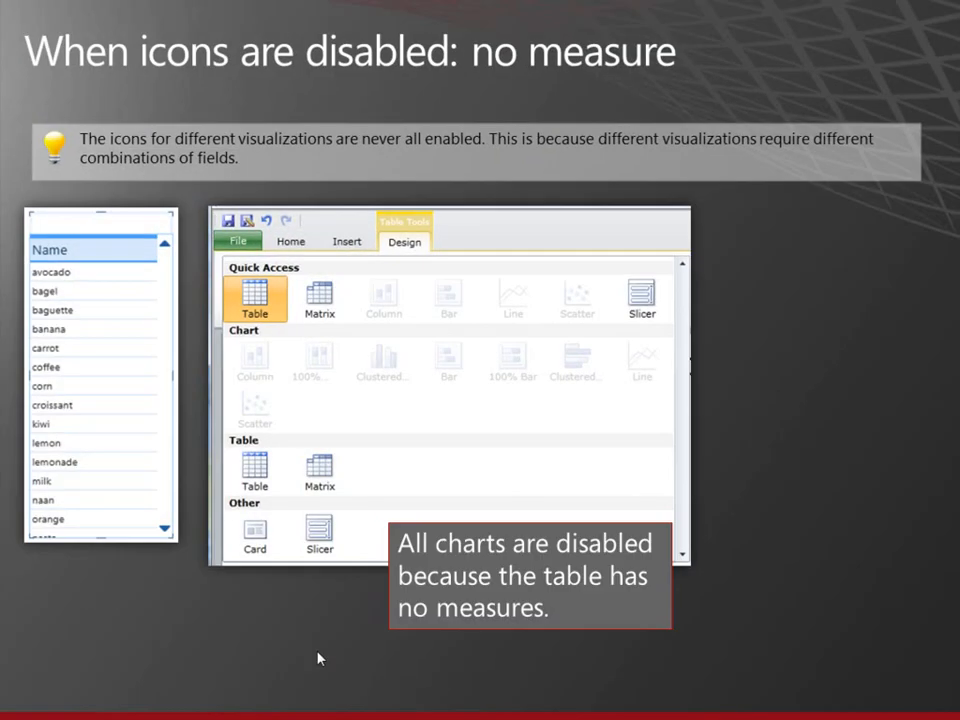
{"action": "mouse_move", "coordinate": [318, 651]}
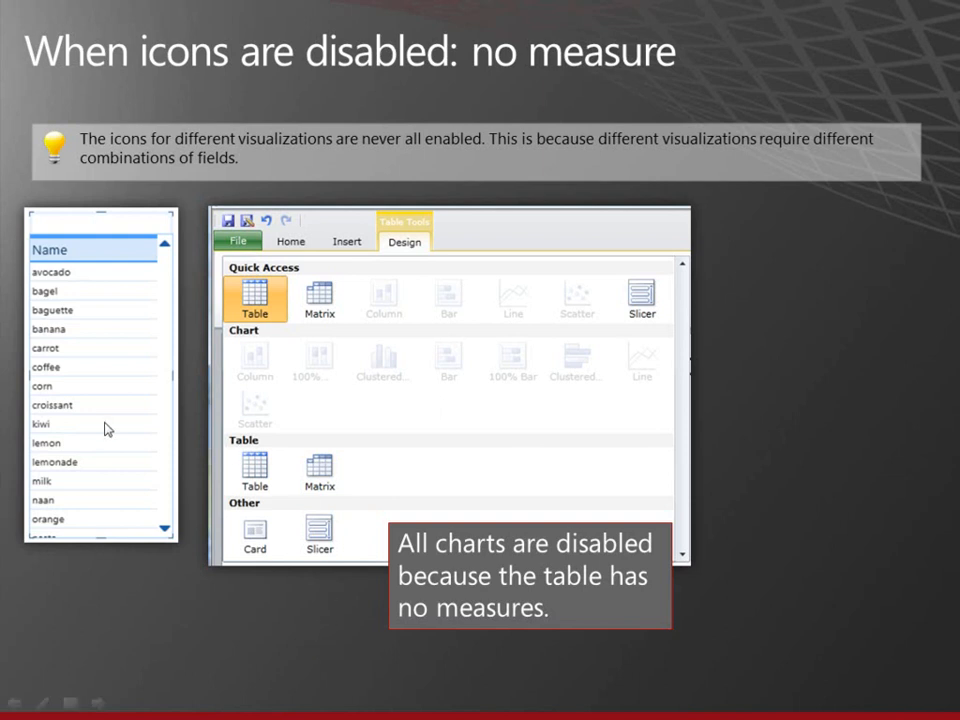
{"action": "mouse_move", "coordinate": [110, 432]}
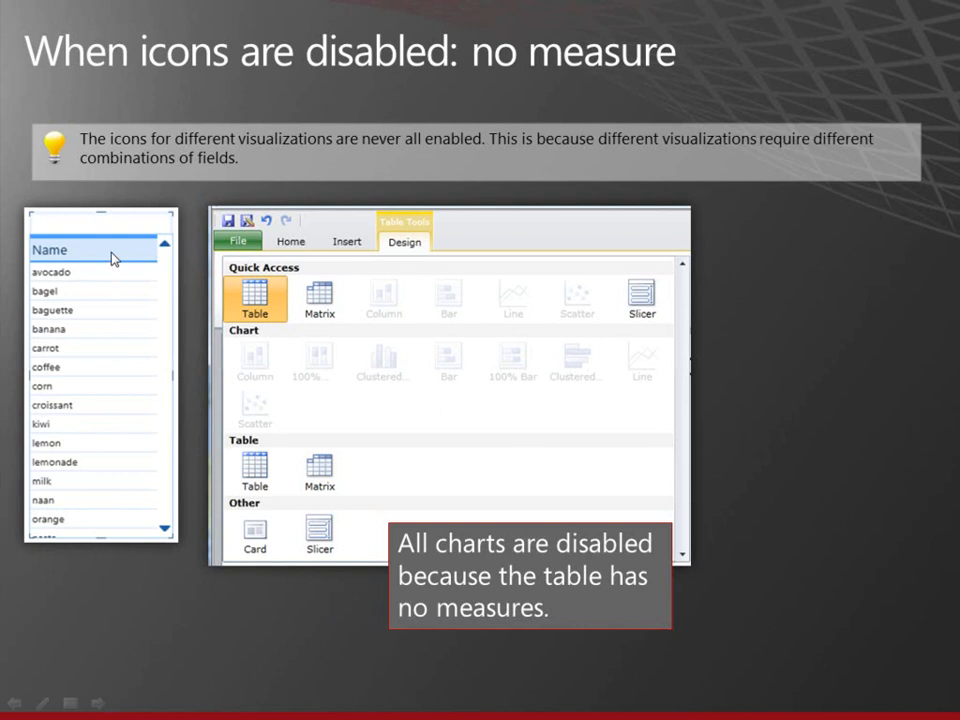
{"action": "mouse_move", "coordinate": [110, 504]}
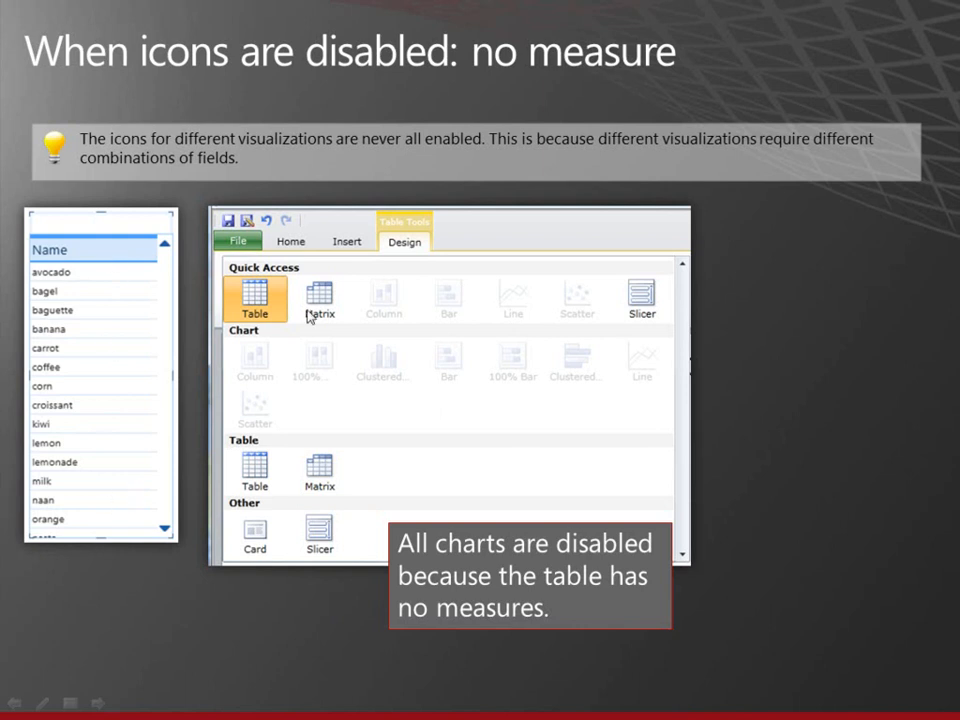
{"action": "mouse_move", "coordinate": [586, 303]}
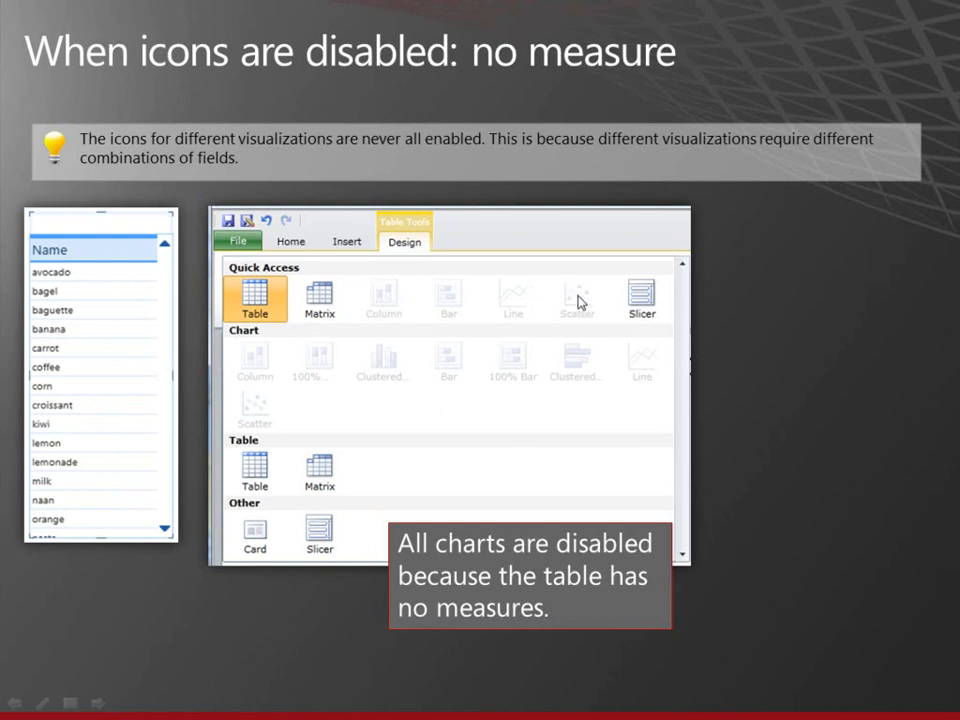
{"action": "mouse_move", "coordinate": [652, 308]}
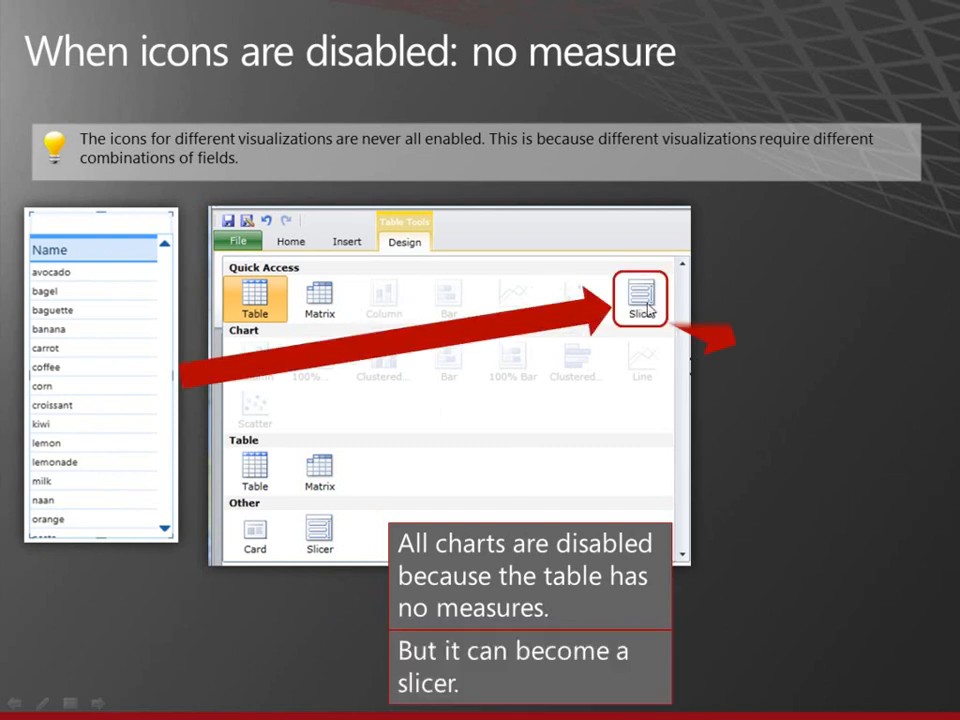
Reveal the table-becomes-slicer callout, then advance to the one-measure slide.
{"action": "left_click", "coordinate": [640, 295]}
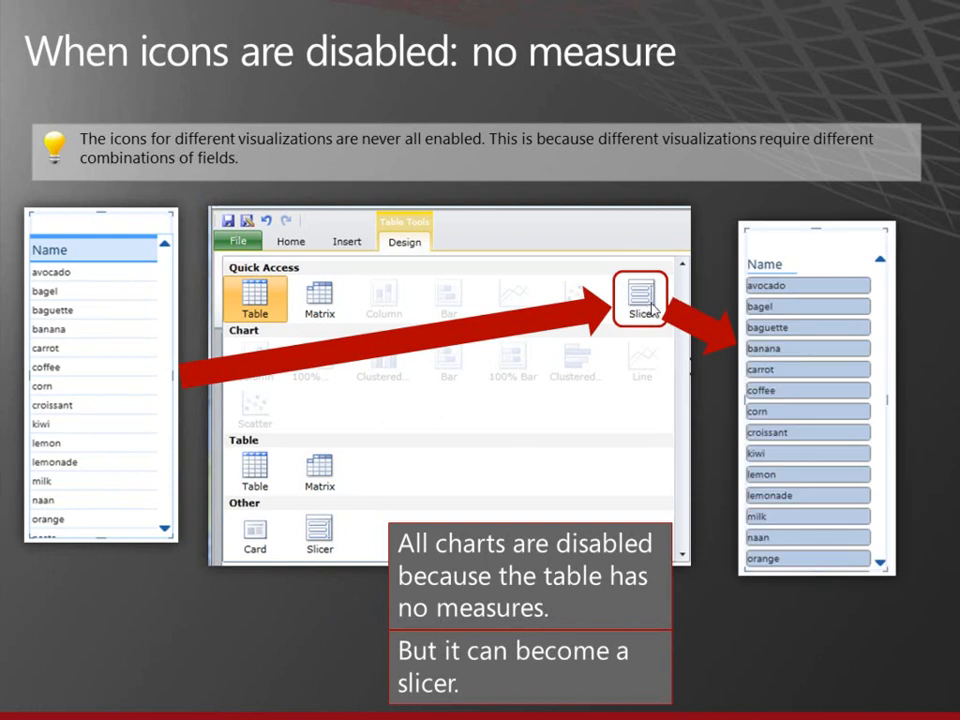
{"action": "mouse_move", "coordinate": [617, 252]}
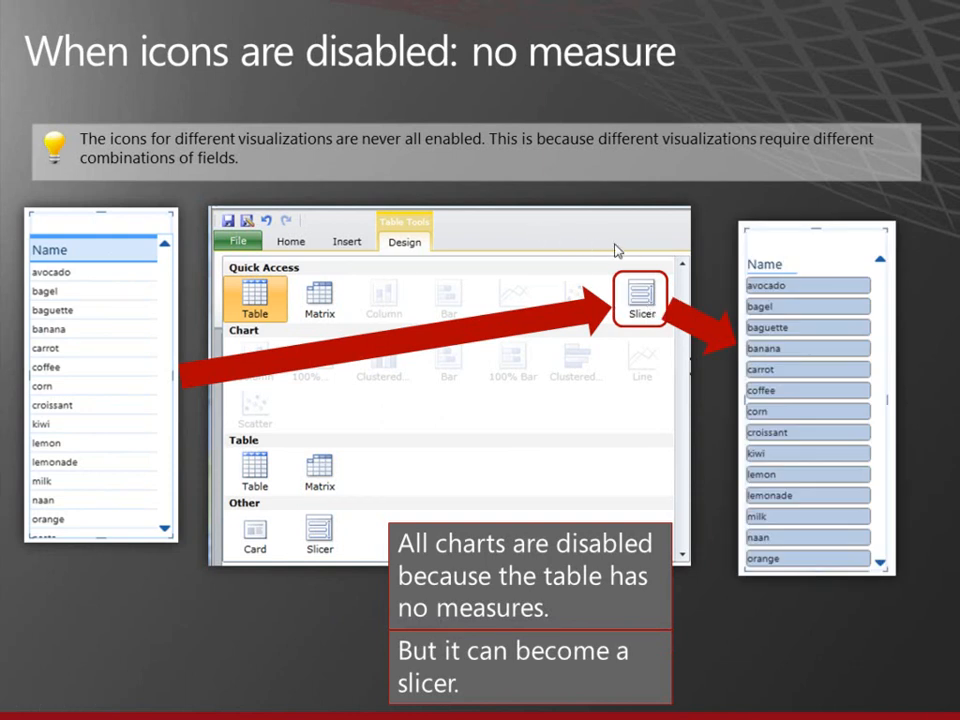
{"action": "mouse_move", "coordinate": [569, 248]}
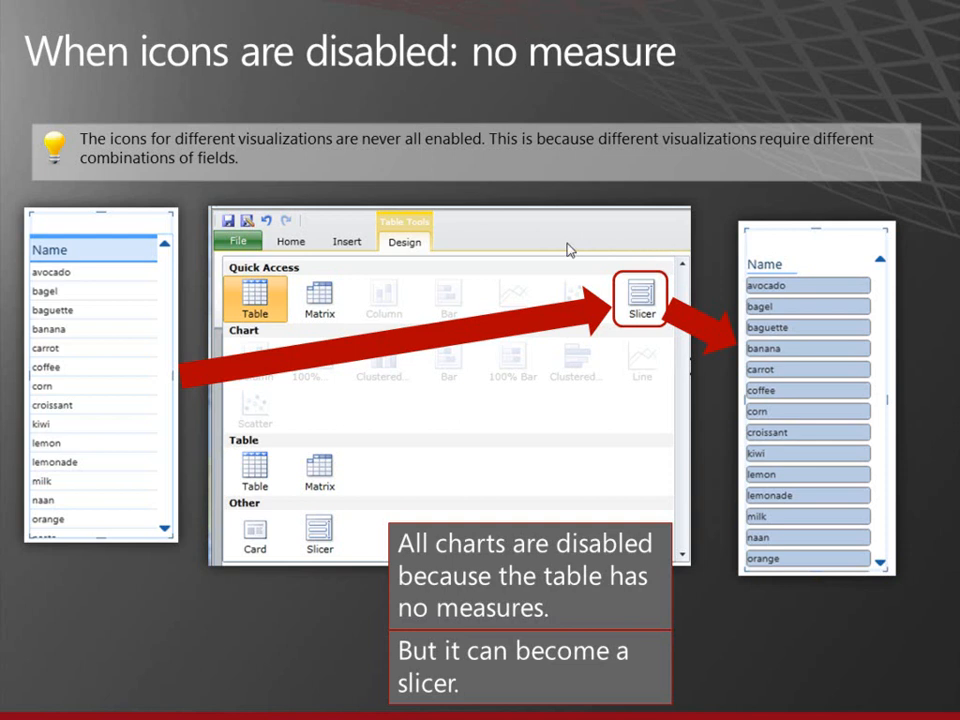
{"action": "key", "text": "Right"}
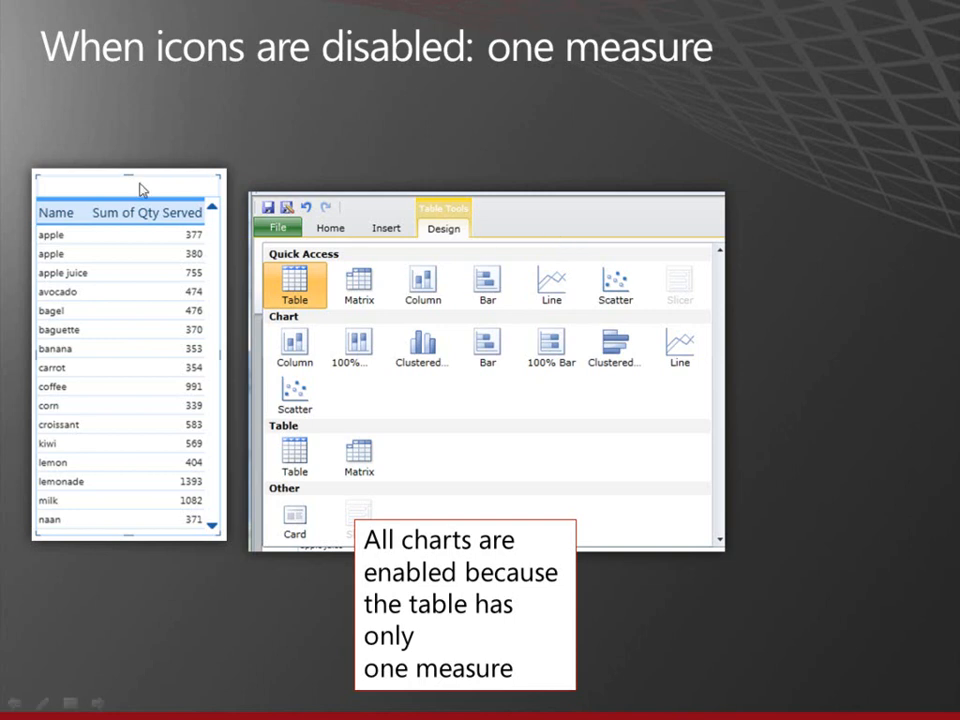
{"action": "mouse_move", "coordinate": [196, 253]}
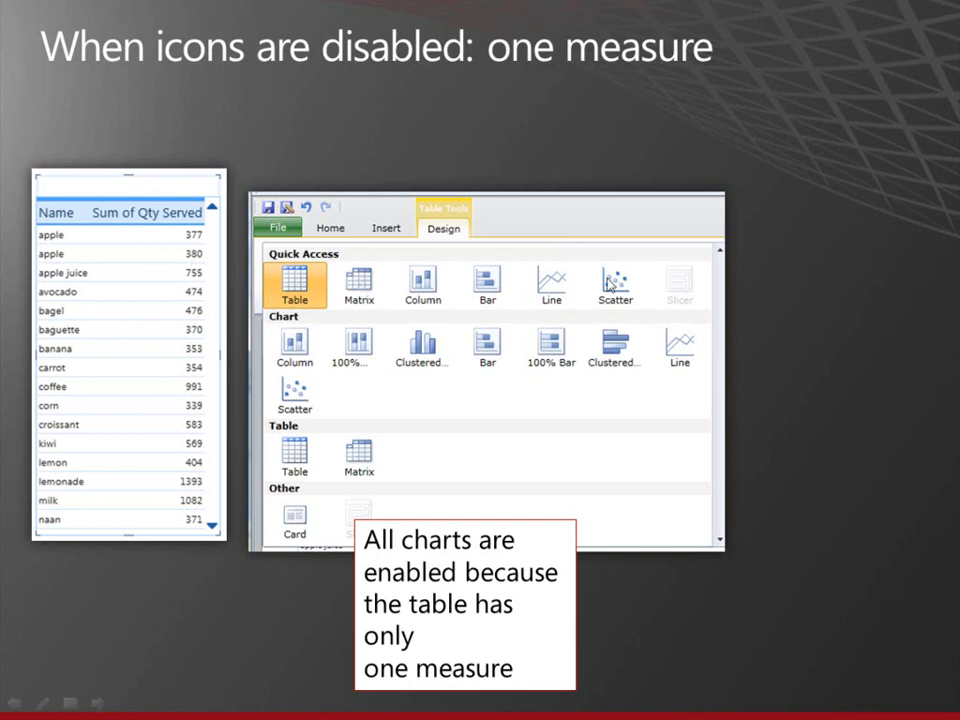
{"action": "mouse_move", "coordinate": [633, 286]}
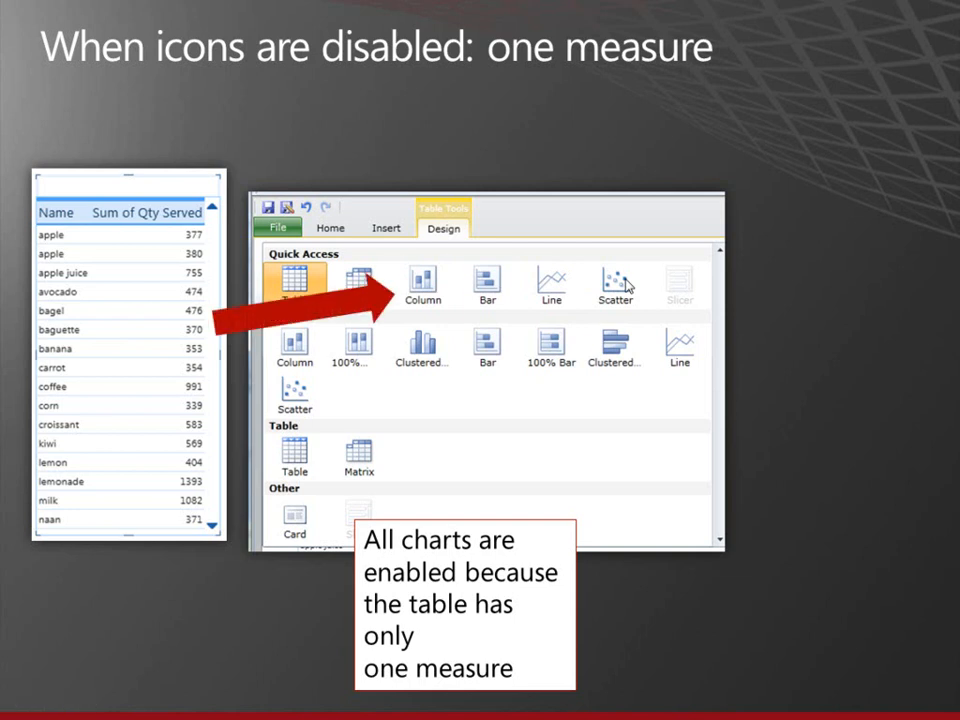
Reveal the Sum of Qty Served by Items column chart, then the scatter arrow.
{"action": "left_click", "coordinate": [423, 282]}
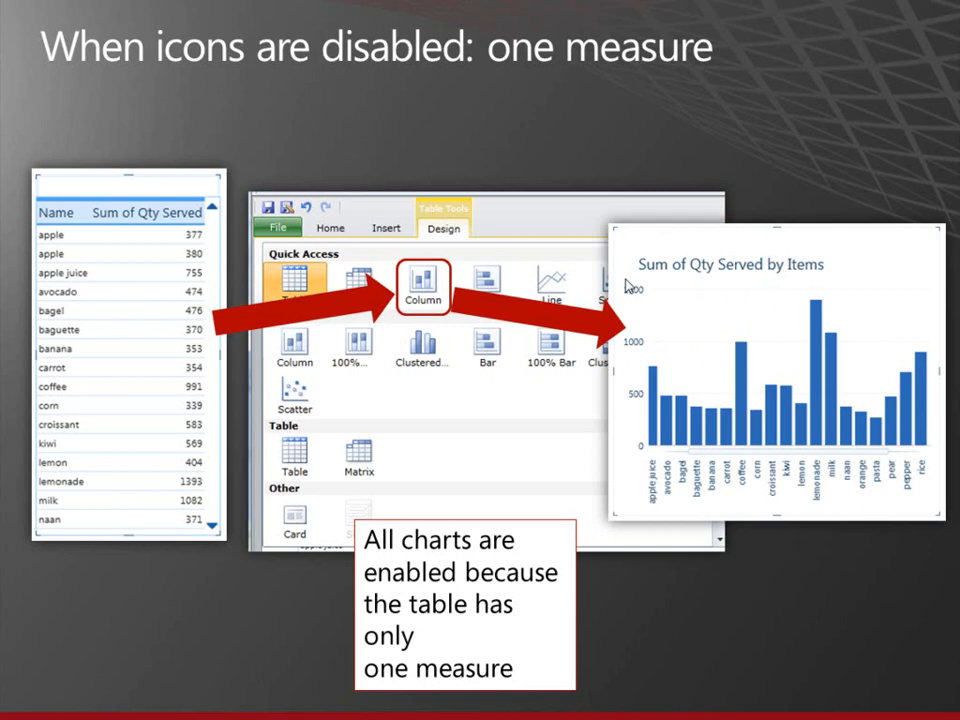
{"action": "mouse_move", "coordinate": [502, 328]}
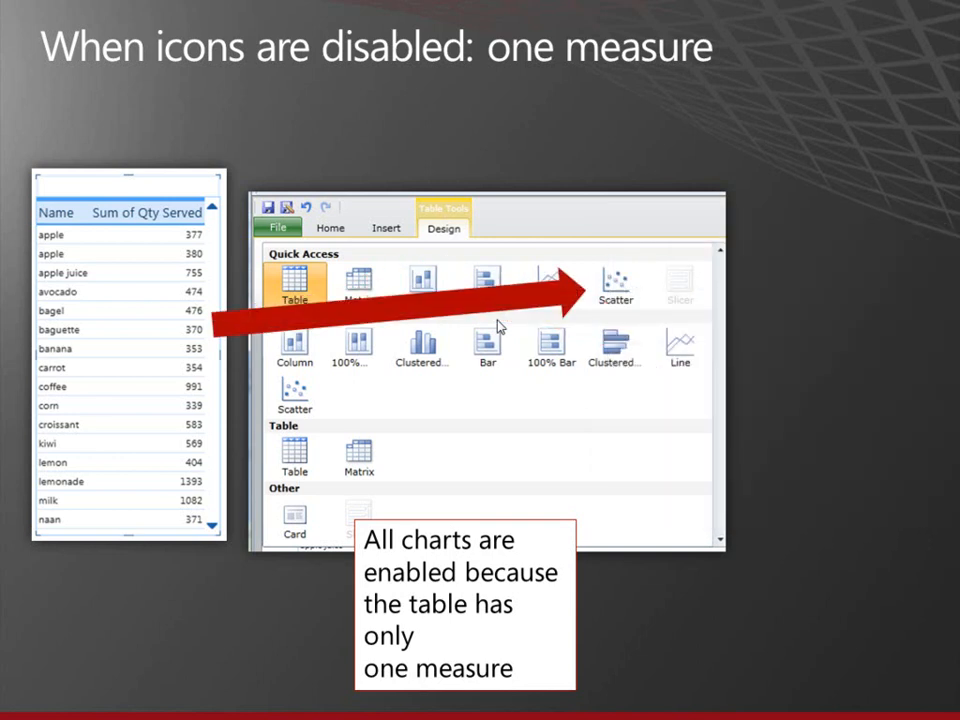
{"action": "left_click", "coordinate": [614, 283]}
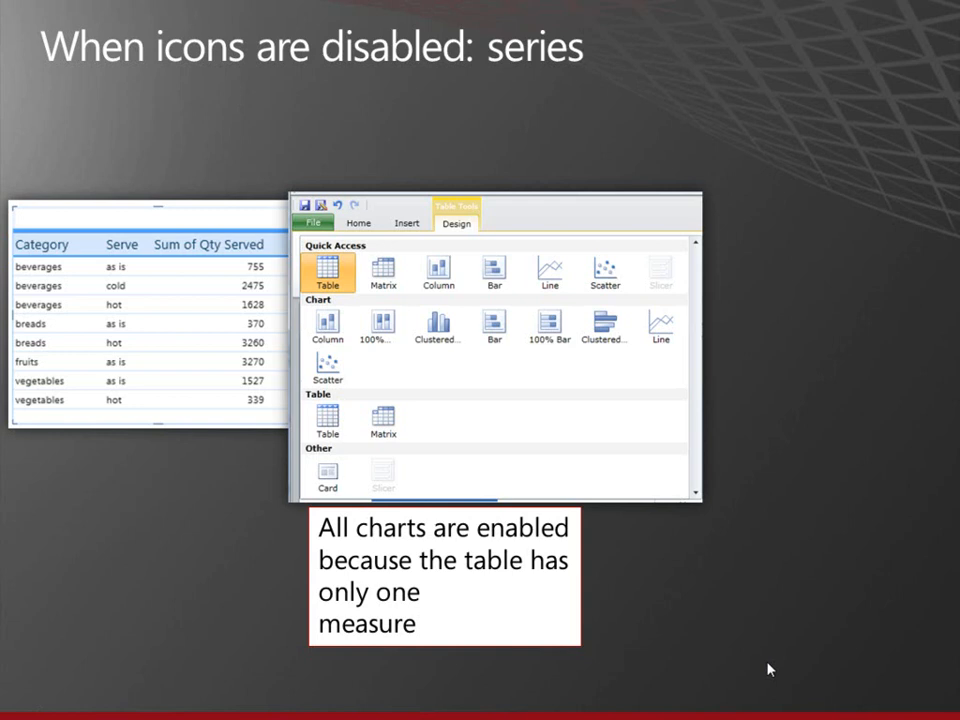
{"action": "mouse_move", "coordinate": [734, 653]}
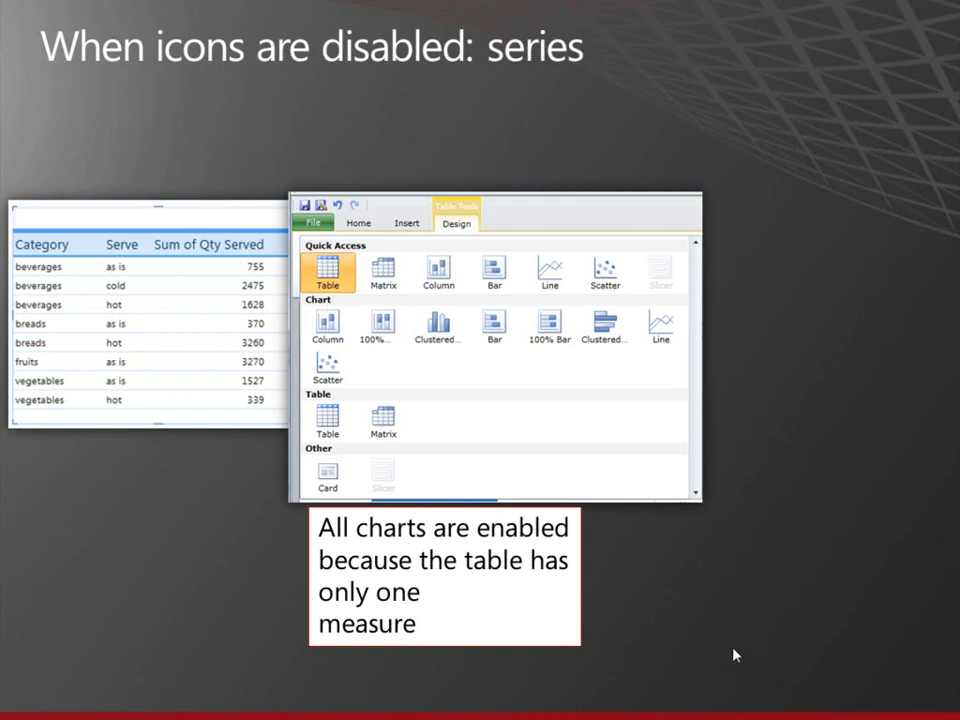
Reveal the Bar arrow and stacked bar chart of quantity by category and serve.
{"action": "left_click", "coordinate": [495, 272]}
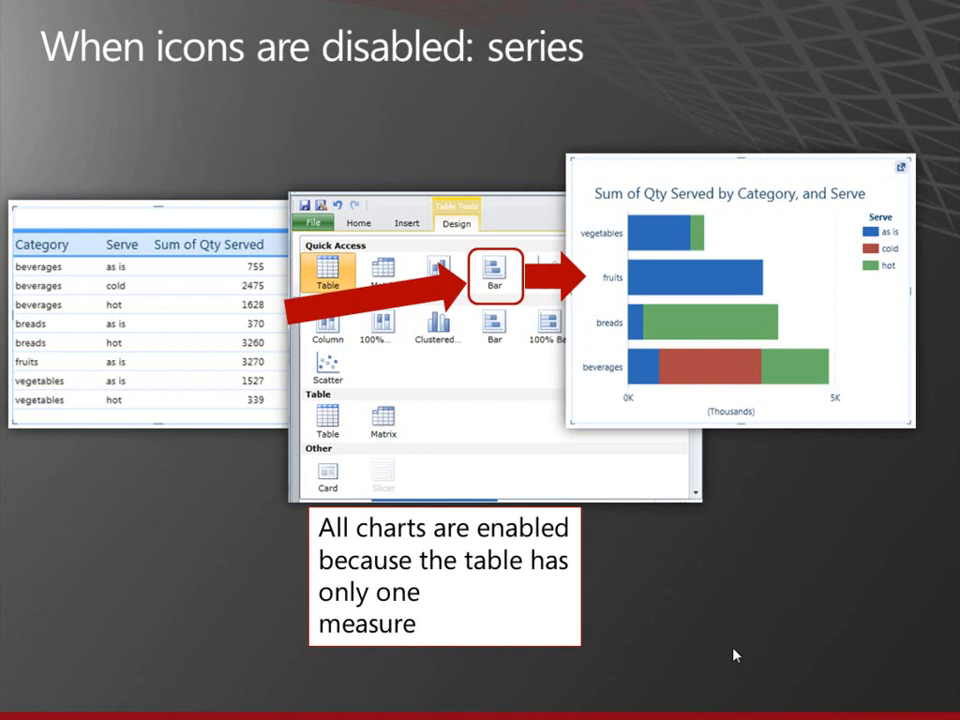
{"action": "mouse_move", "coordinate": [607, 462]}
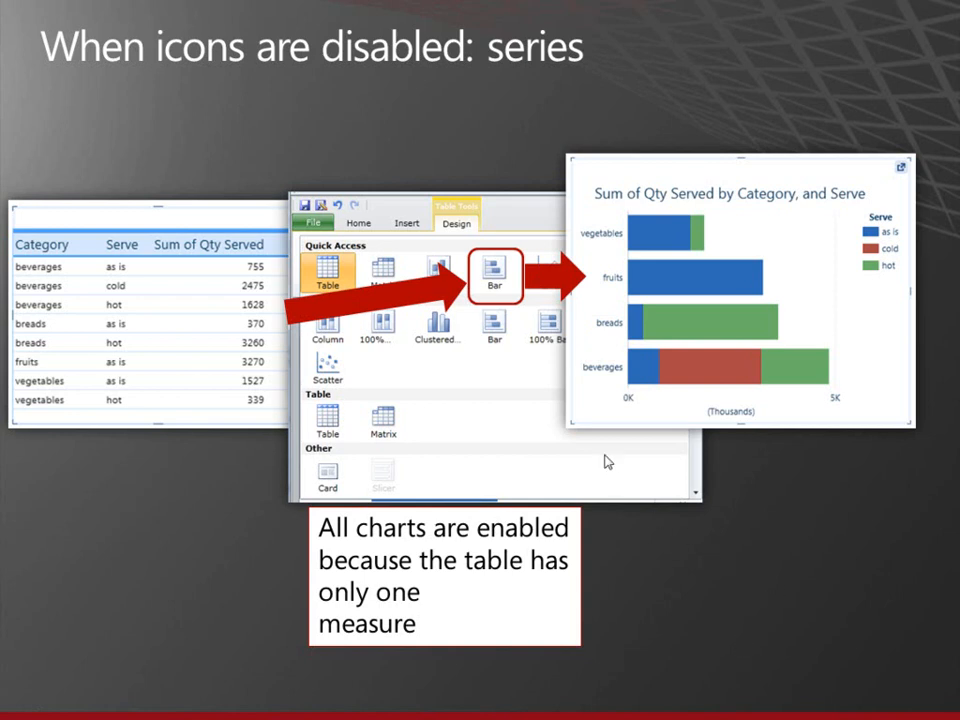
{"action": "mouse_move", "coordinate": [642, 235]}
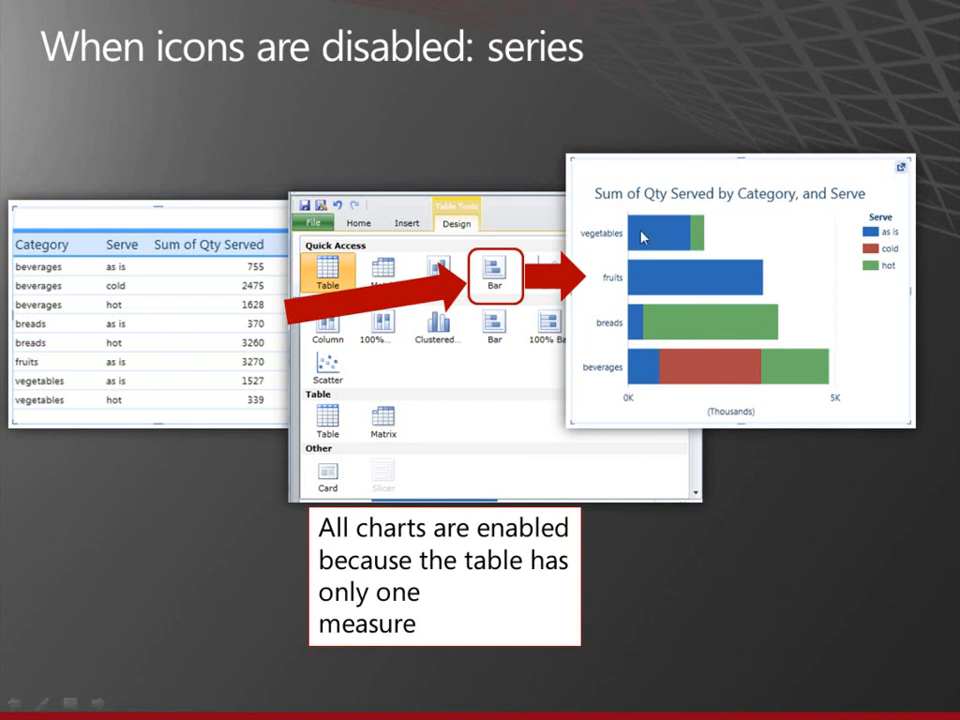
{"action": "mouse_move", "coordinate": [639, 330]}
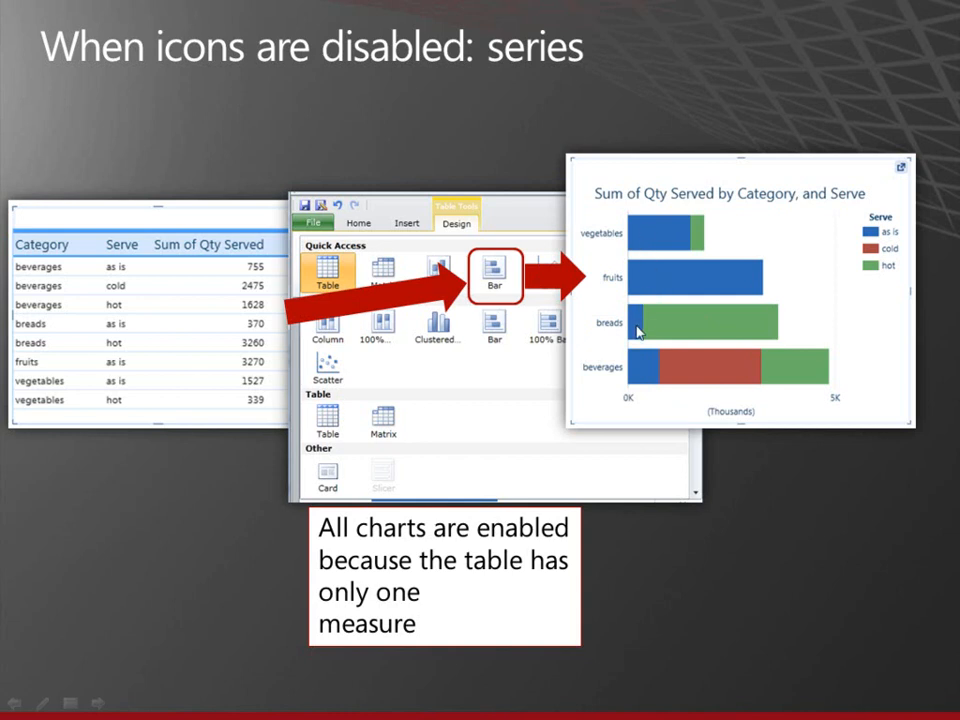
{"action": "mouse_move", "coordinate": [683, 323]}
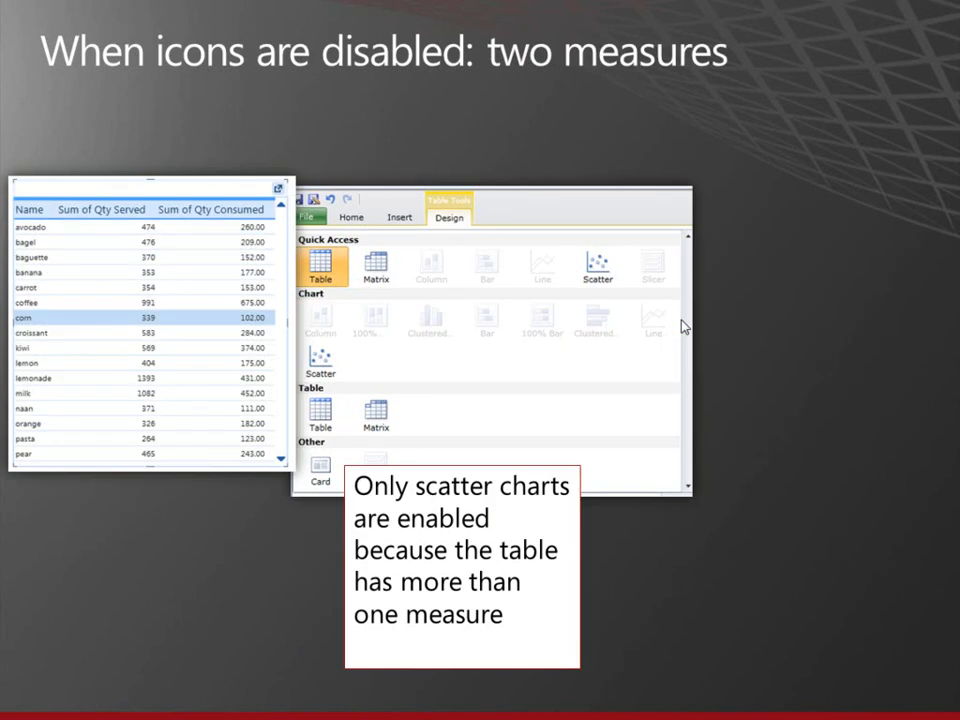
{"action": "mouse_move", "coordinate": [580, 204]}
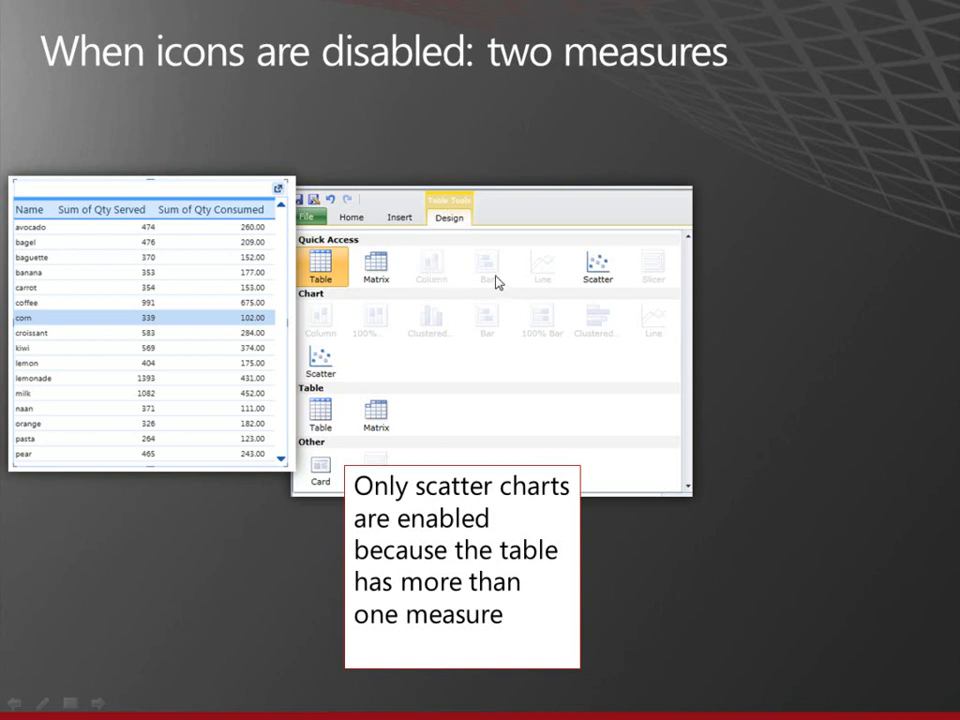
{"action": "mouse_move", "coordinate": [597, 268]}
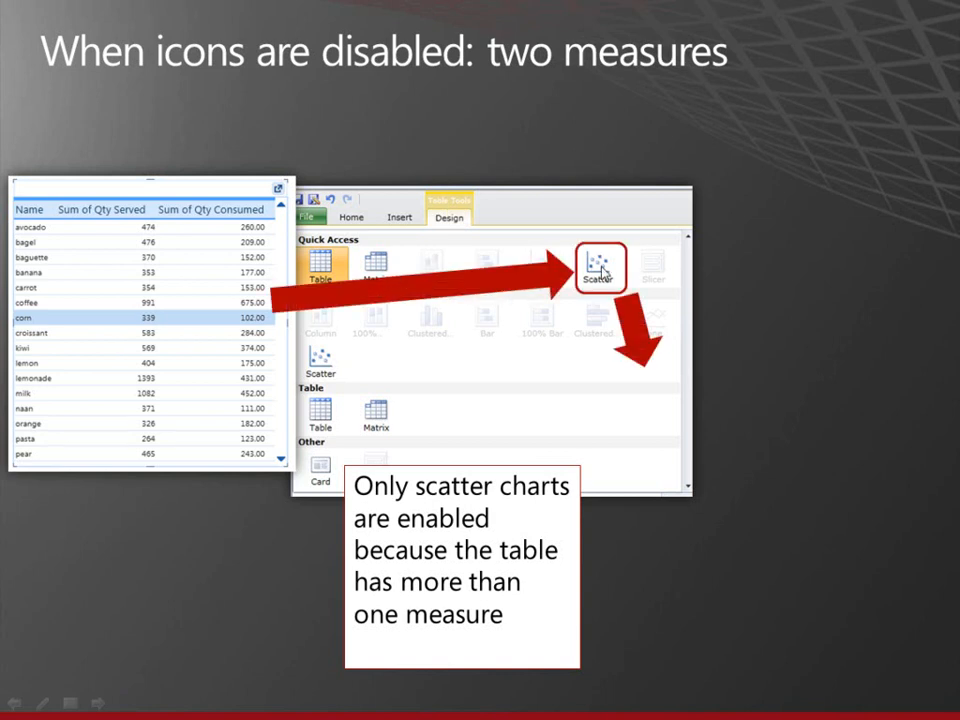
Reveal the two-measure scatter chart, then advance through the three-measures slide.
{"action": "left_click", "coordinate": [599, 270]}
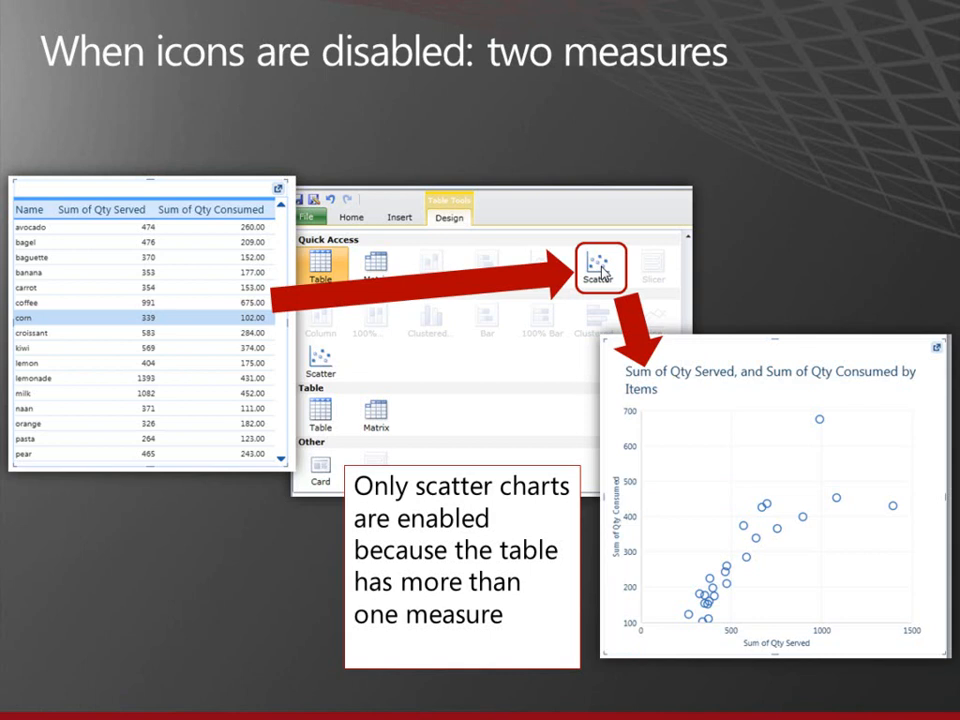
{"action": "key", "text": "Right"}
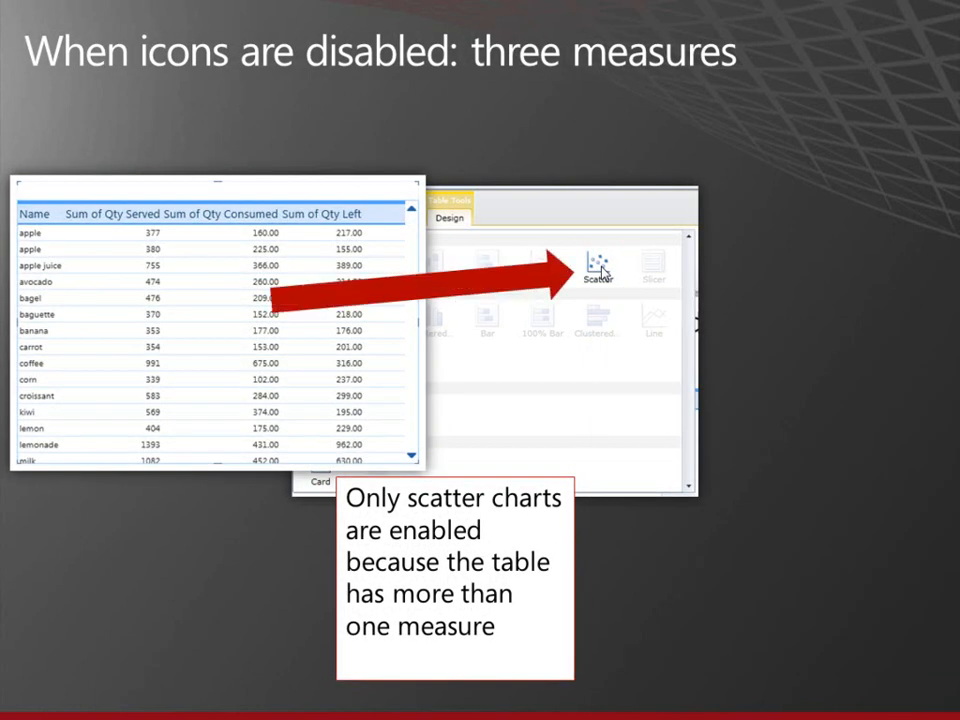
{"action": "left_click", "coordinate": [605, 270]}
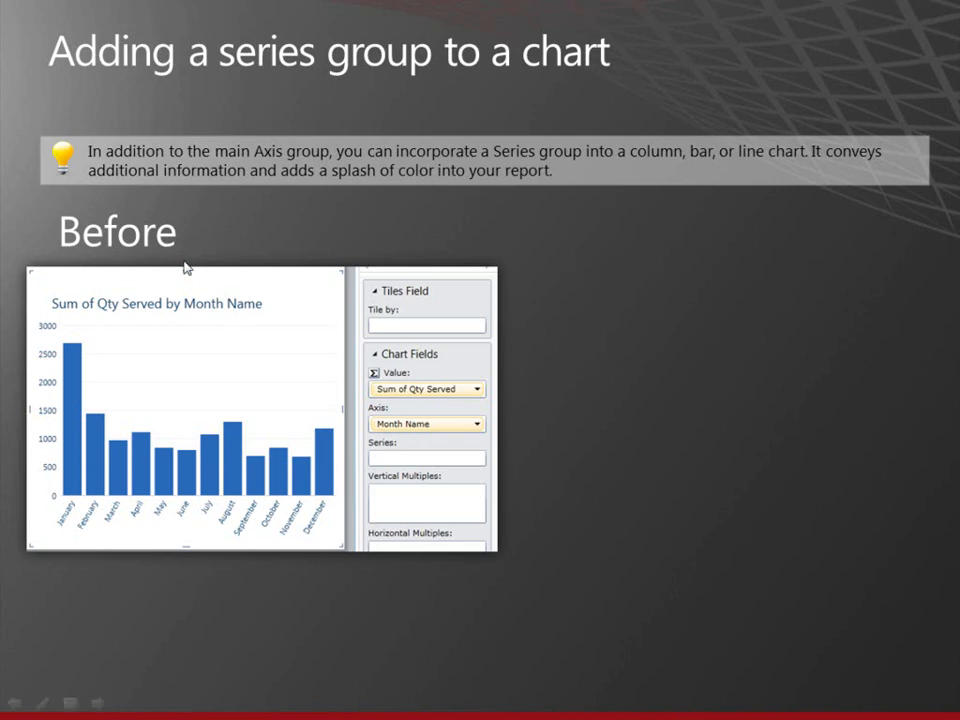
{"action": "mouse_move", "coordinate": [168, 435]}
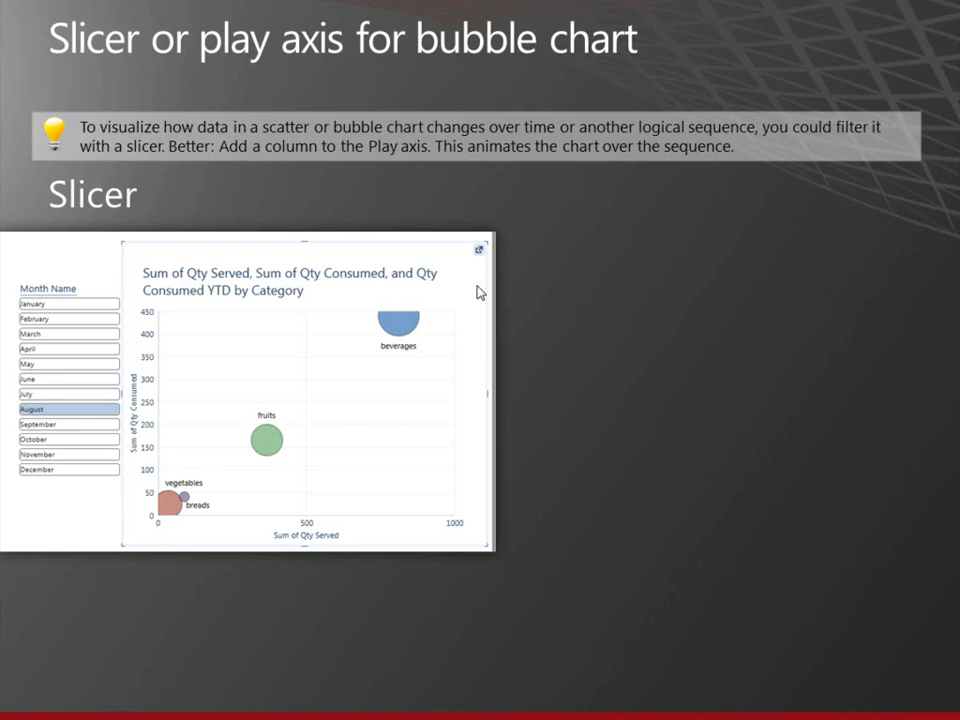
{"action": "mouse_move", "coordinate": [52, 268]}
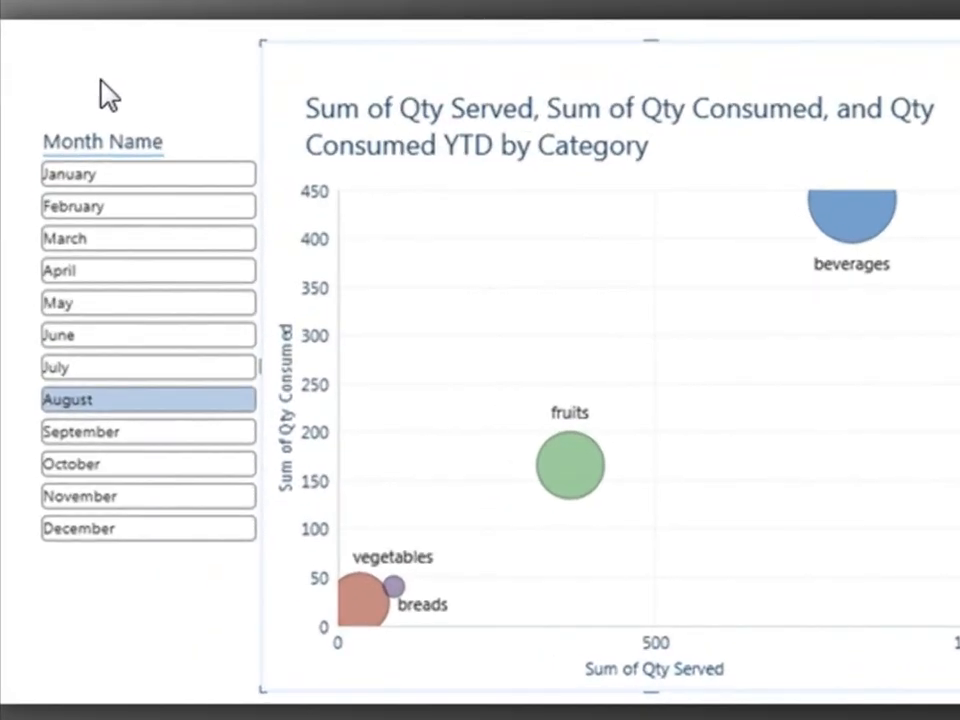
{"action": "mouse_move", "coordinate": [8, 338]}
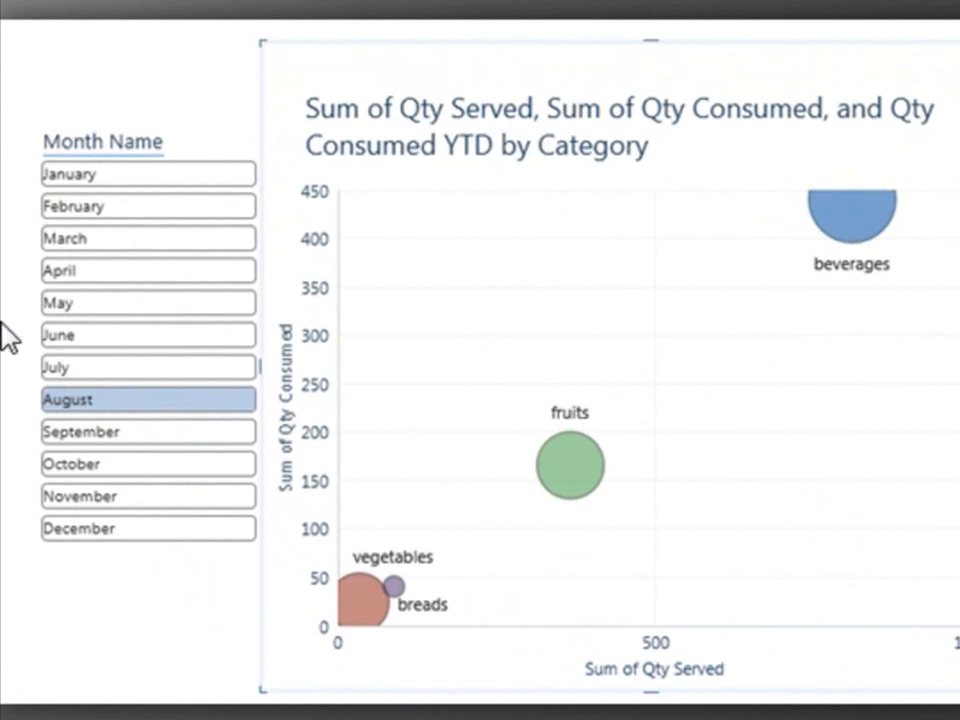
{"action": "mouse_move", "coordinate": [196, 307]}
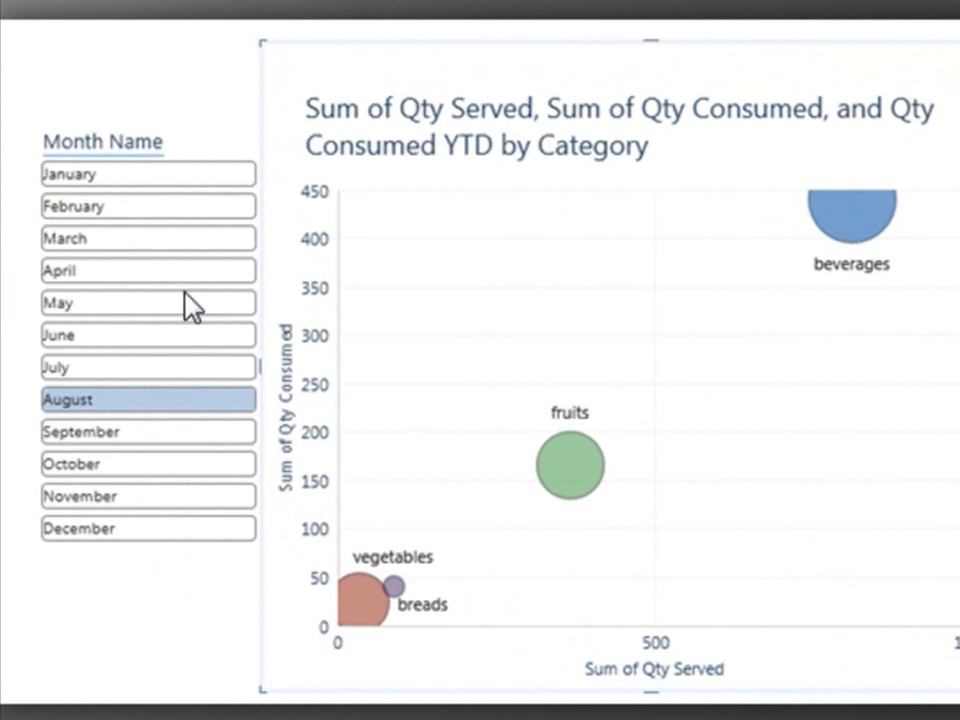
{"action": "mouse_move", "coordinate": [150, 280]}
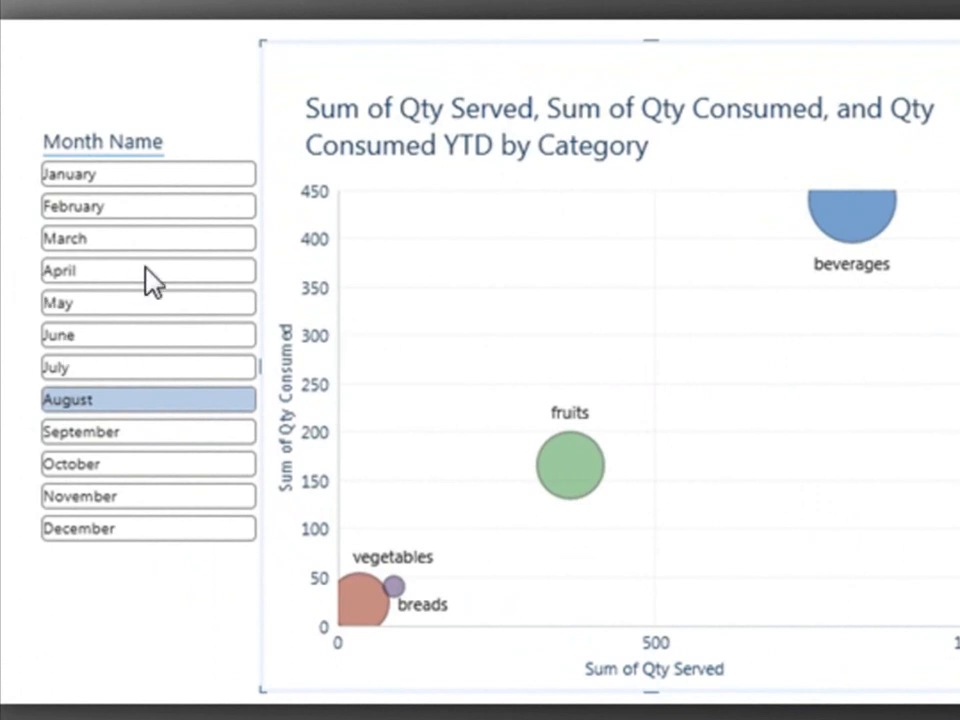
{"action": "mouse_move", "coordinate": [355, 373]}
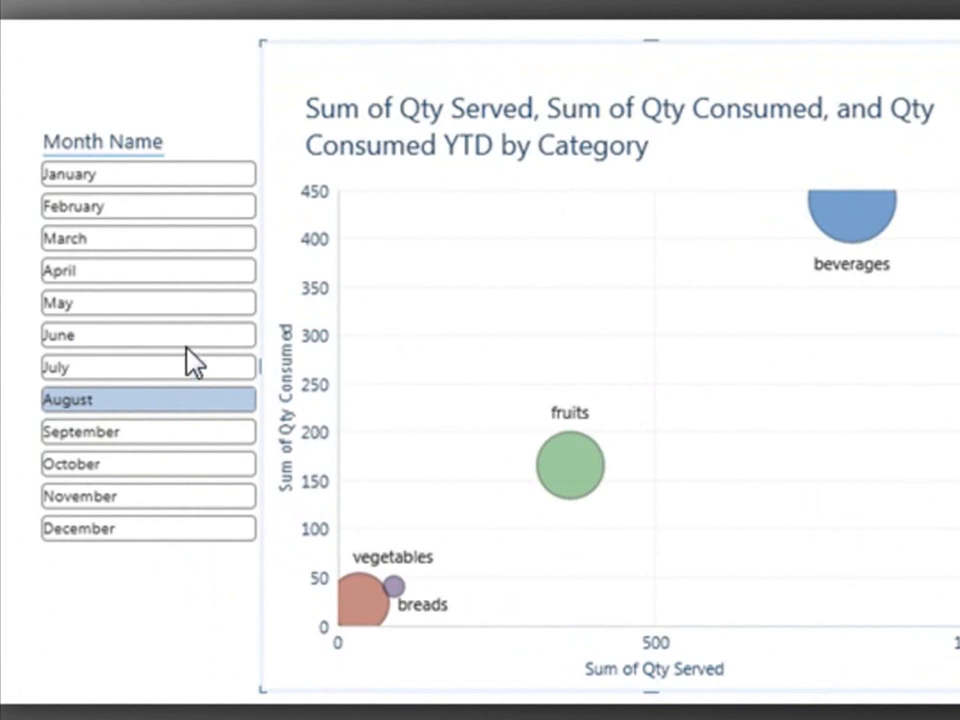
{"action": "mouse_move", "coordinate": [13, 143]}
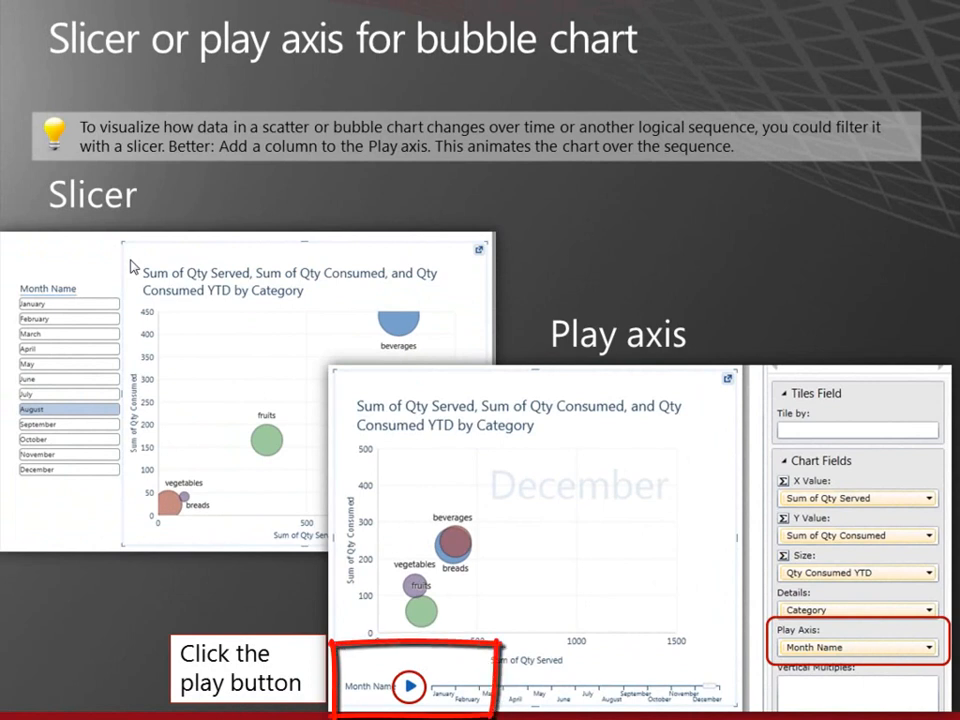
{"action": "mouse_move", "coordinate": [5, 195]}
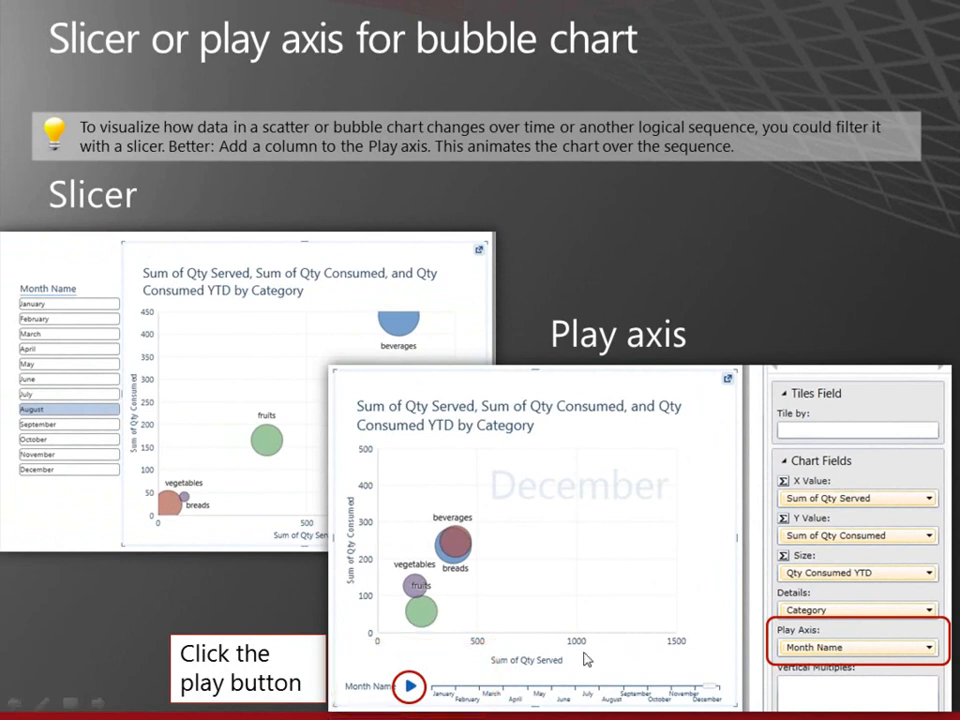
{"action": "mouse_move", "coordinate": [713, 691]}
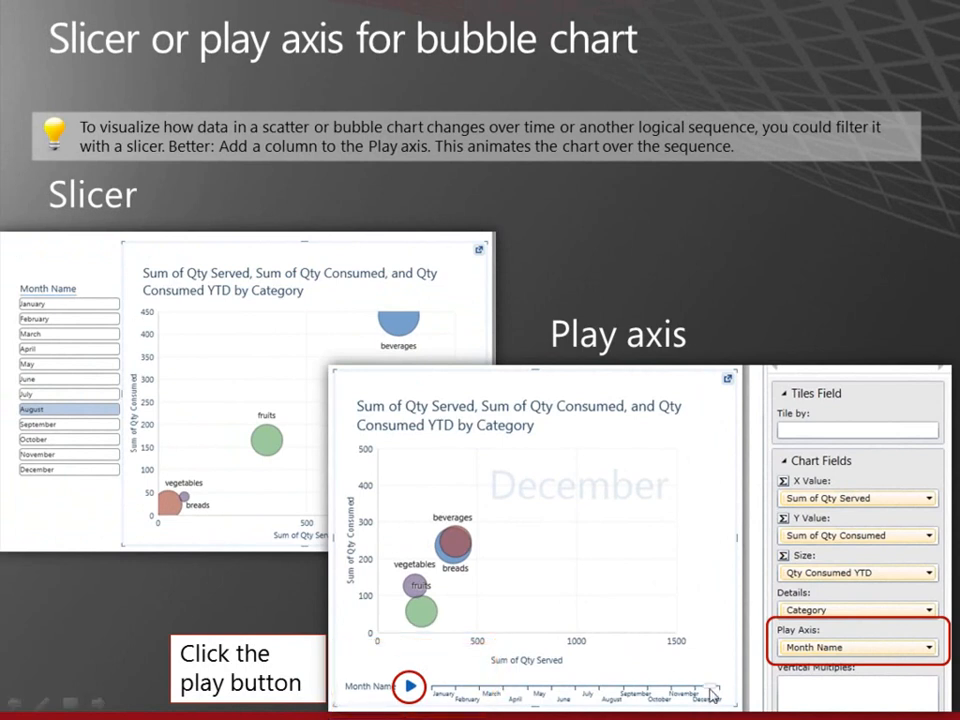
Advance to the filters slide explaining sliders for whole numbers.
{"action": "key", "text": "Right"}
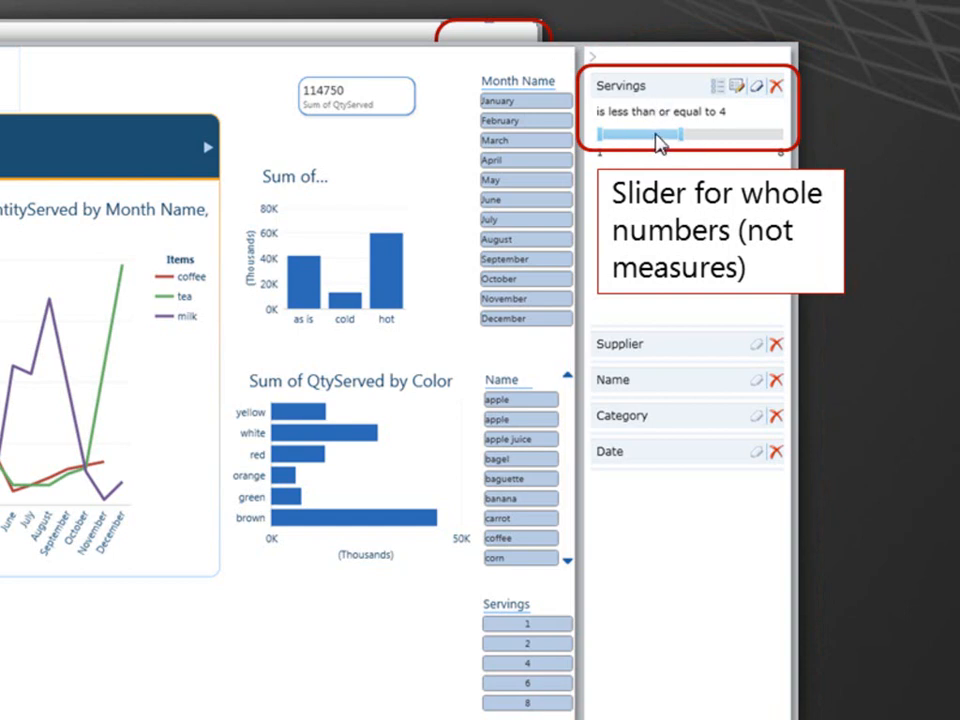
{"action": "mouse_move", "coordinate": [597, 457]}
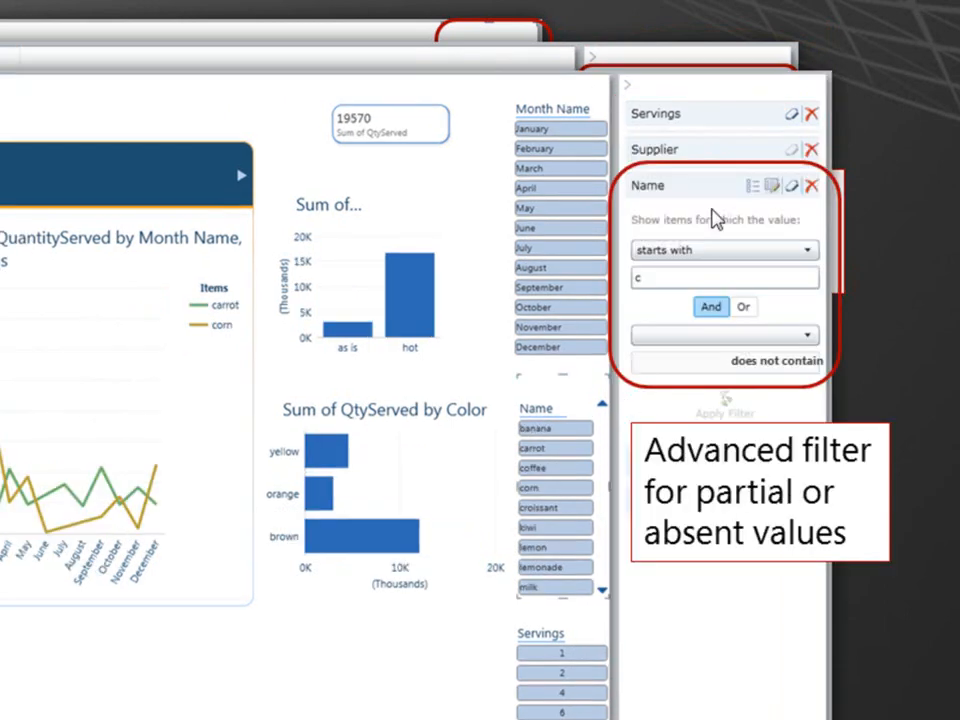
{"action": "mouse_move", "coordinate": [752, 215]}
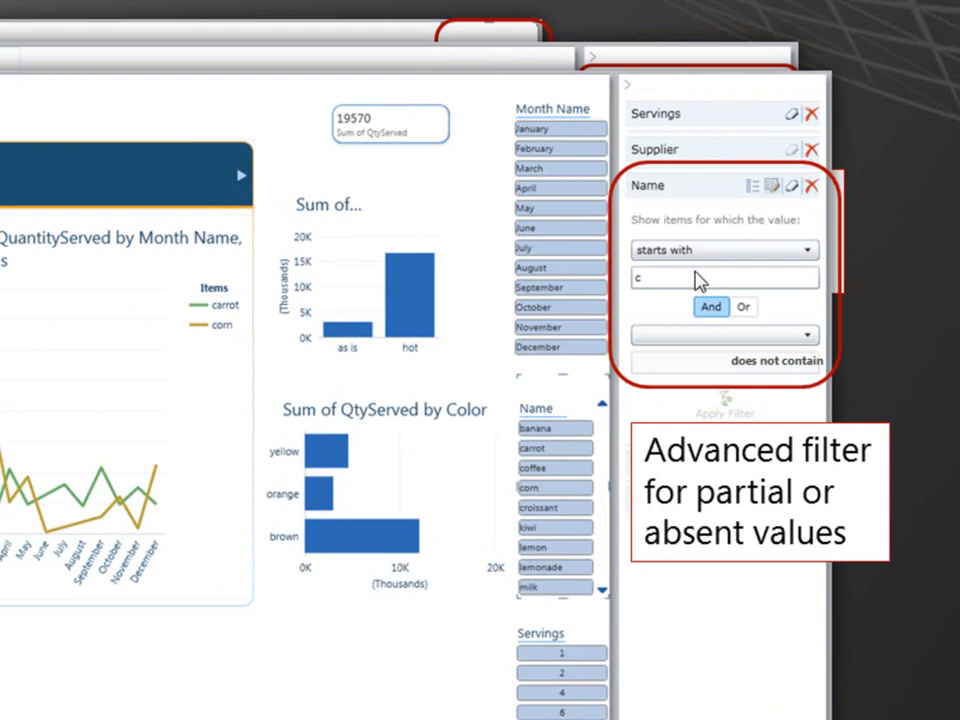
{"action": "mouse_move", "coordinate": [684, 289]}
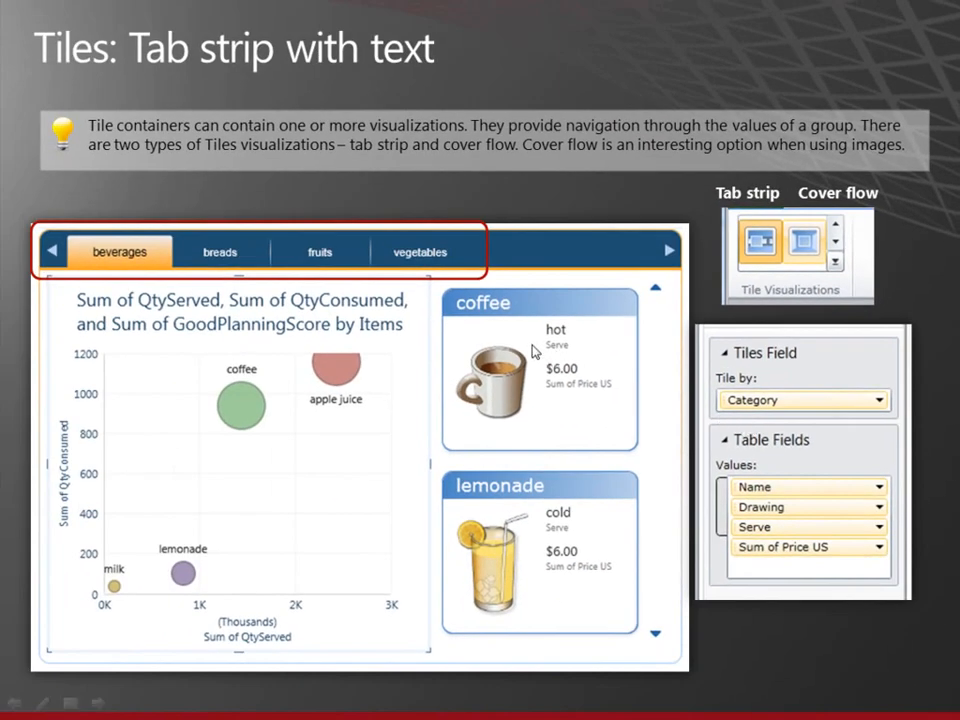
{"action": "mouse_move", "coordinate": [255, 293]}
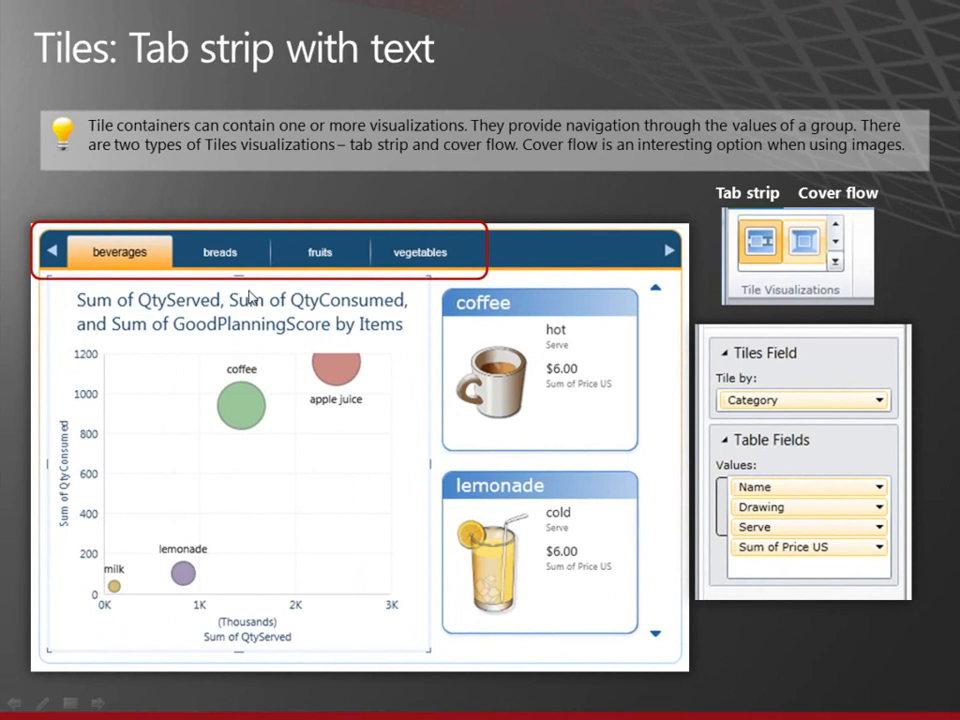
{"action": "mouse_move", "coordinate": [218, 289]}
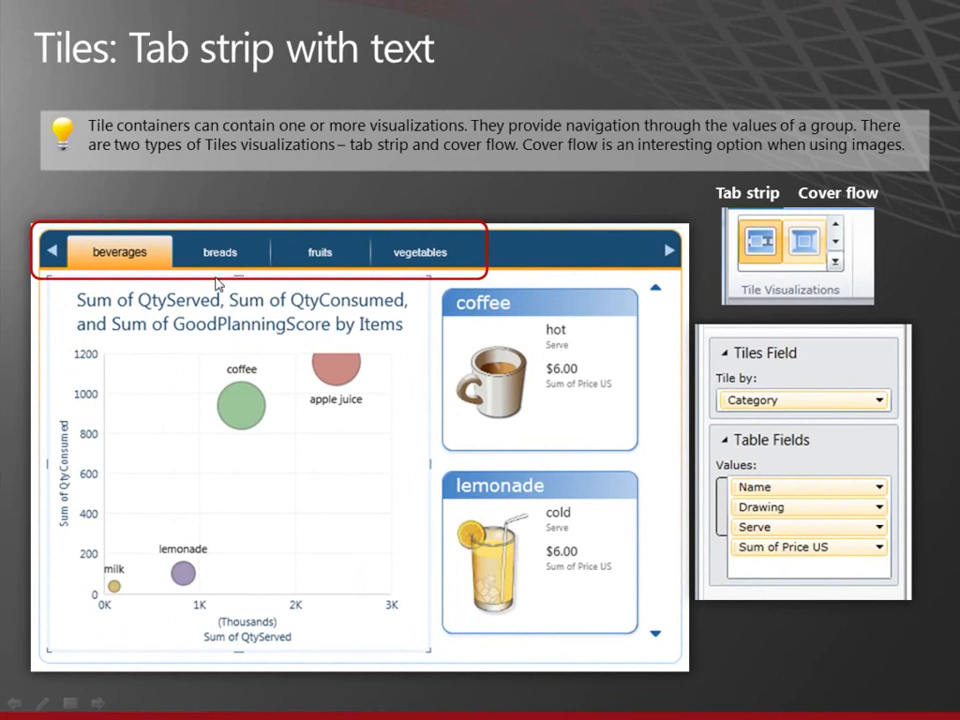
{"action": "mouse_move", "coordinate": [227, 298]}
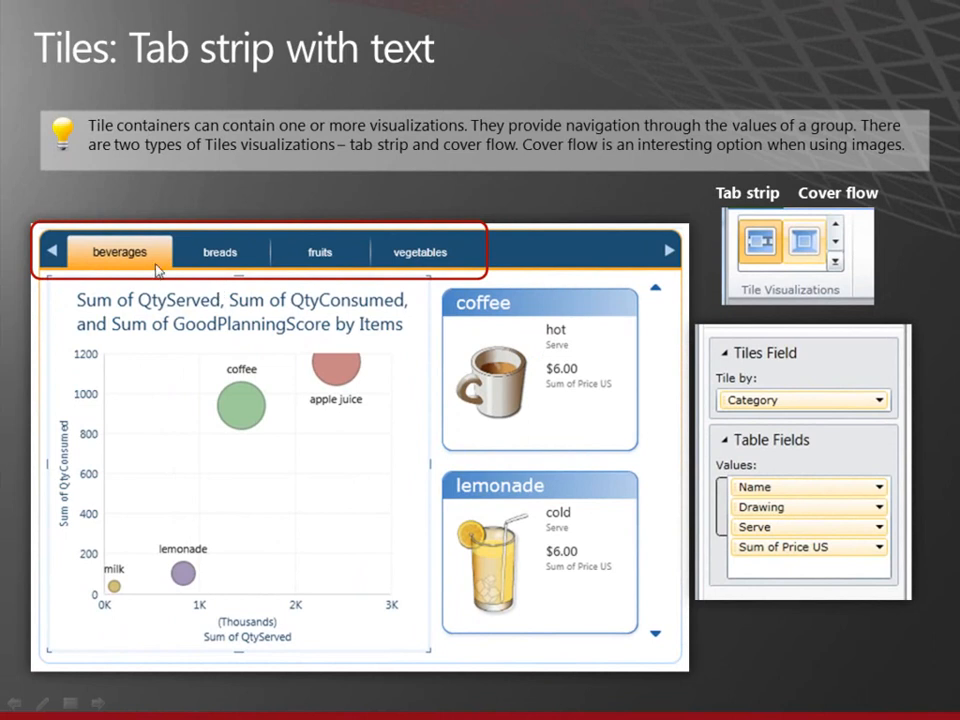
{"action": "mouse_move", "coordinate": [207, 367]}
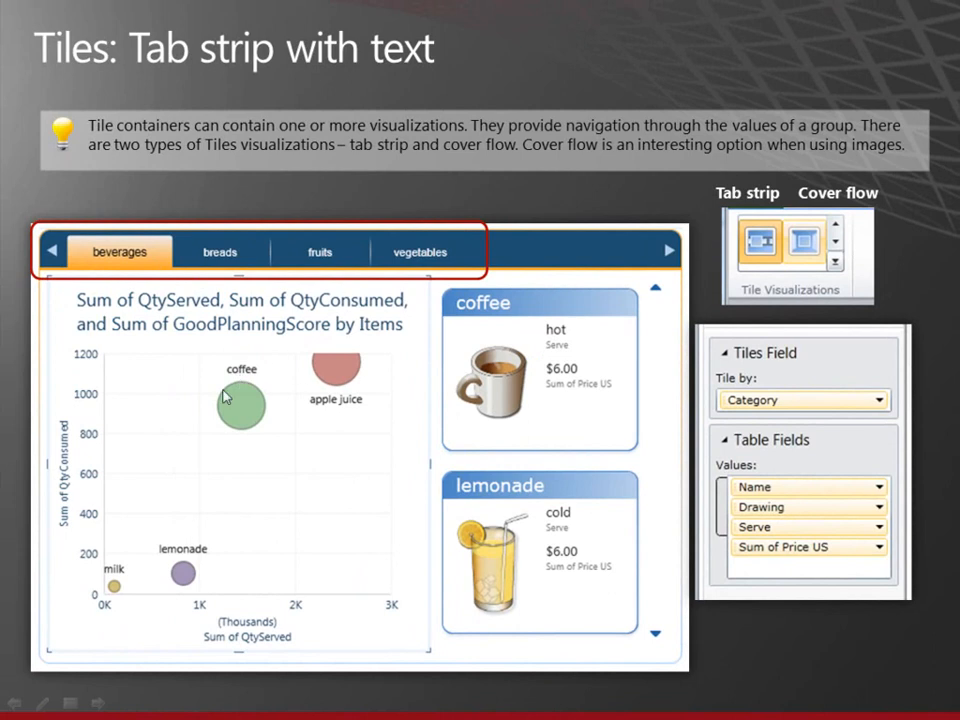
{"action": "mouse_move", "coordinate": [567, 534]}
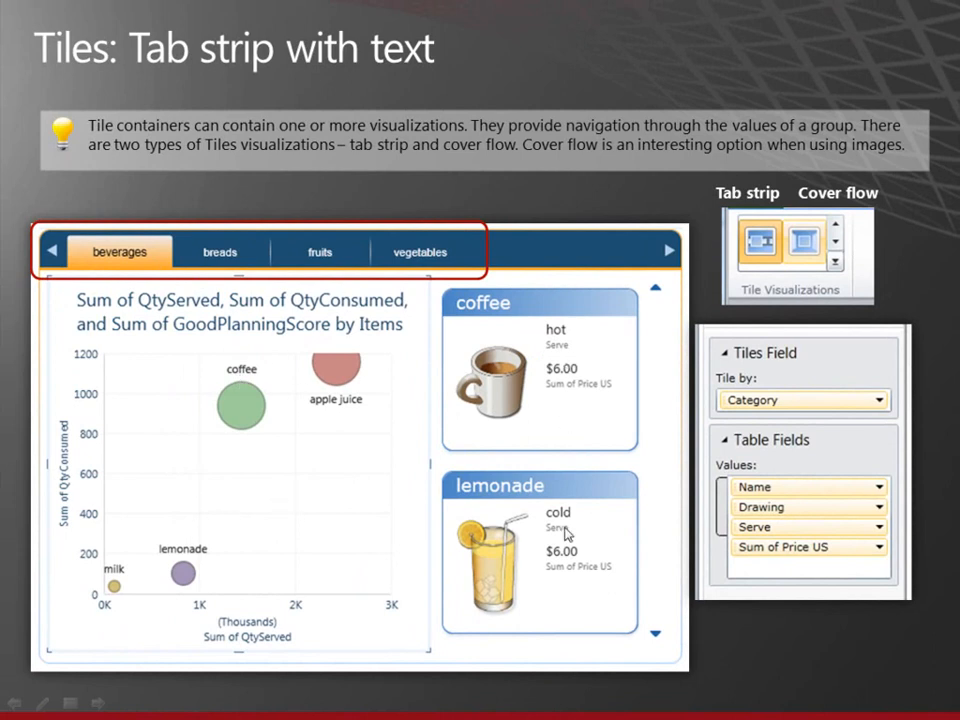
{"action": "mouse_move", "coordinate": [113, 263]}
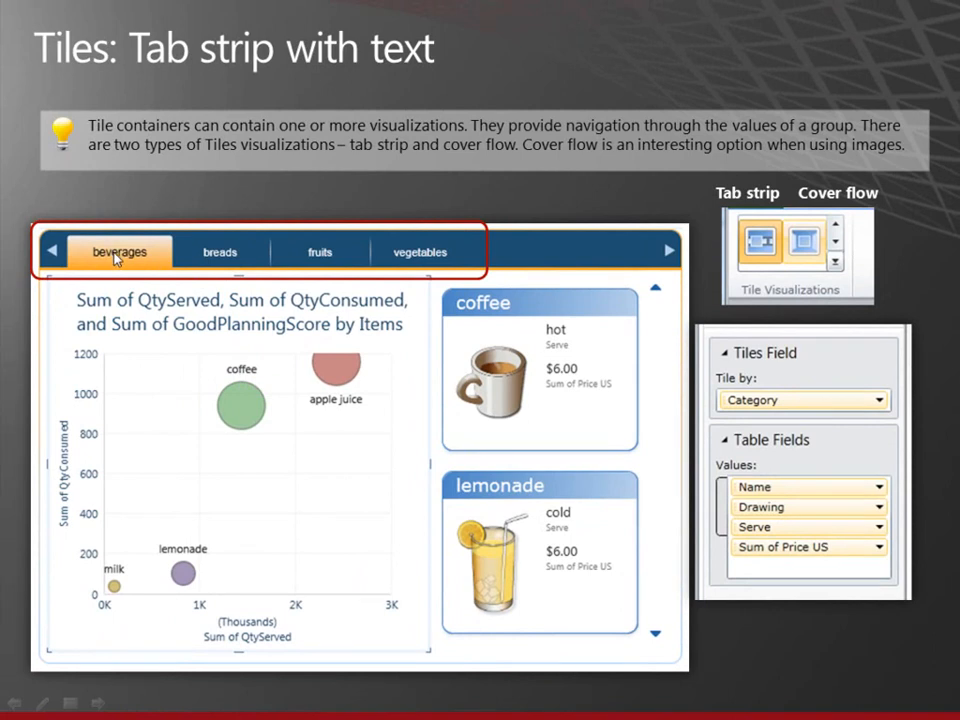
{"action": "mouse_move", "coordinate": [411, 485]}
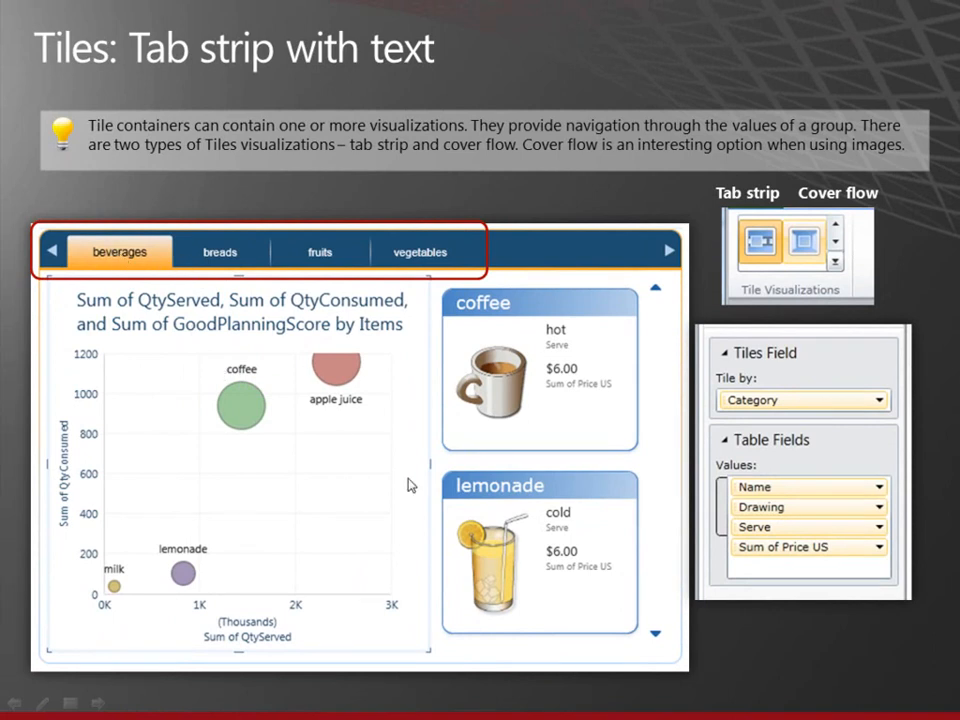
{"action": "mouse_move", "coordinate": [498, 387]}
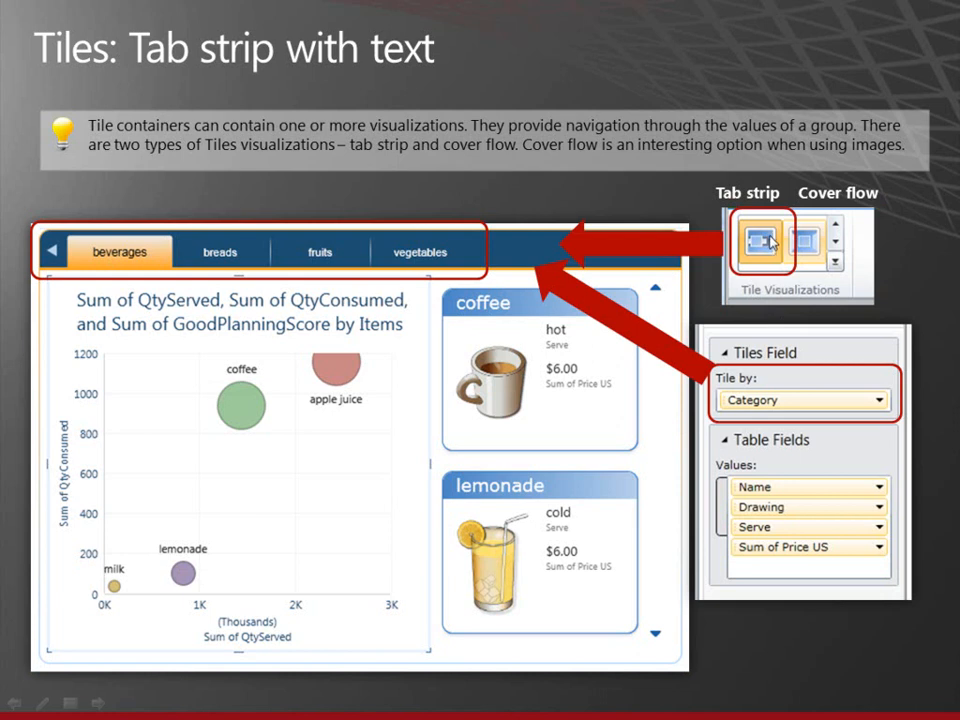
Play the red arrows linking Tab strip and Tile by Category to the tabs.
{"action": "key", "text": "Right"}
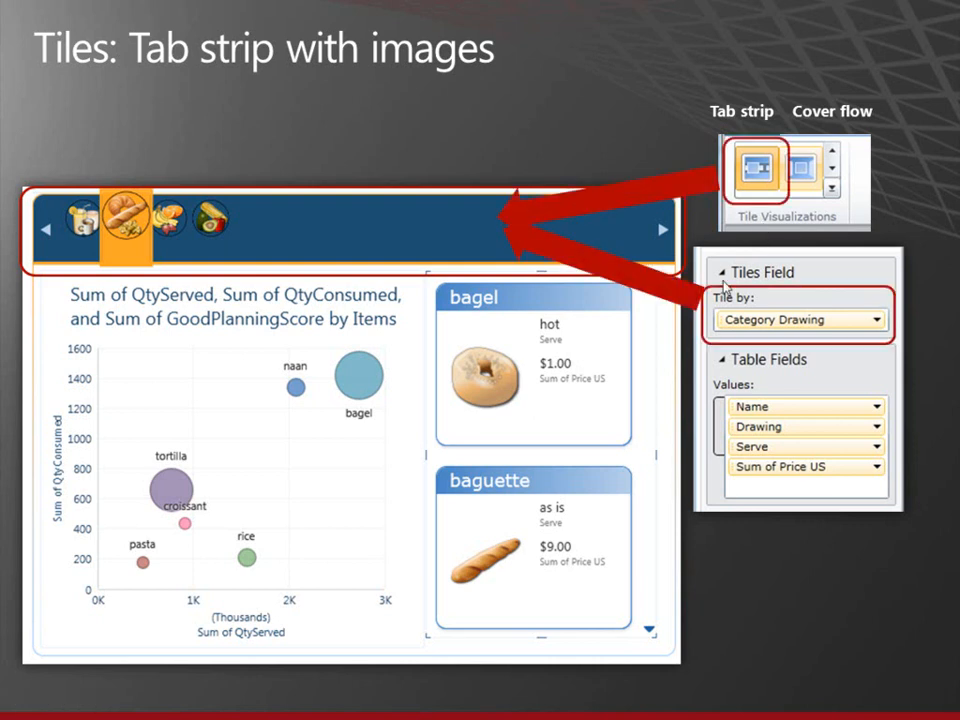
{"action": "mouse_move", "coordinate": [903, 253]}
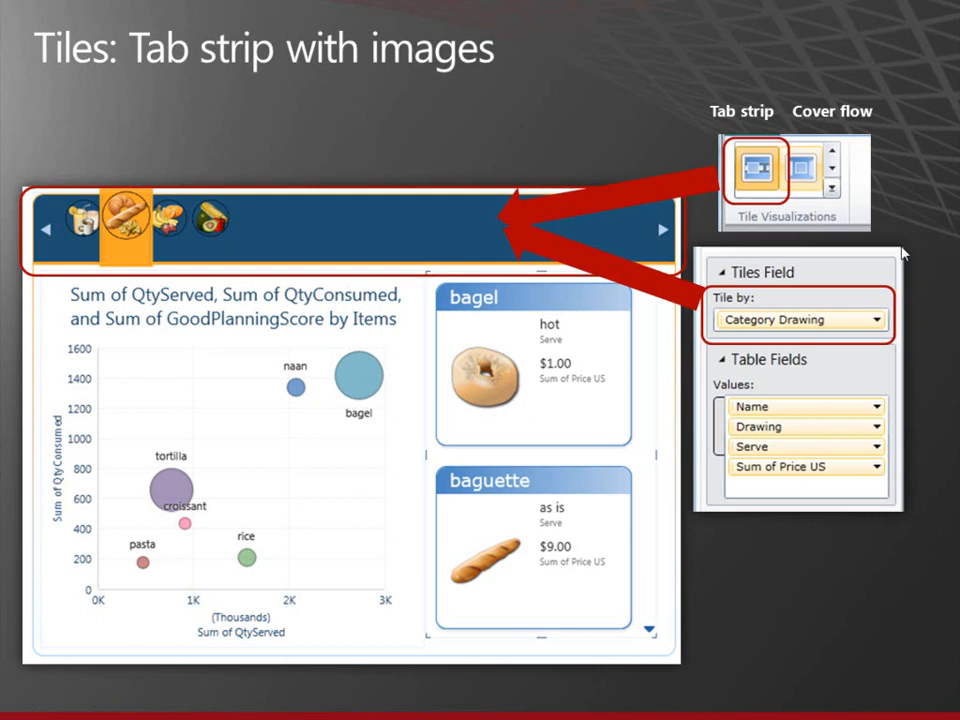
{"action": "mouse_move", "coordinate": [883, 258]}
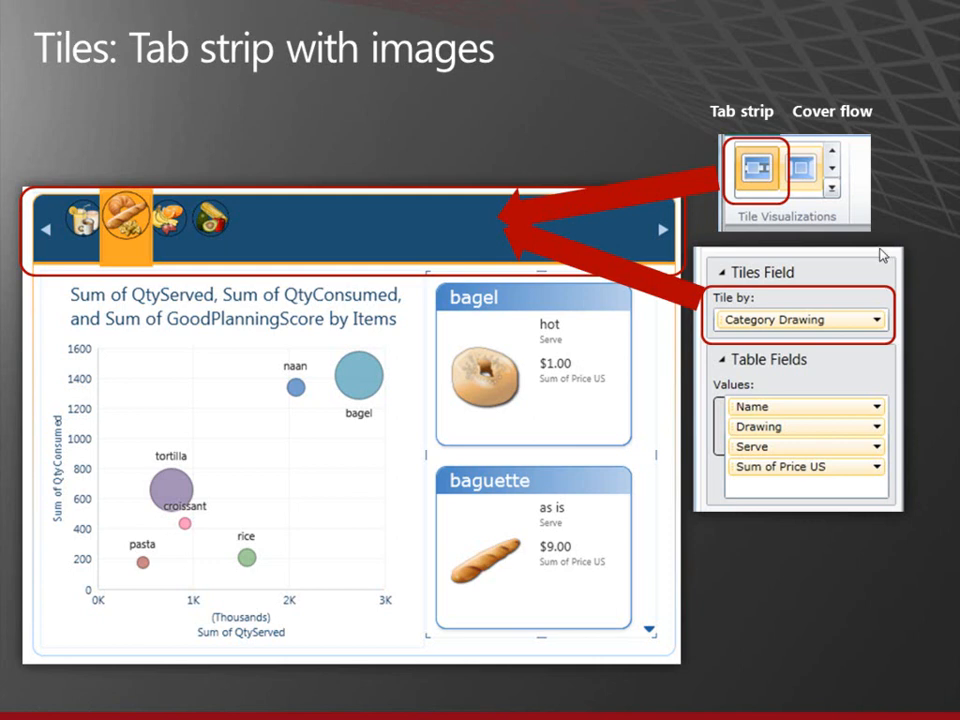
{"action": "mouse_move", "coordinate": [857, 177]}
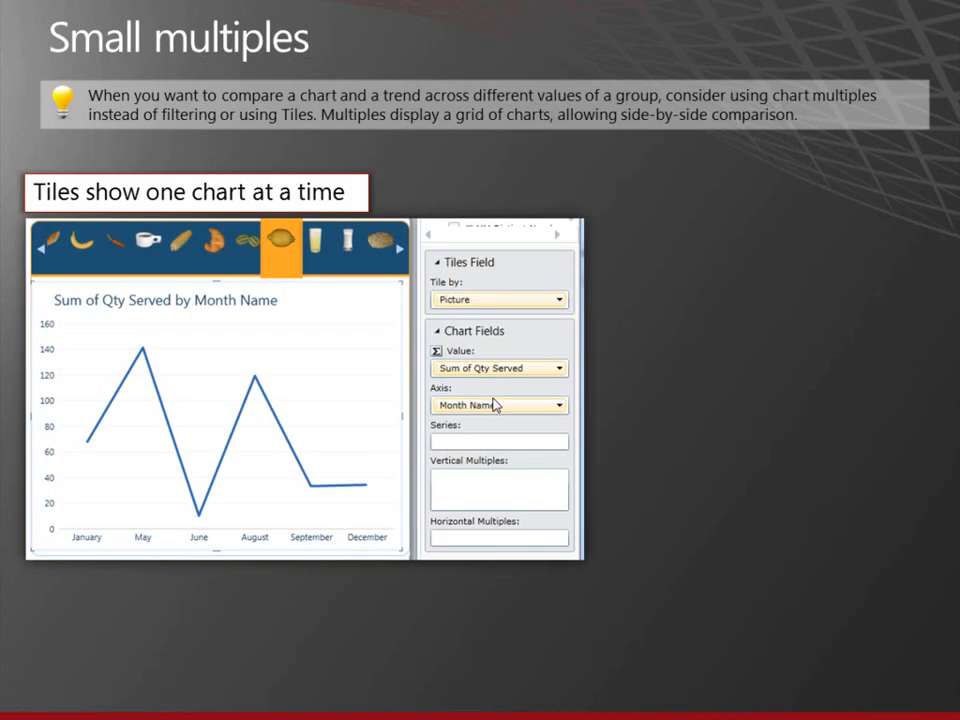
{"action": "mouse_move", "coordinate": [305, 349]}
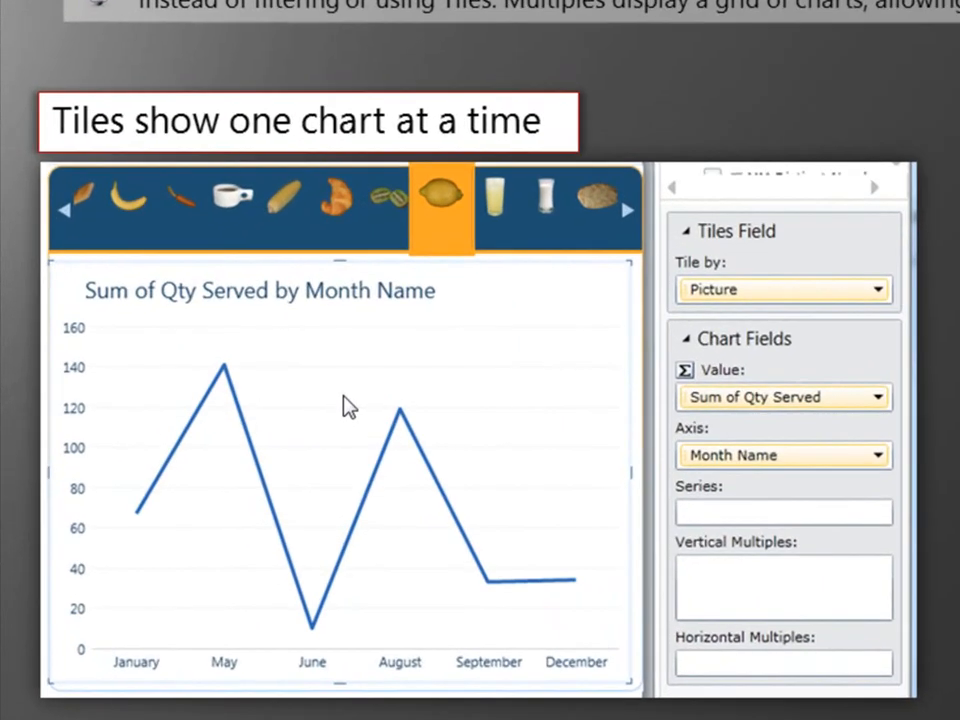
{"action": "mouse_move", "coordinate": [300, 207]}
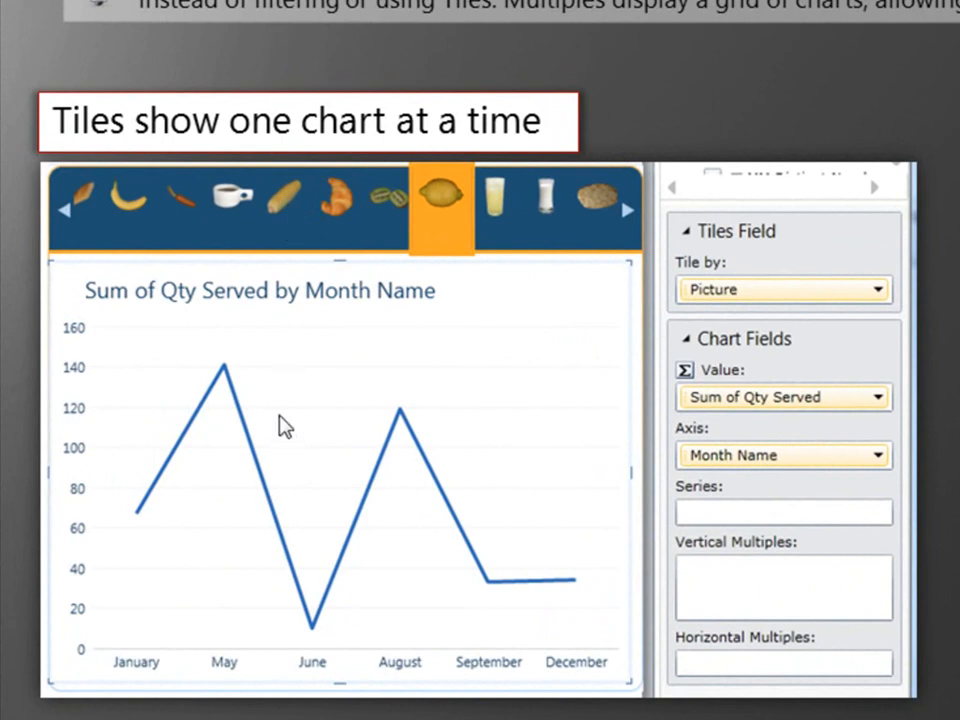
{"action": "mouse_move", "coordinate": [210, 205]}
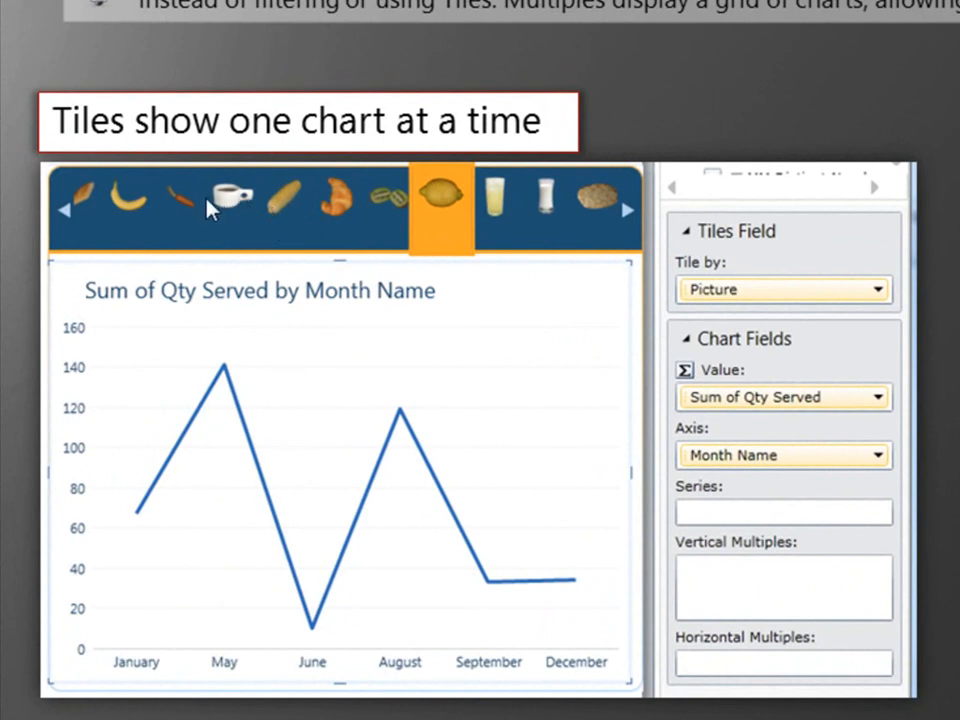
{"action": "mouse_move", "coordinate": [234, 218]}
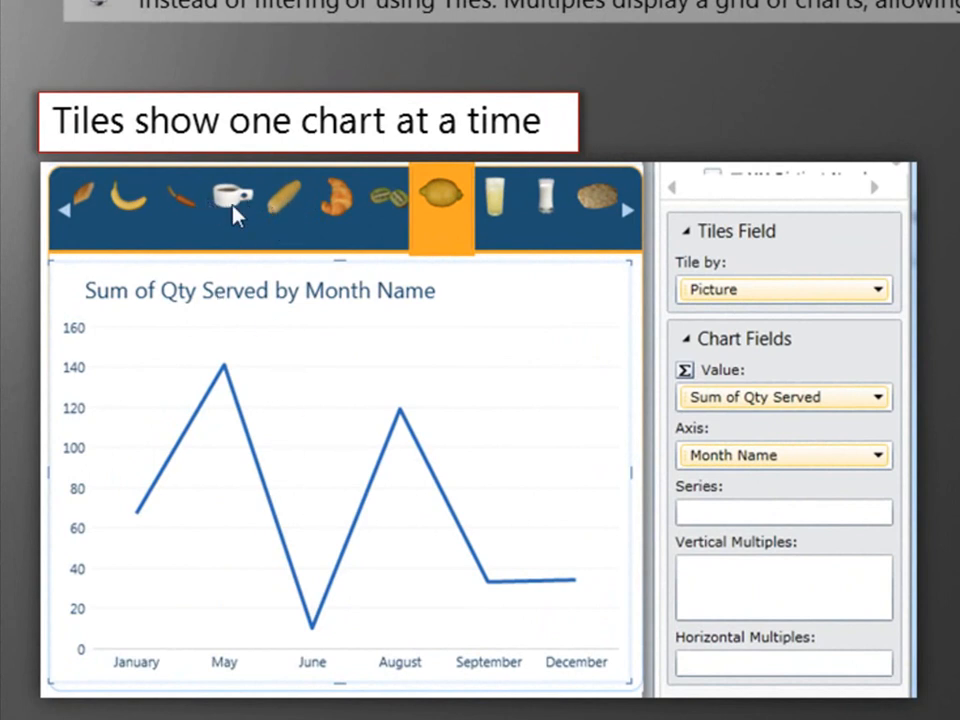
{"action": "mouse_move", "coordinate": [323, 211]}
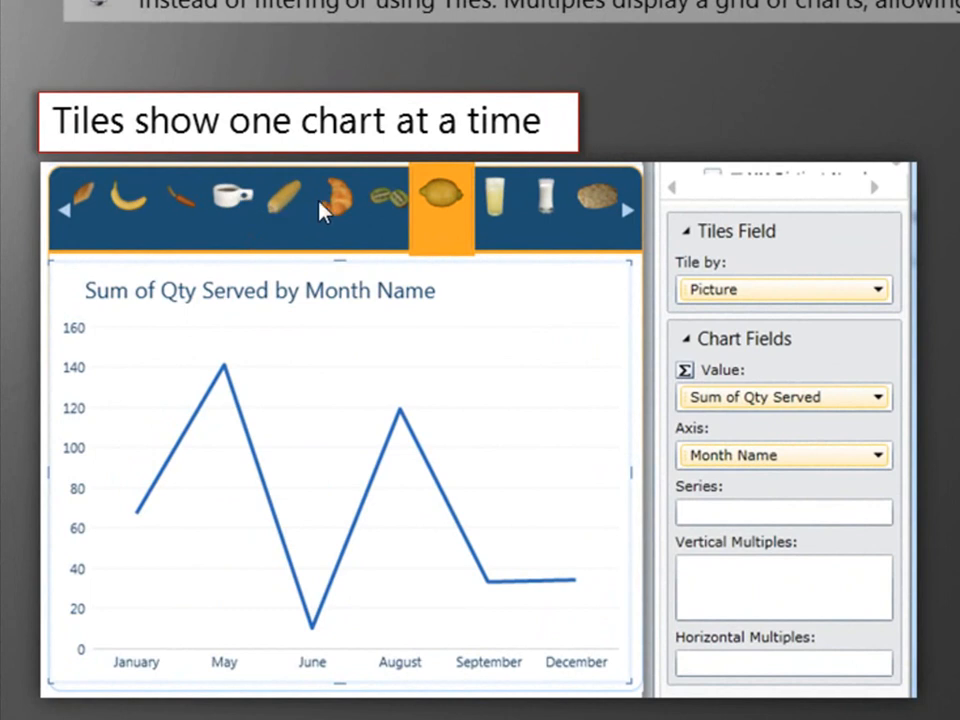
{"action": "mouse_move", "coordinate": [317, 200]}
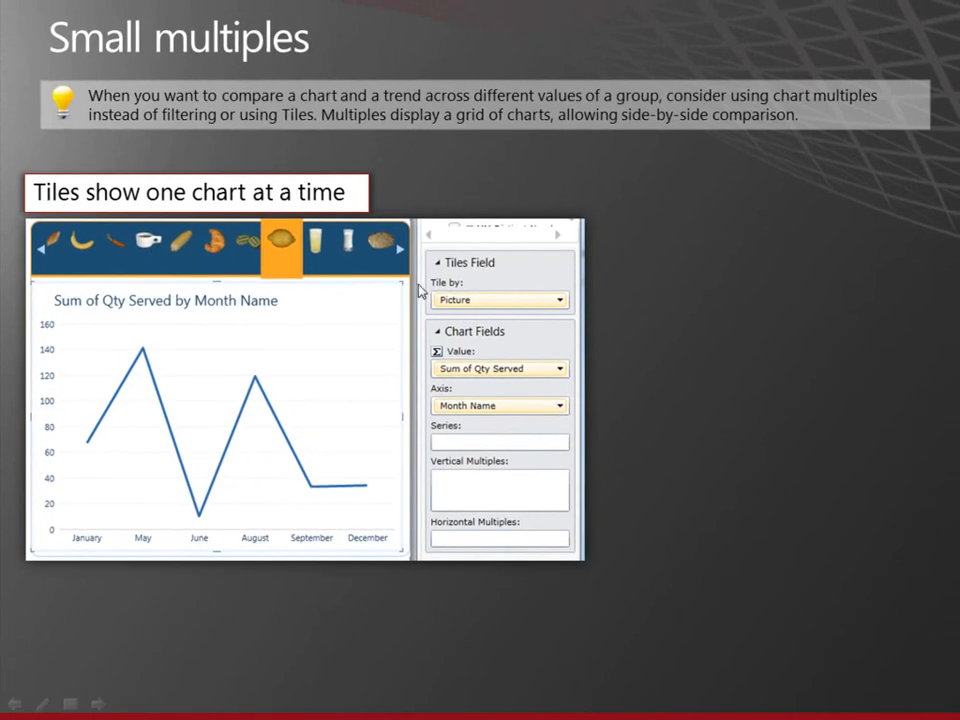
{"action": "mouse_move", "coordinate": [275, 329]}
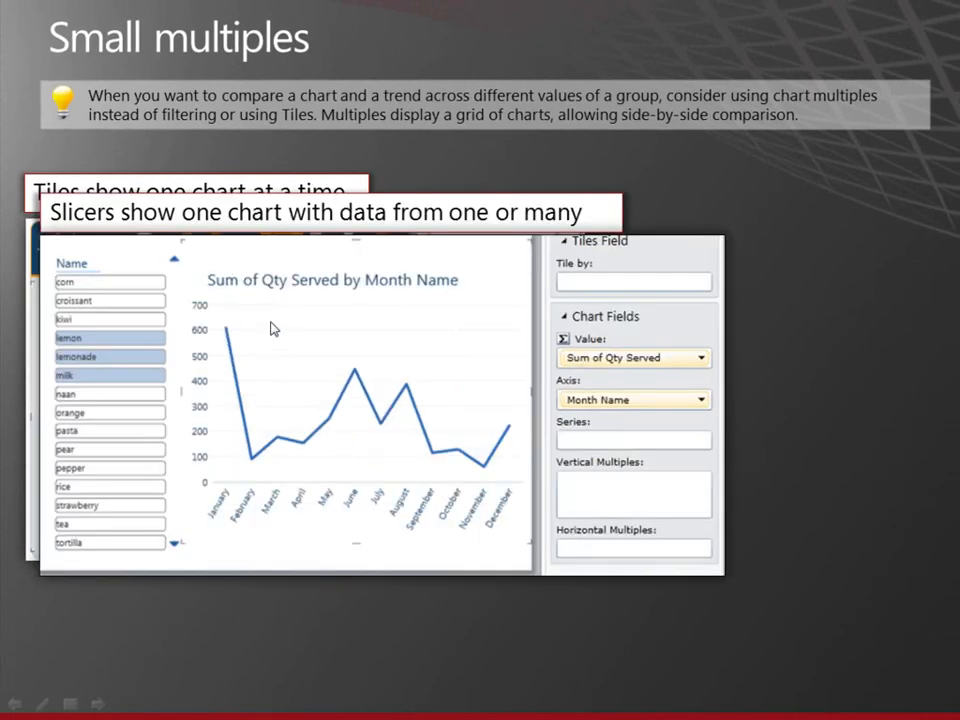
{"action": "mouse_move", "coordinate": [314, 409]}
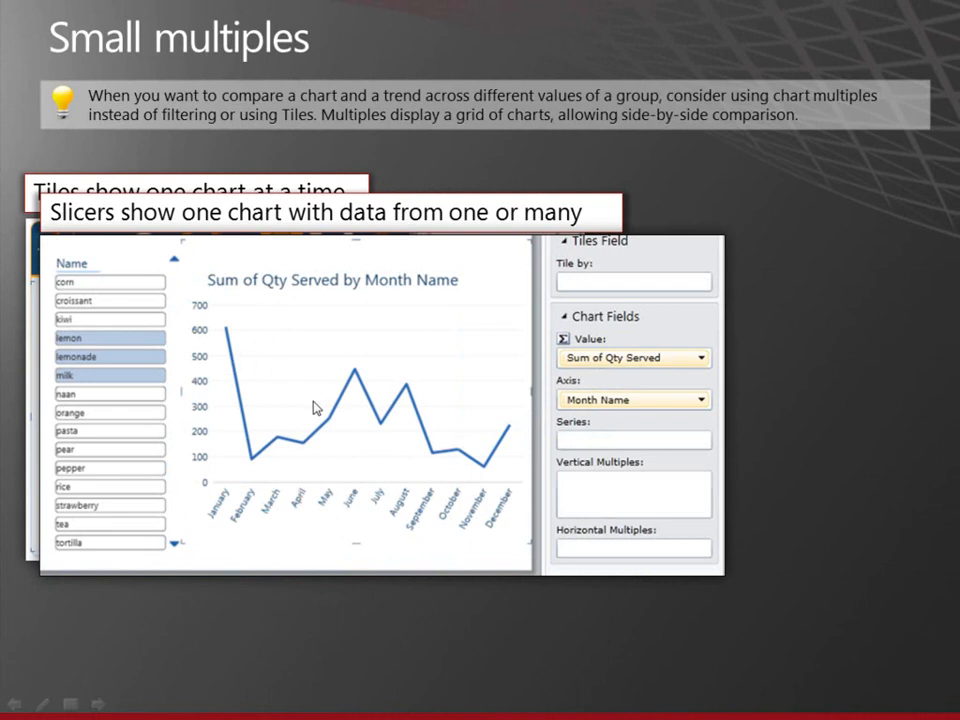
{"action": "mouse_move", "coordinate": [118, 360]}
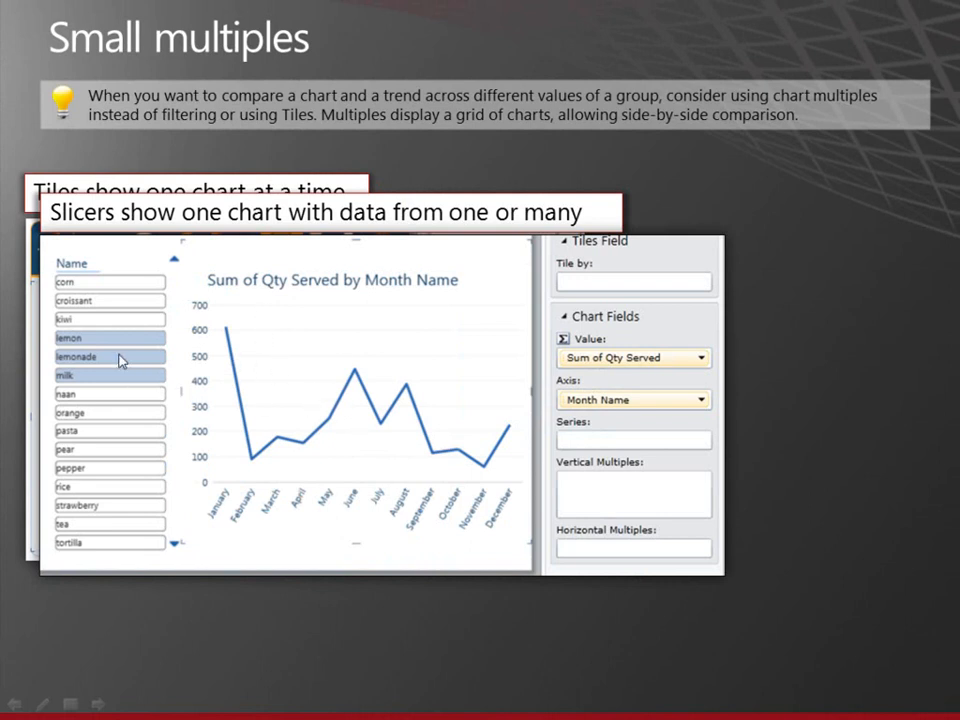
{"action": "mouse_move", "coordinate": [123, 403]}
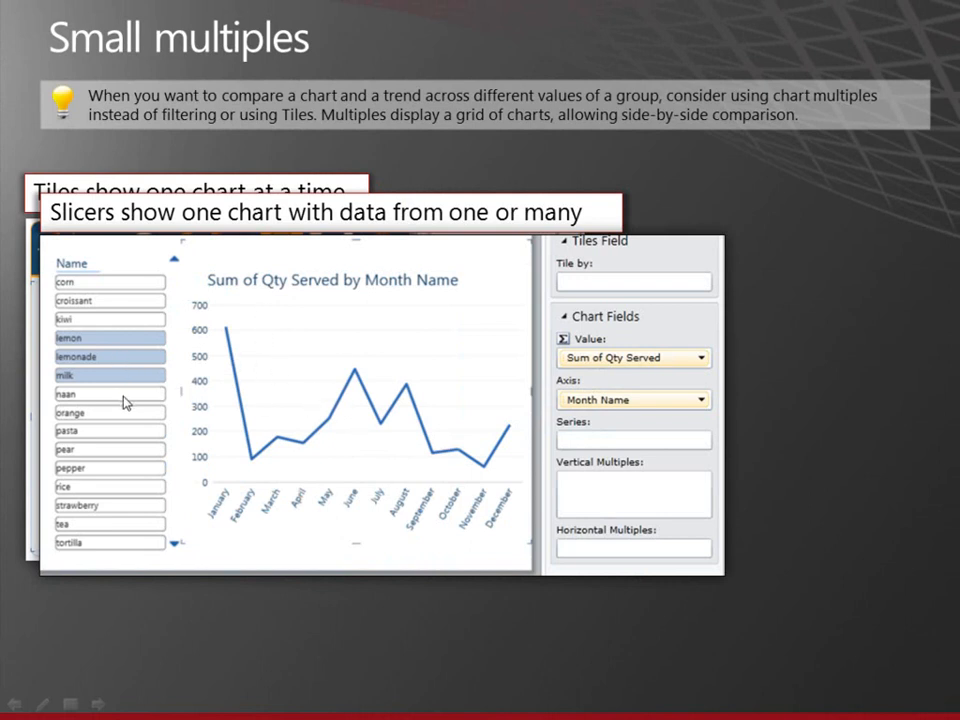
{"action": "mouse_move", "coordinate": [123, 437]}
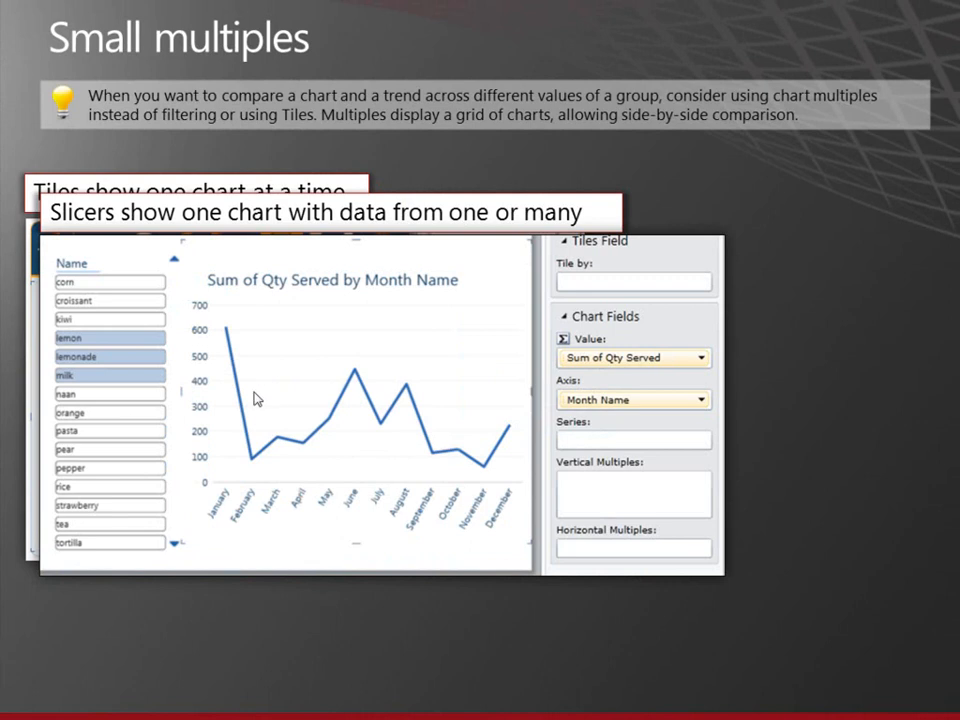
{"action": "mouse_move", "coordinate": [126, 362]}
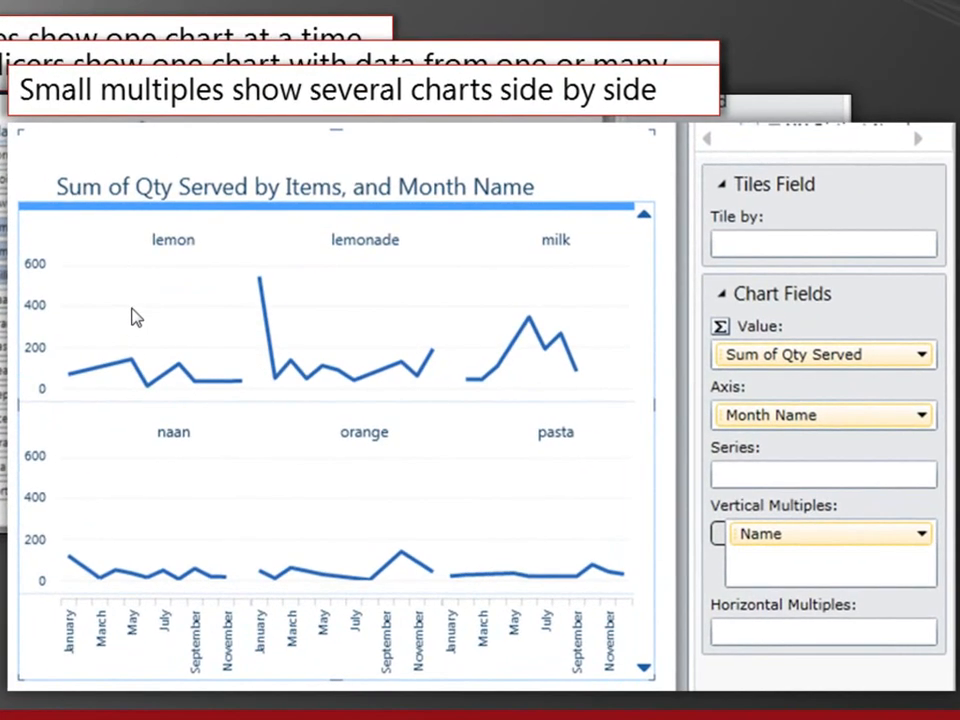
{"action": "mouse_move", "coordinate": [258, 295]}
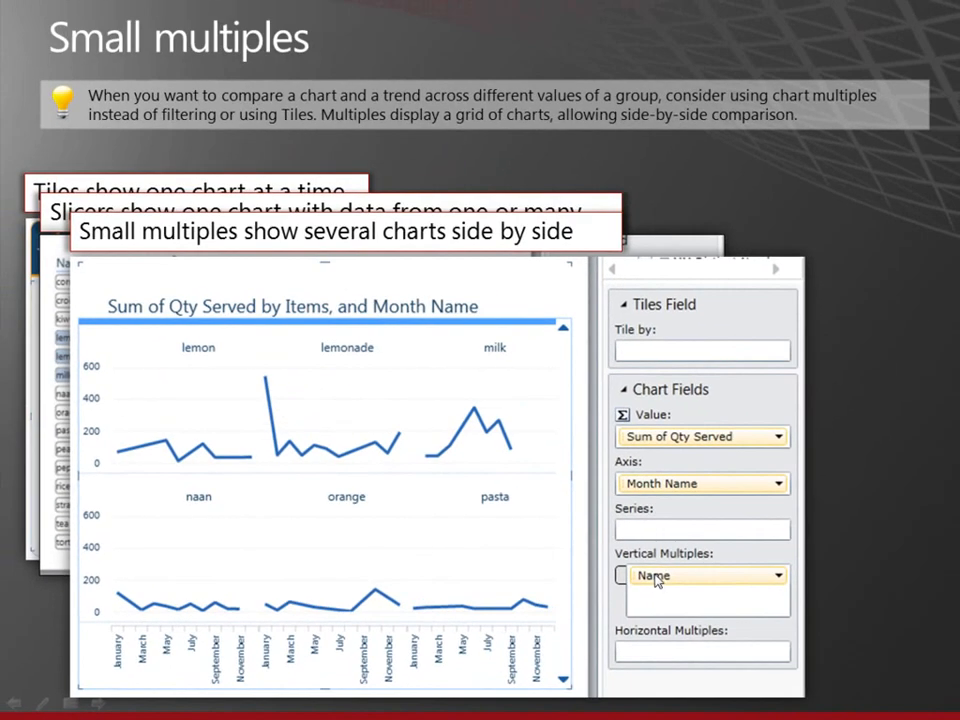
Reveal the Grid dropdown callout about setting charts across and down.
{"action": "left_click", "coordinate": [764, 237]}
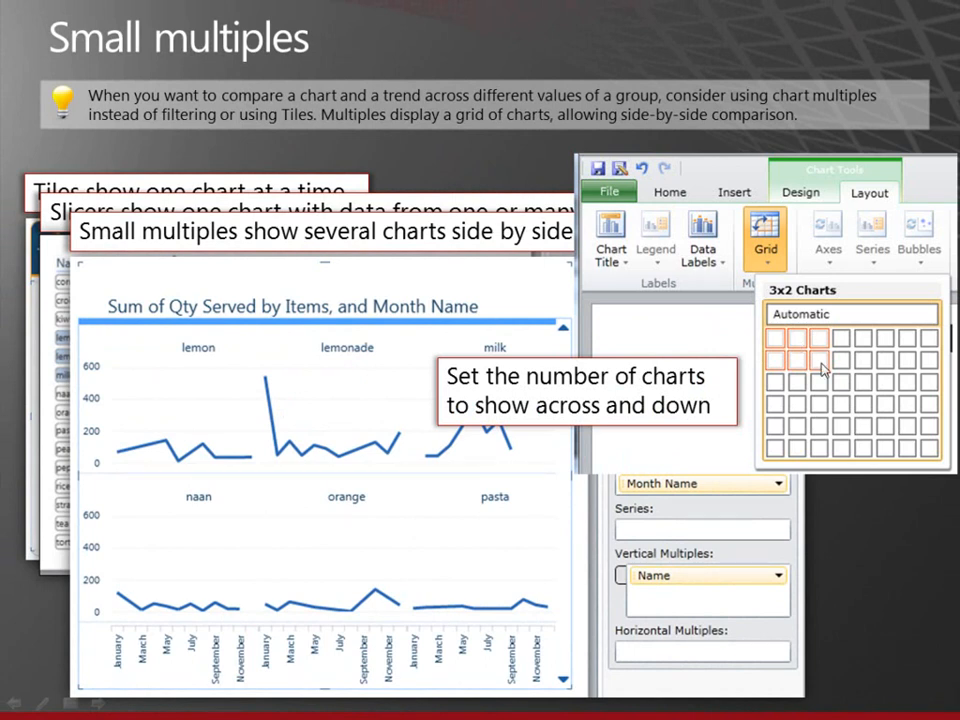
{"action": "mouse_move", "coordinate": [822, 367]}
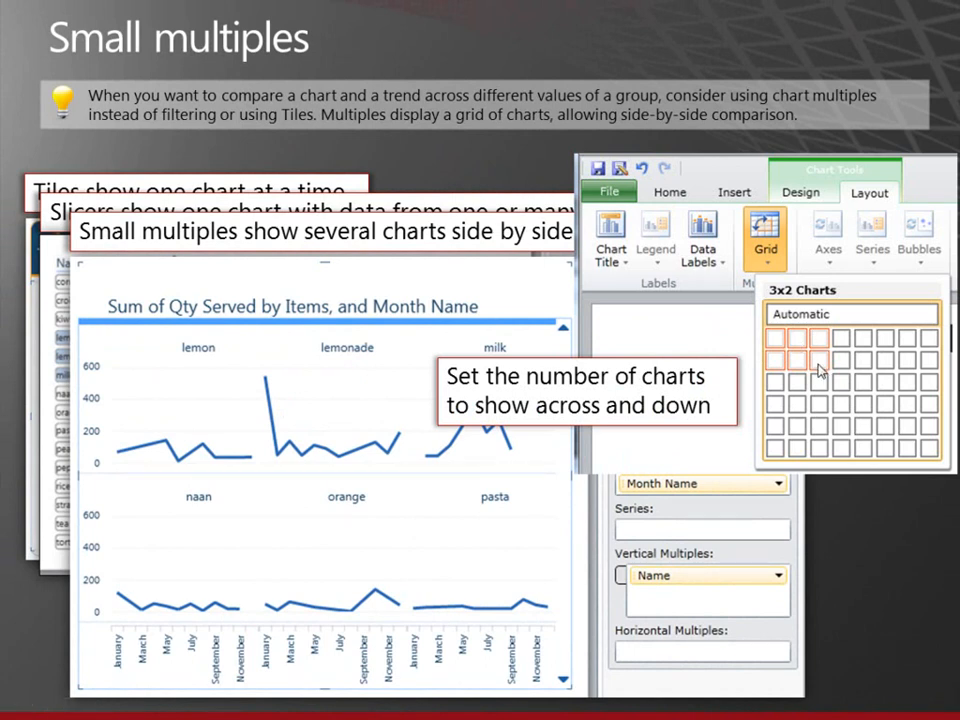